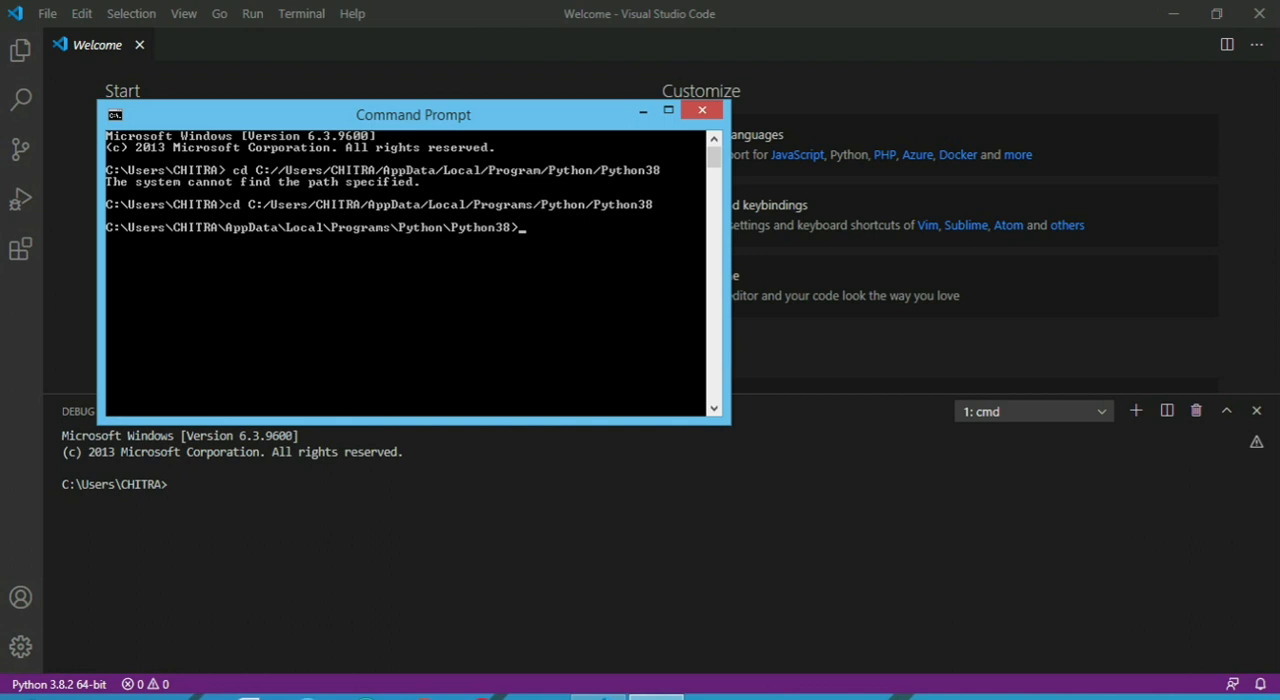
mouse_move(590, 236)
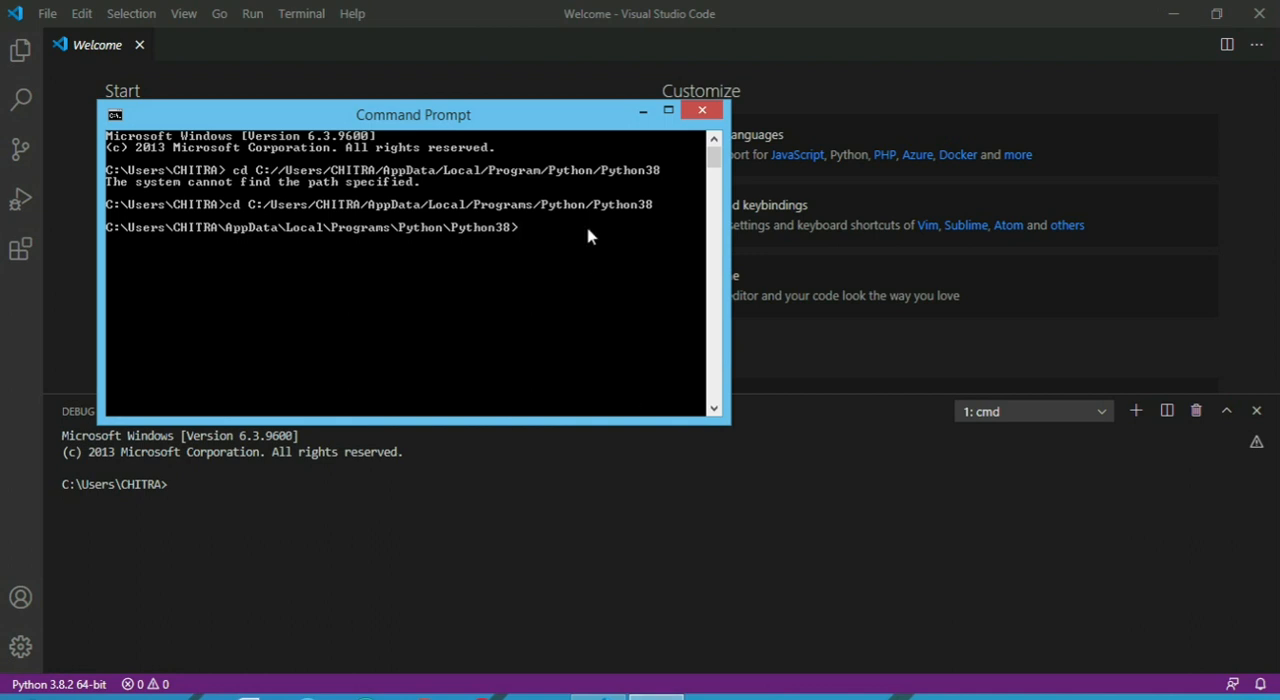
Step: Run python -m pip install pywhatkit in Command Prompt
text(python -)
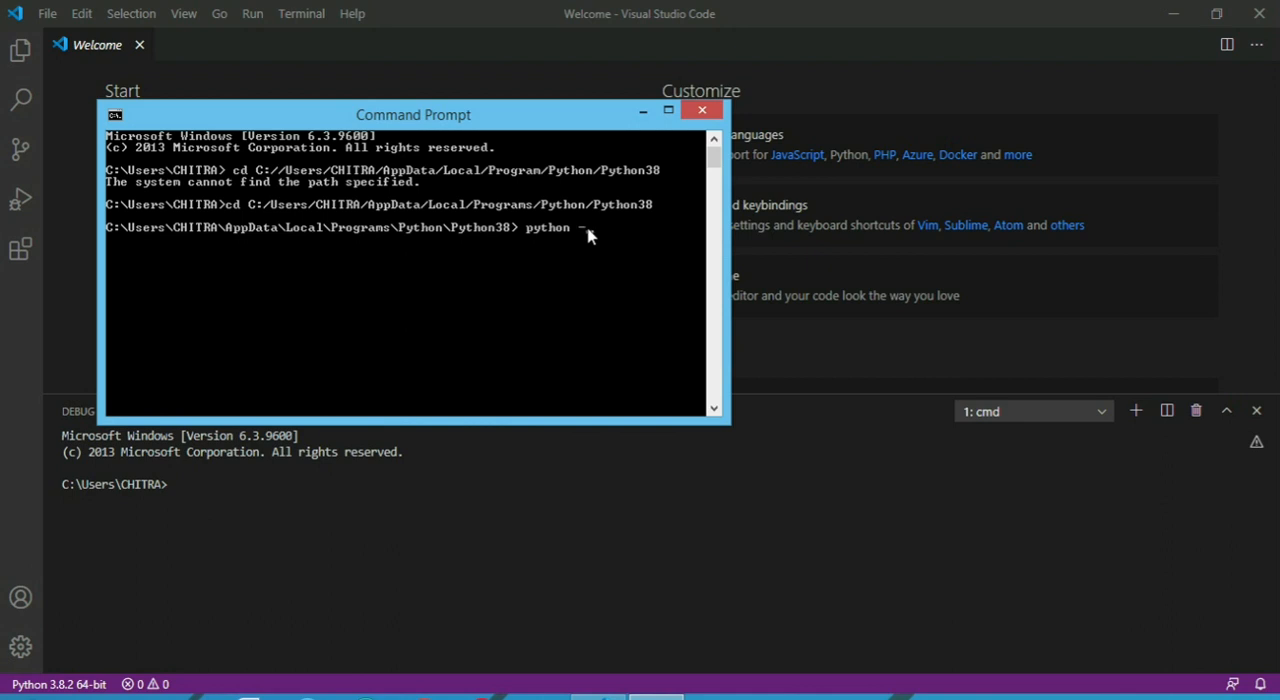
text(m pip i)
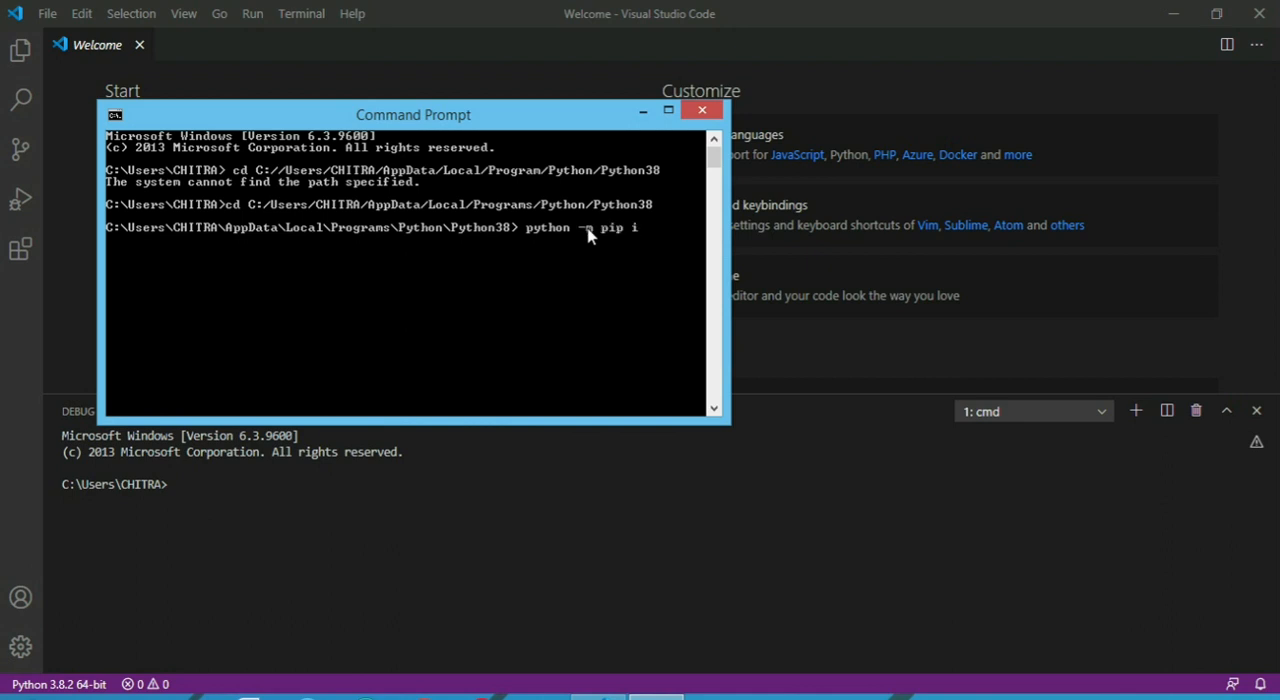
text(nstall)
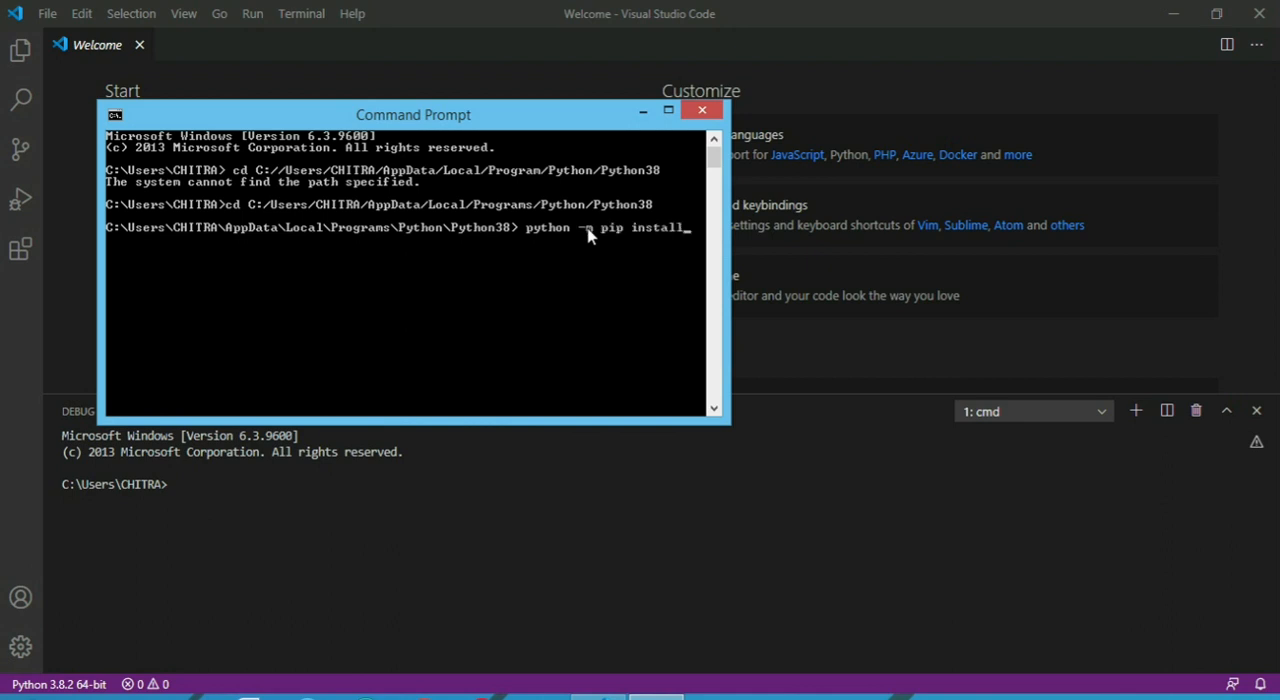
text(py)
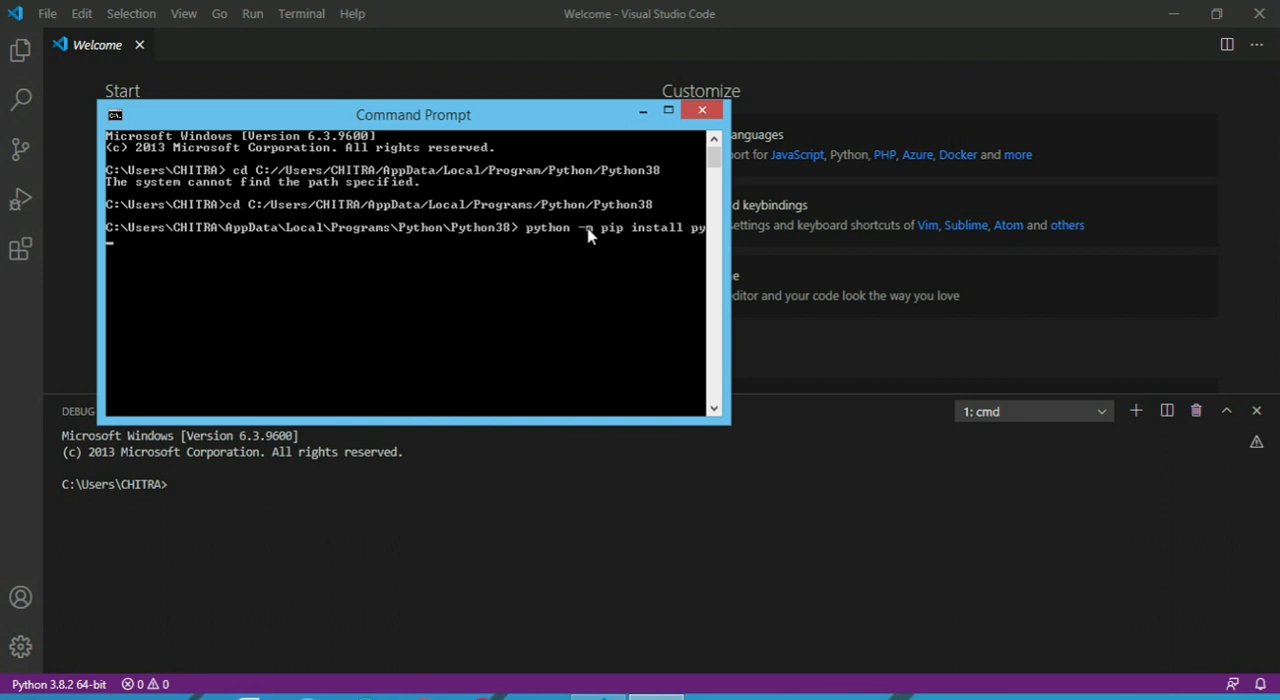
text(wat)
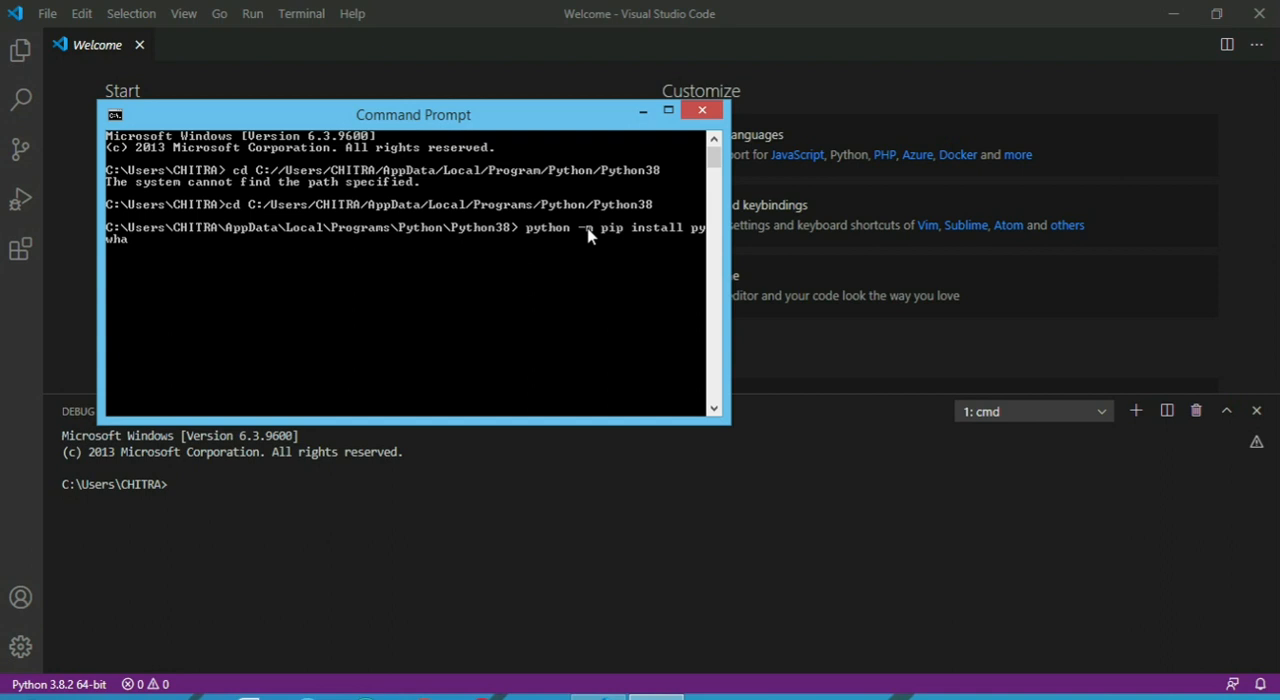
text(kit)
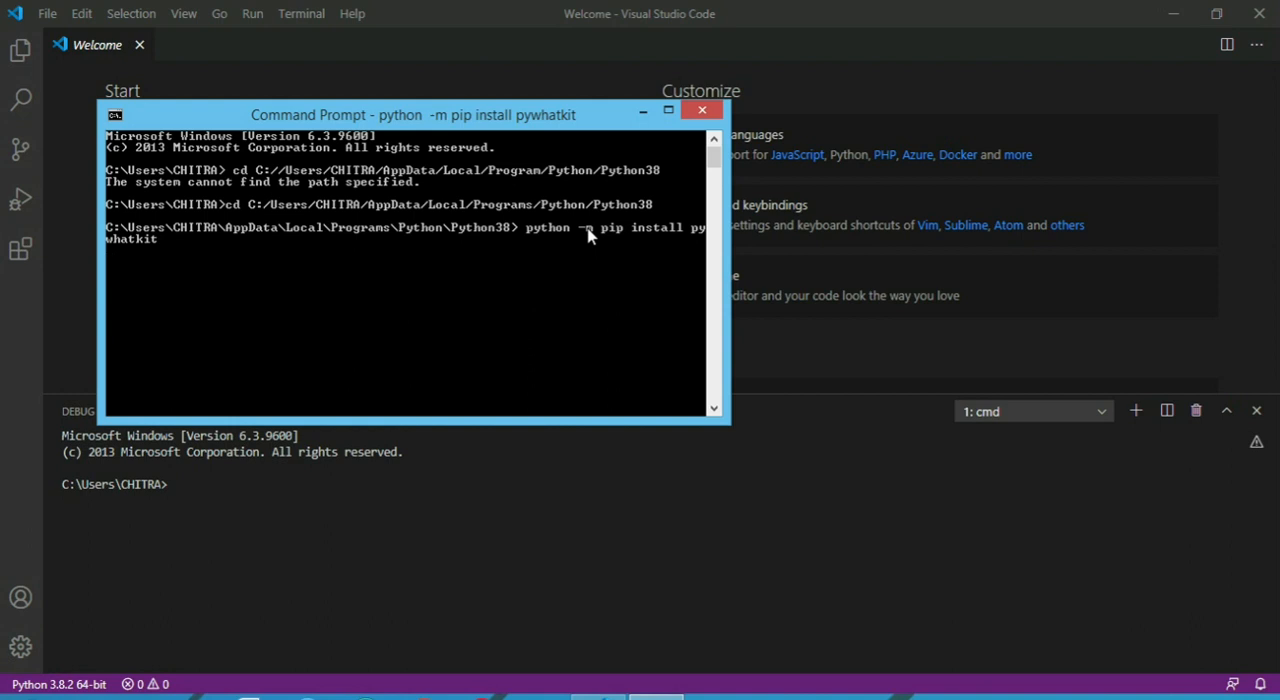
mouse_move(630, 424)
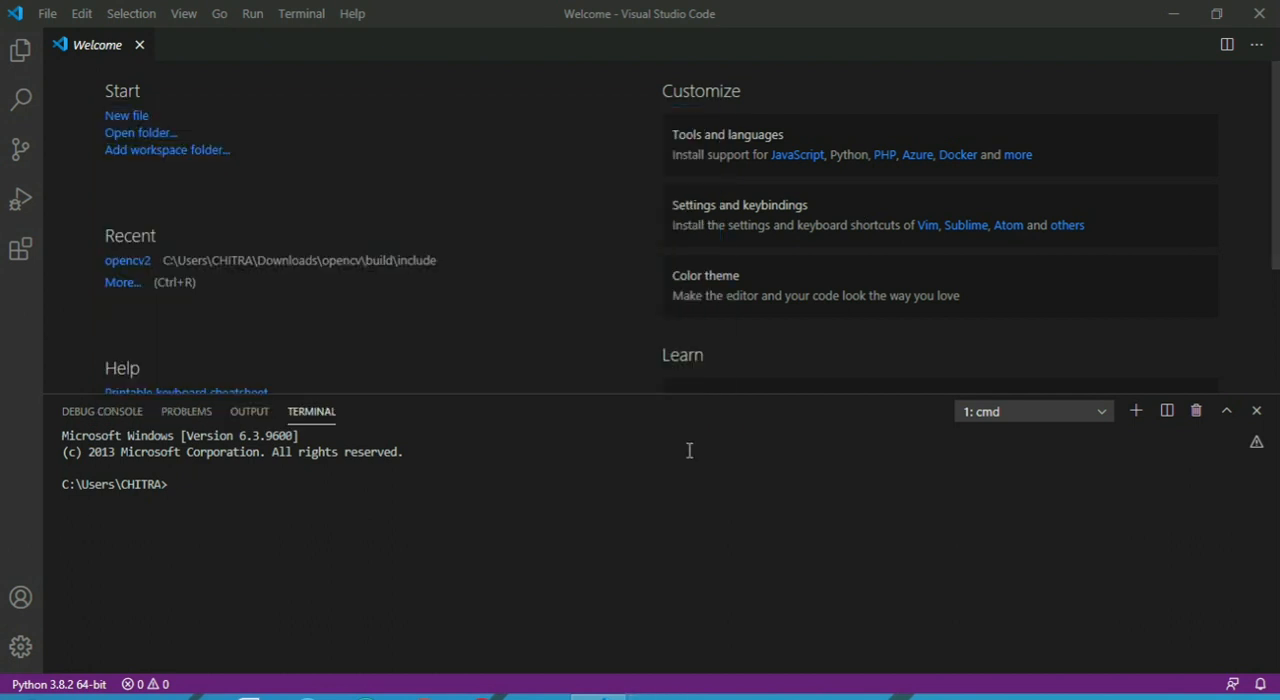
mouse_move(128, 116)
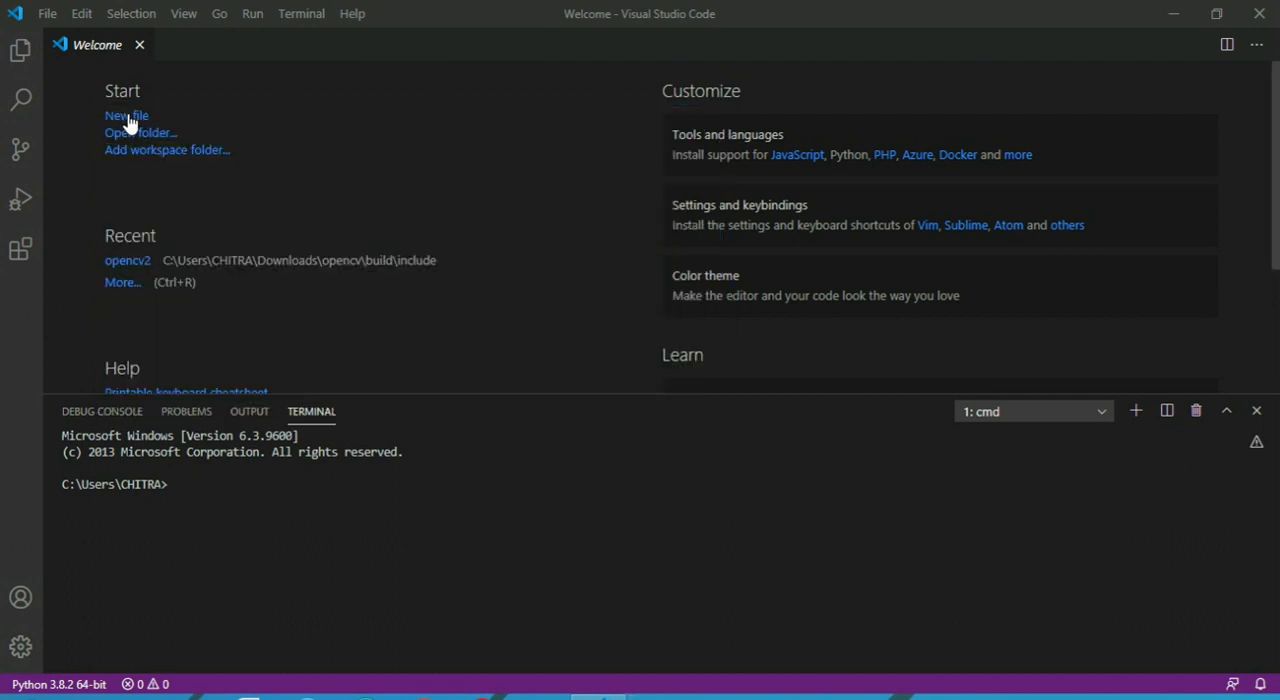
Step: Create a new untitled file and set its language mode to Python
click(128, 116)
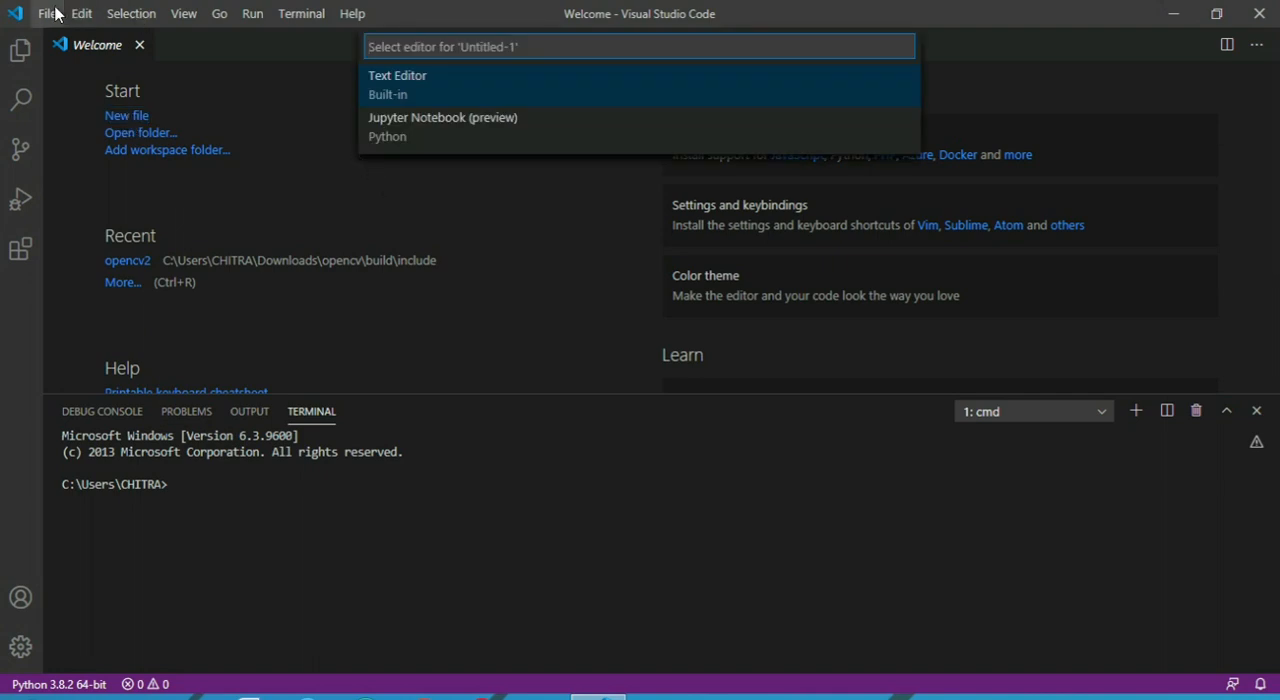
click(48, 12)
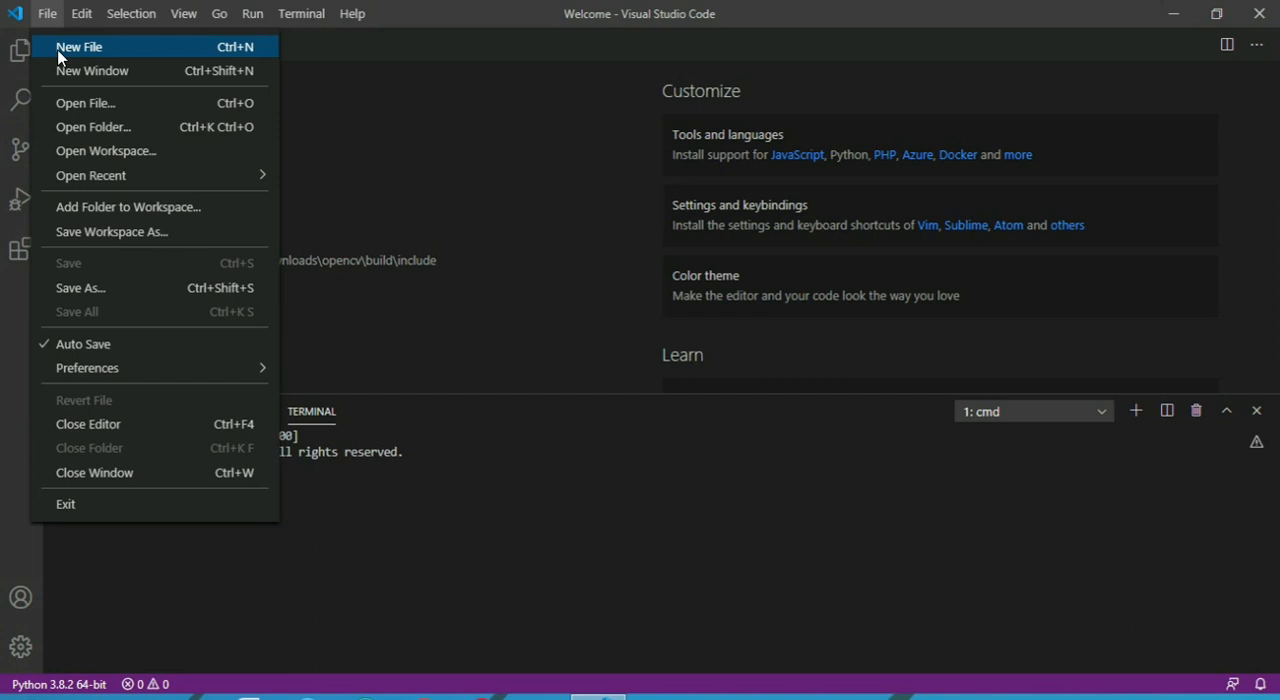
click(78, 48)
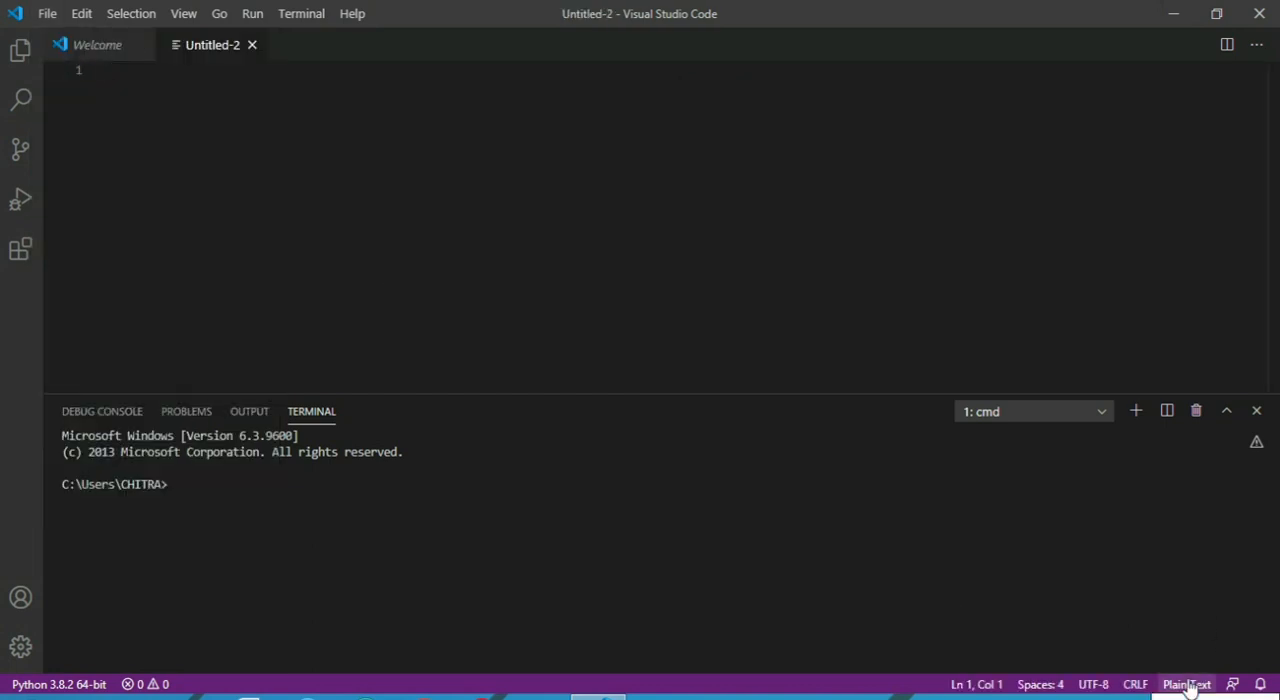
click(1186, 684)
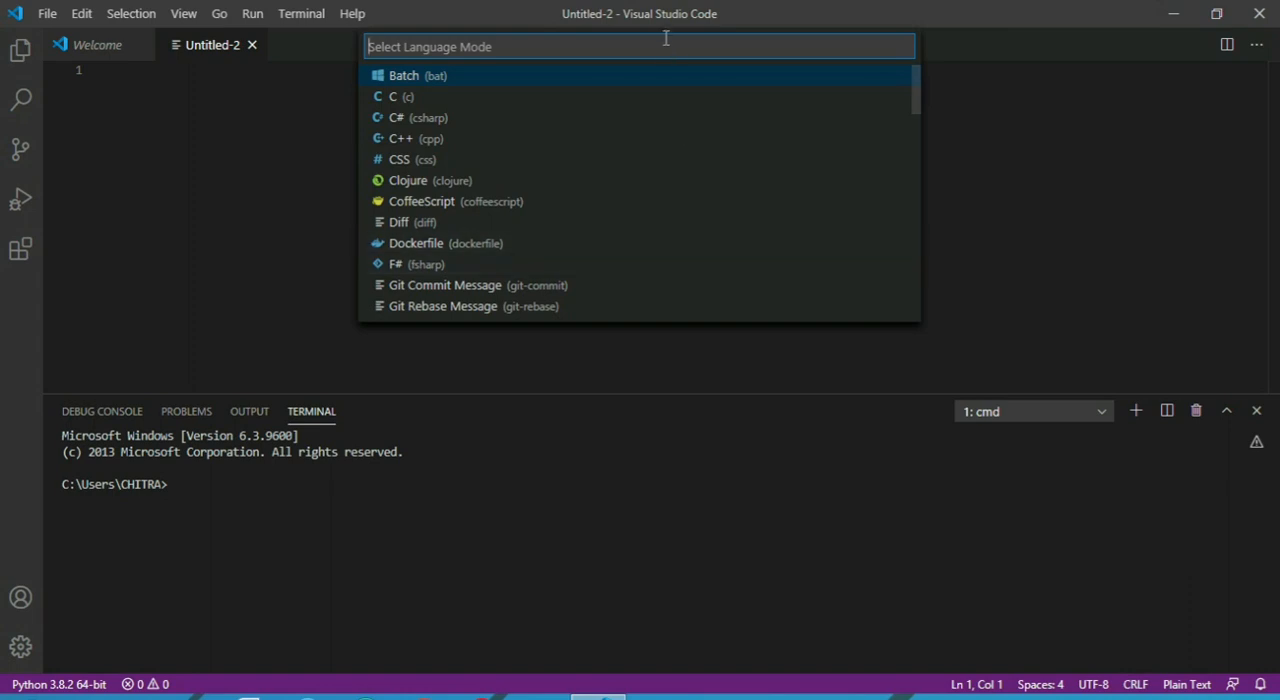
text(python)
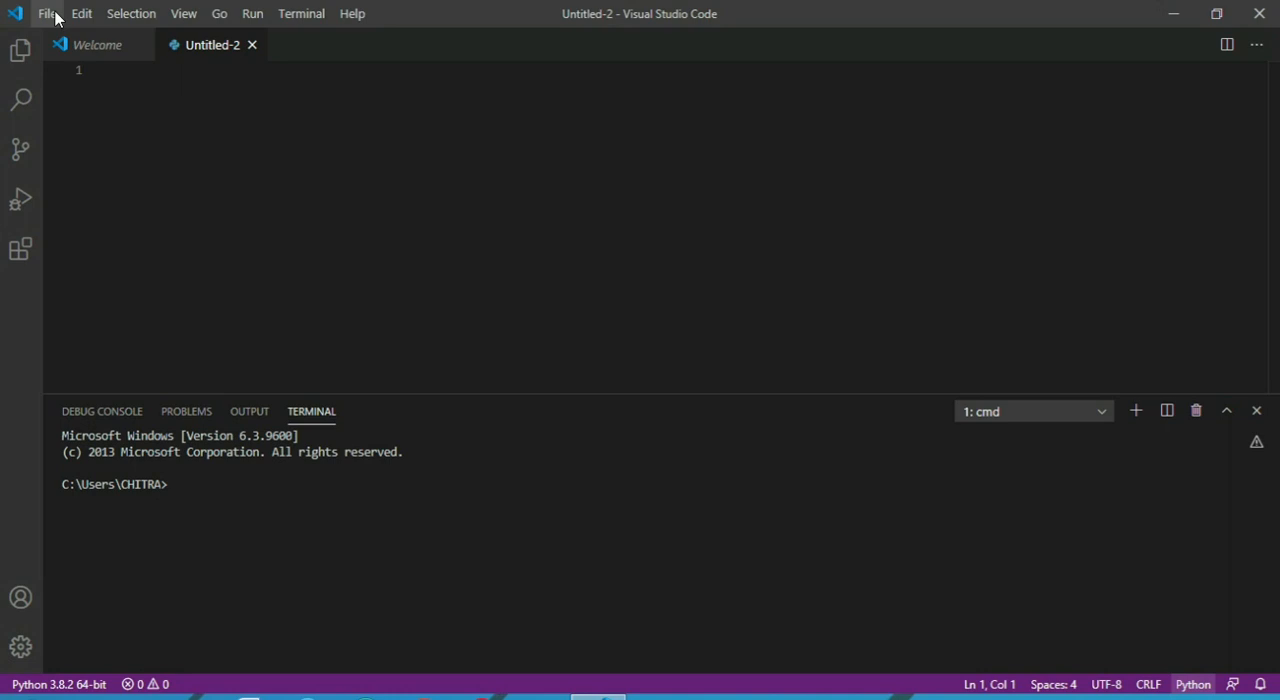
Step: Start Save As and browse to the python folder on the Desktop
click(46, 12)
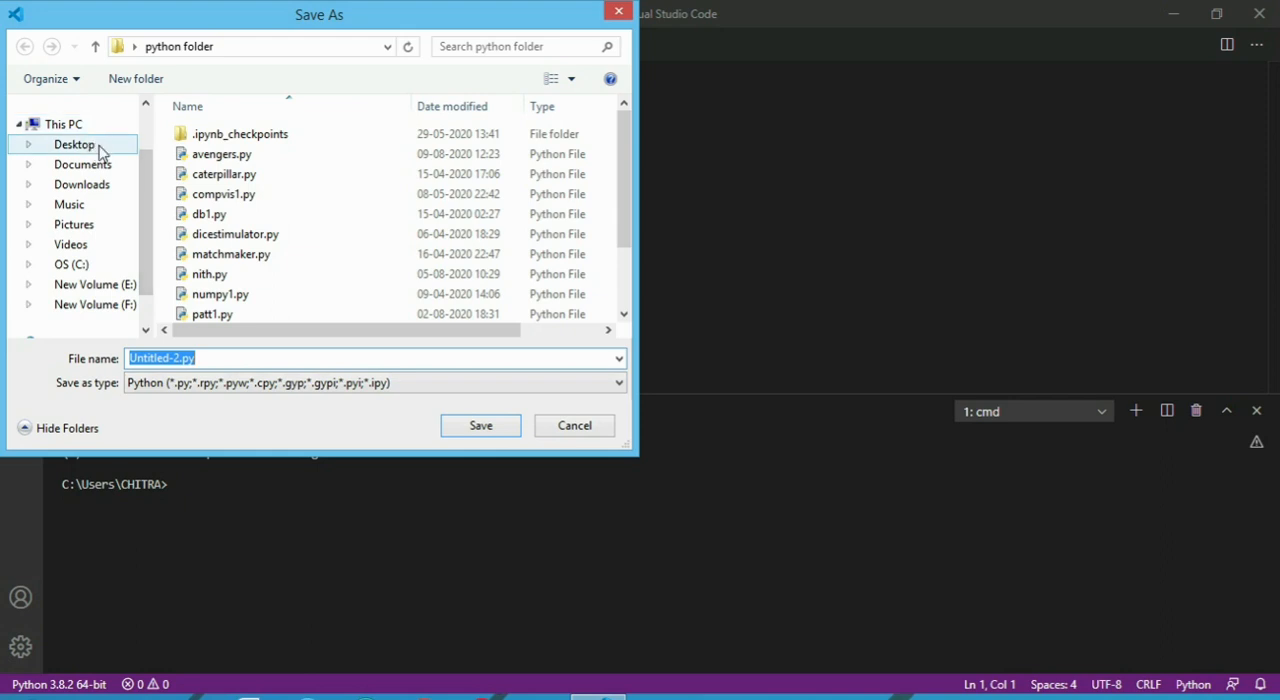
click(74, 144)
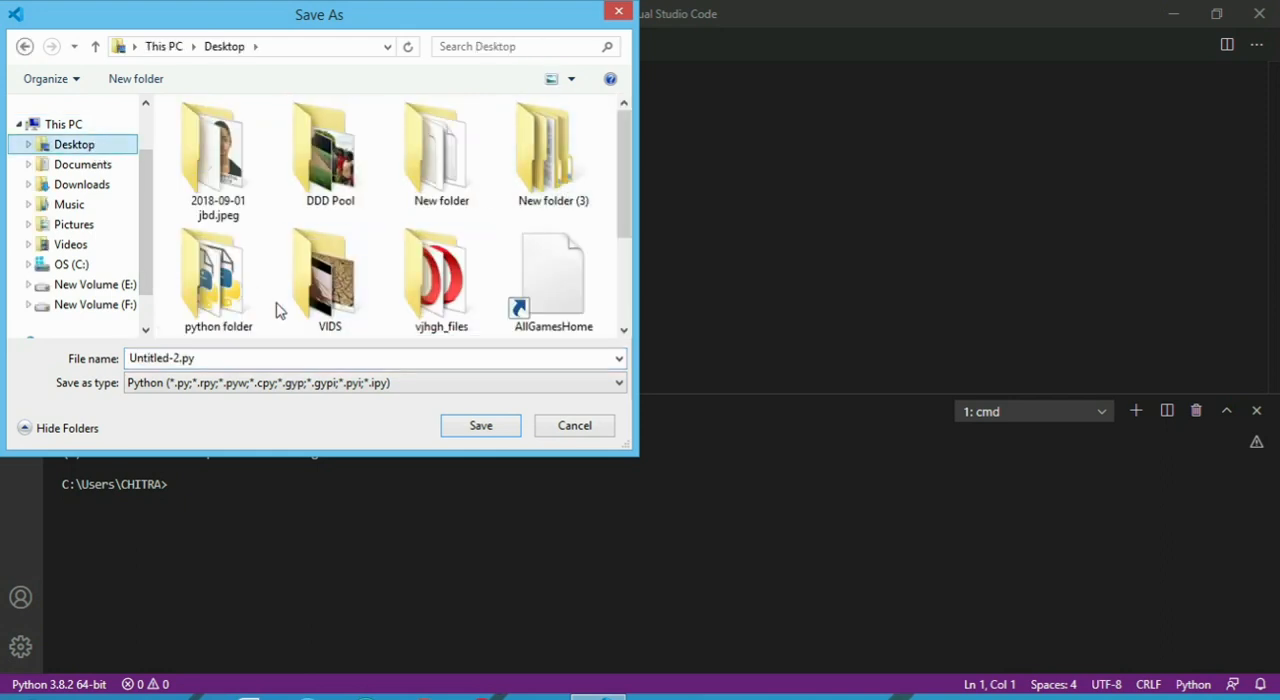
double_click(216, 270)
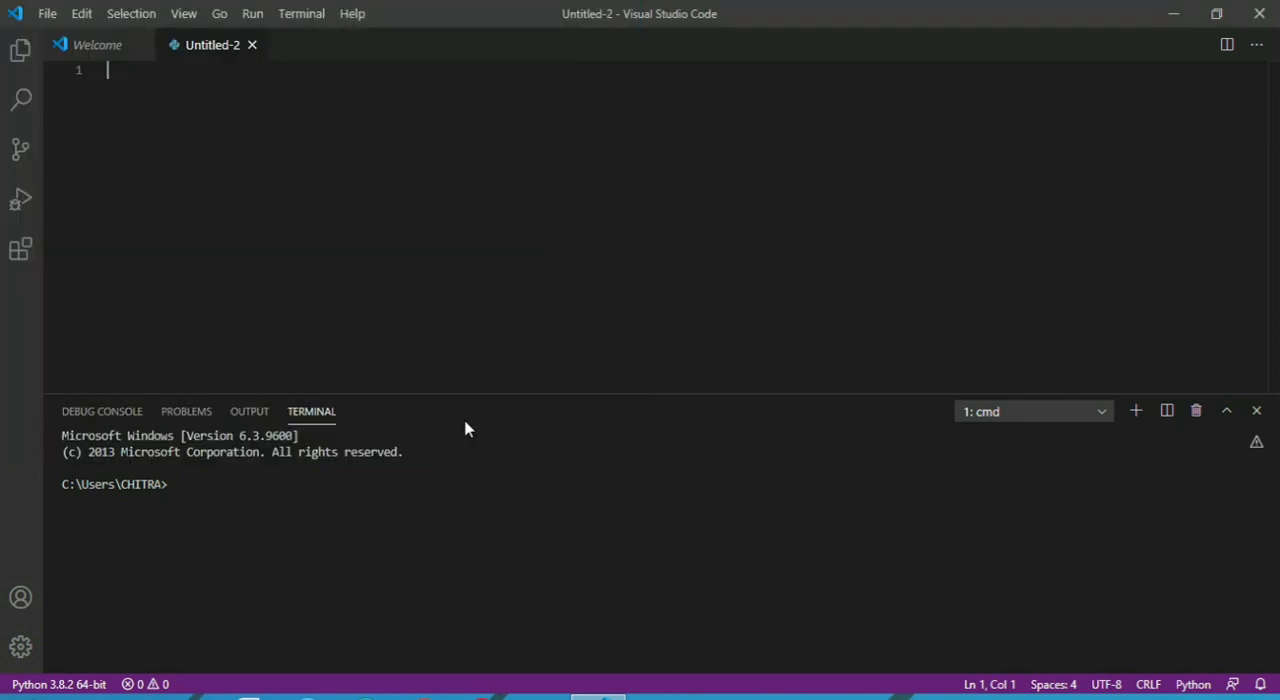
Step: Save Untitled-2.py and write line 1: import pywhatkit as mykit
key(ctrl+s)
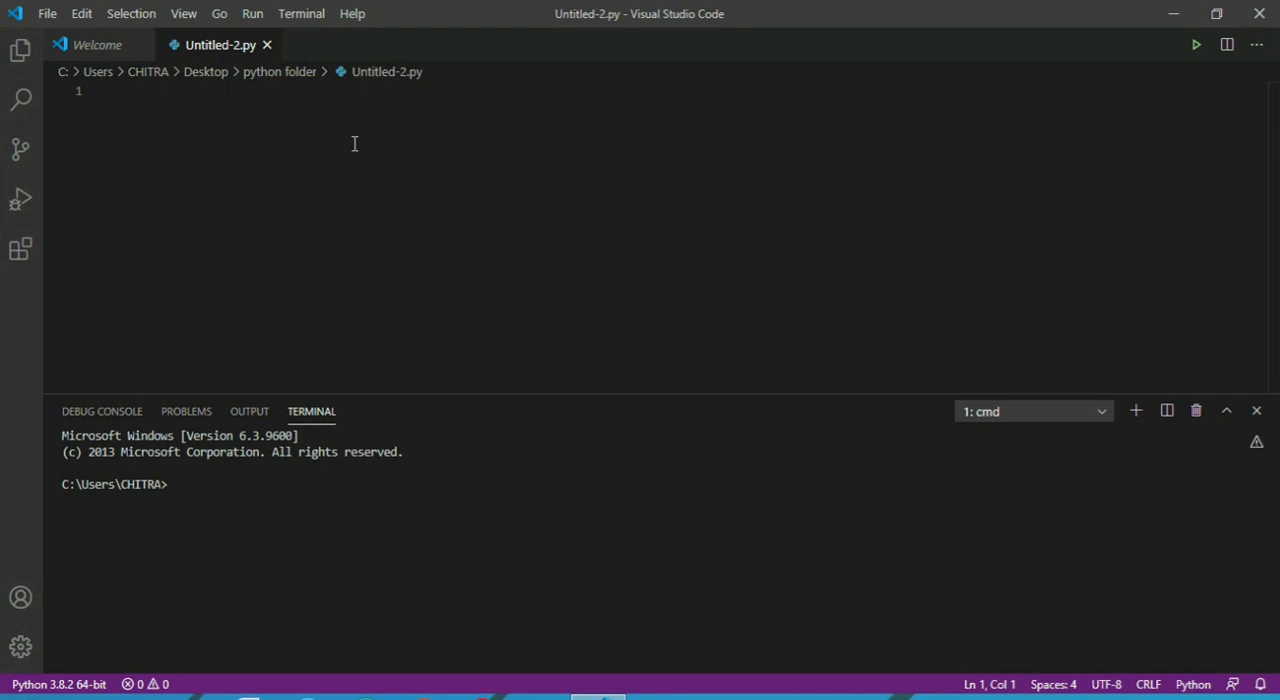
mouse_move(204, 72)
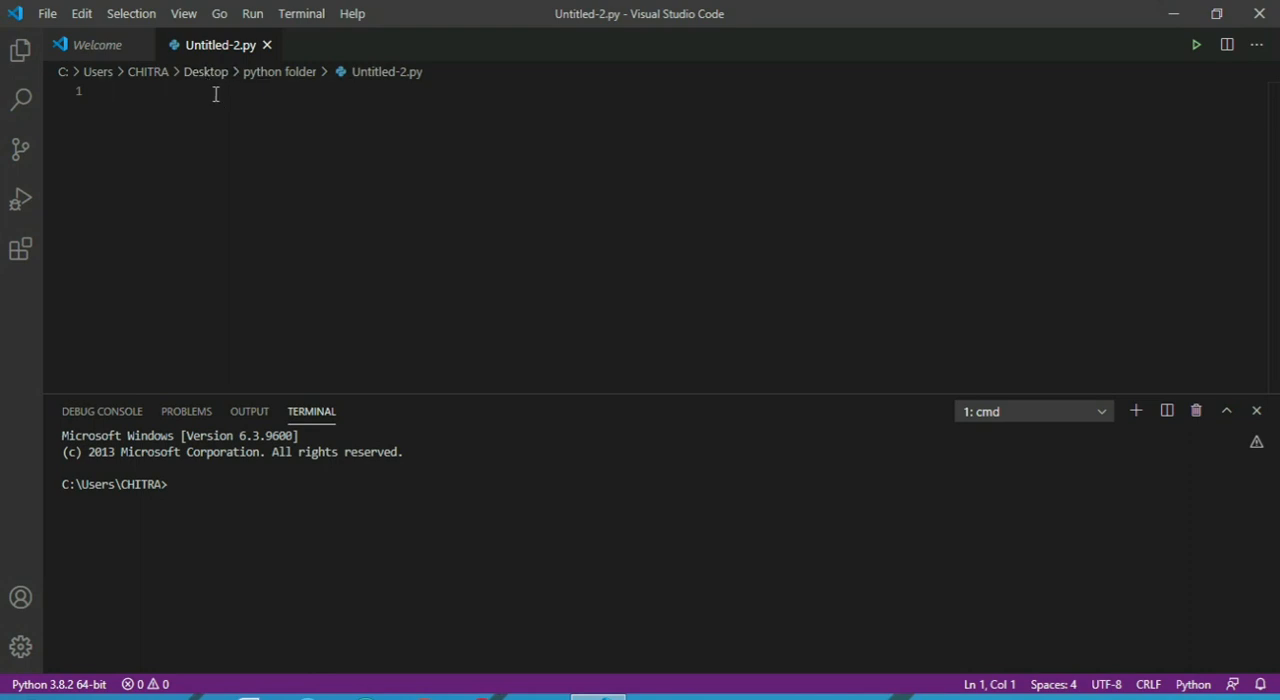
text(i)
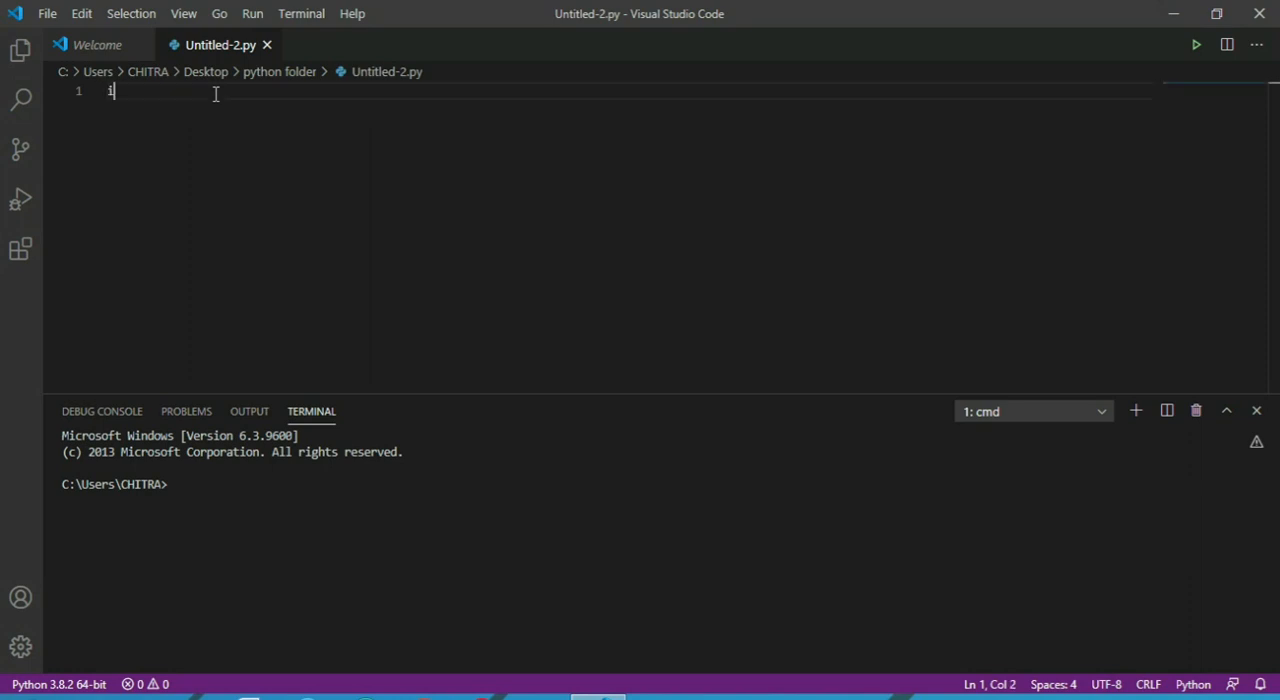
text(mport)
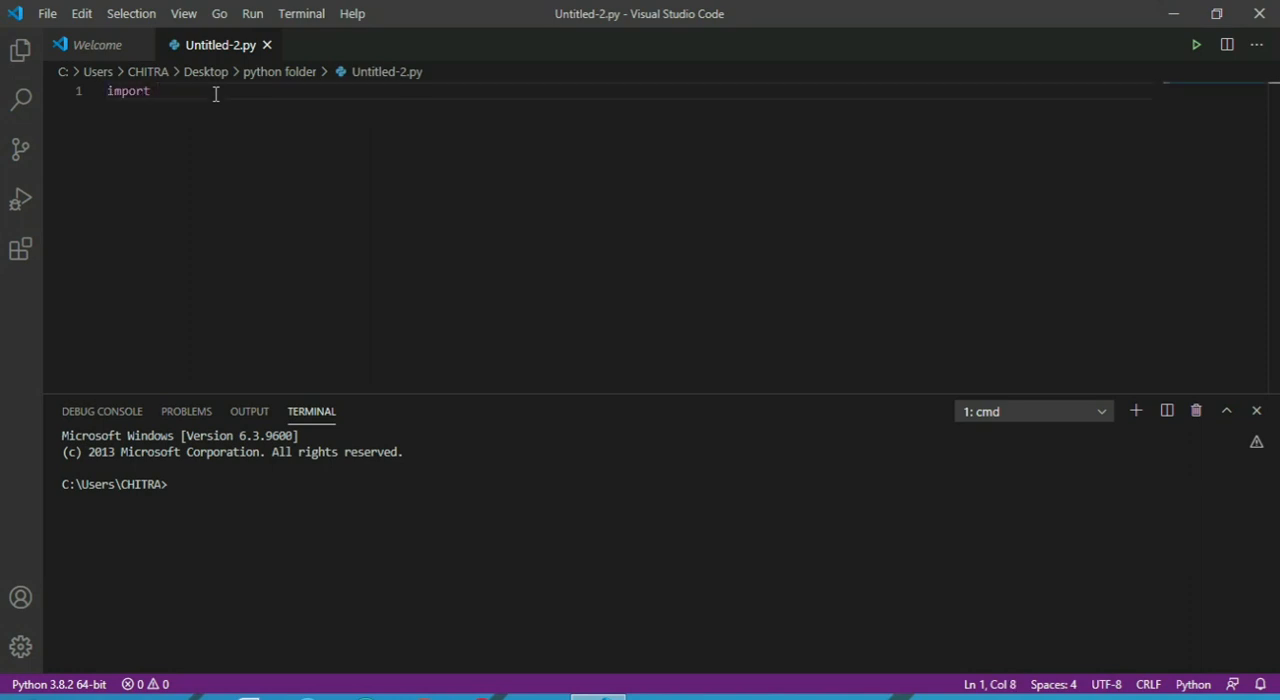
text(pywh)
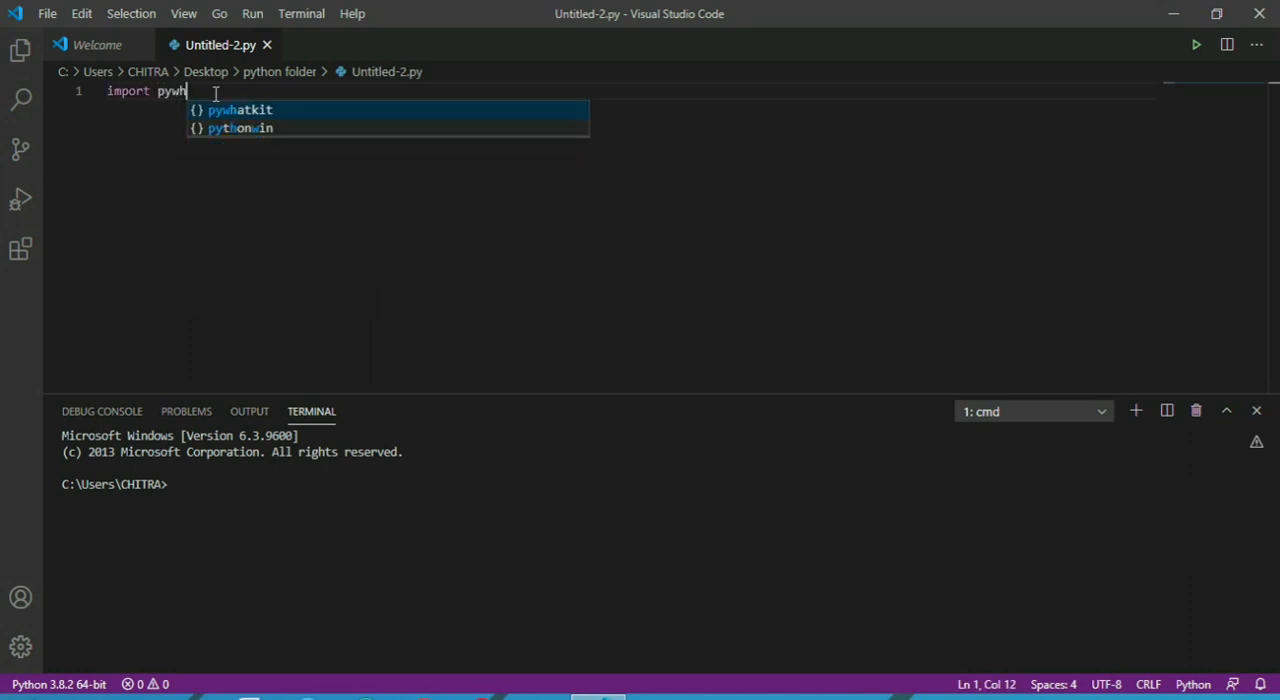
text(atkit)
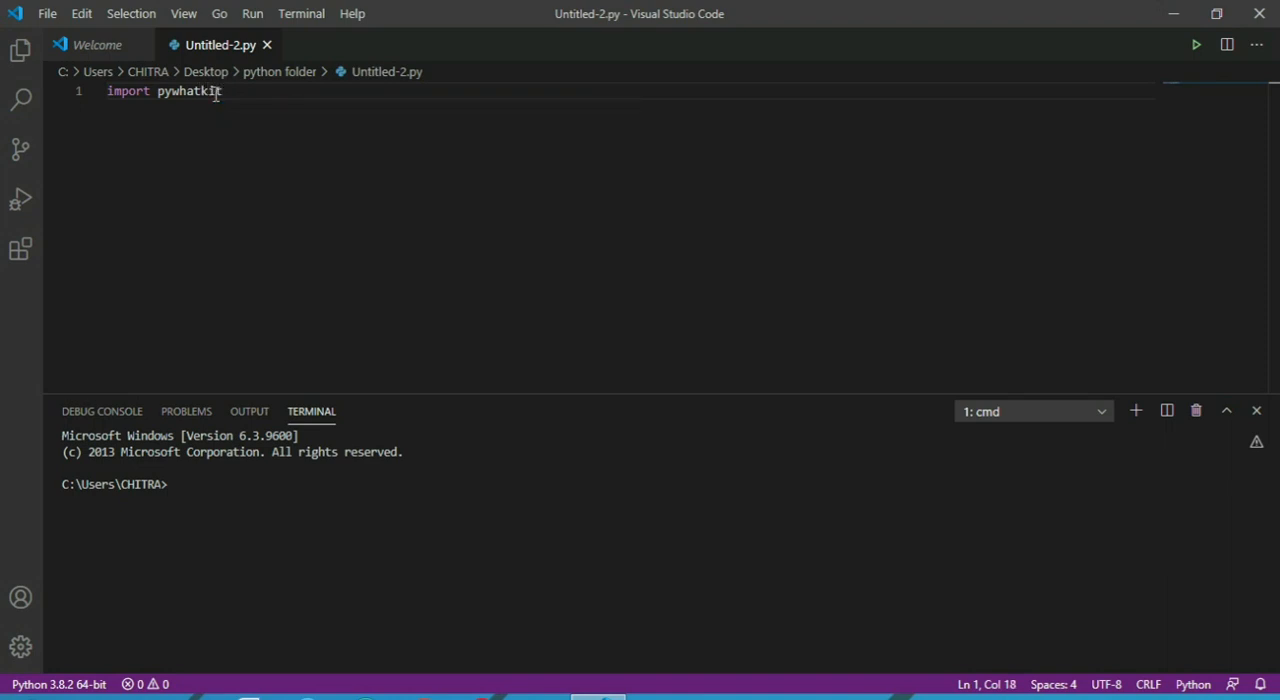
text(as myk)
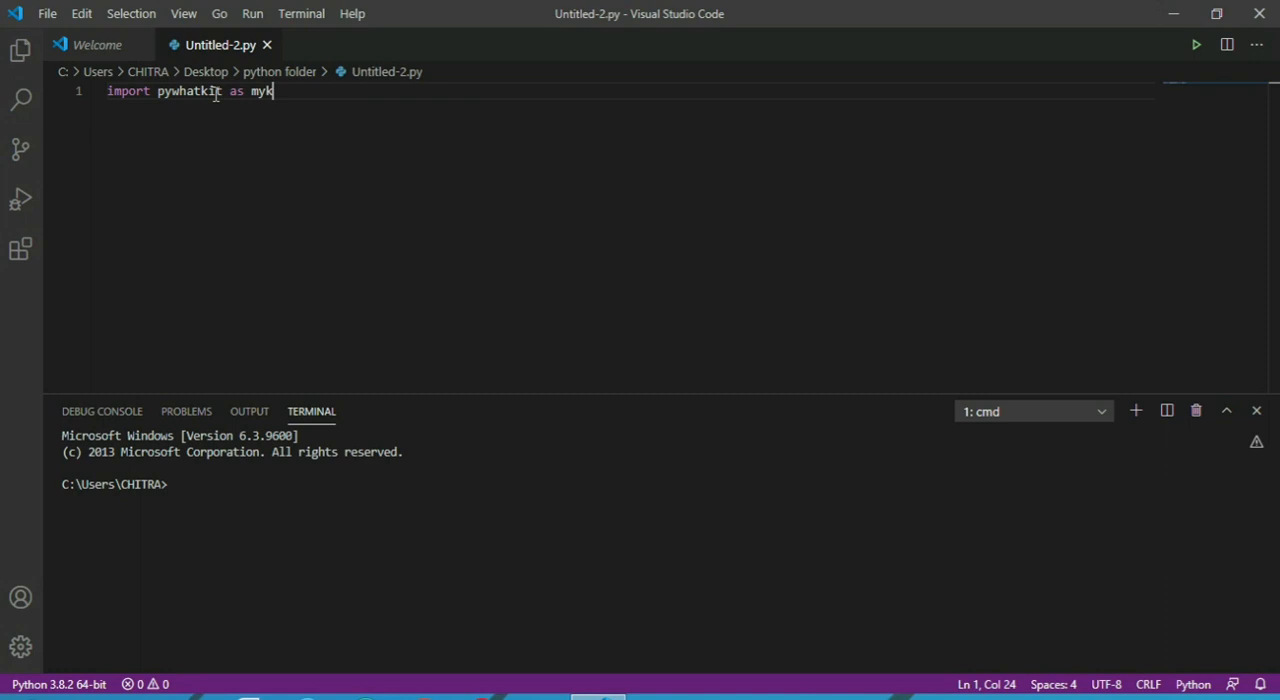
key(Enter)
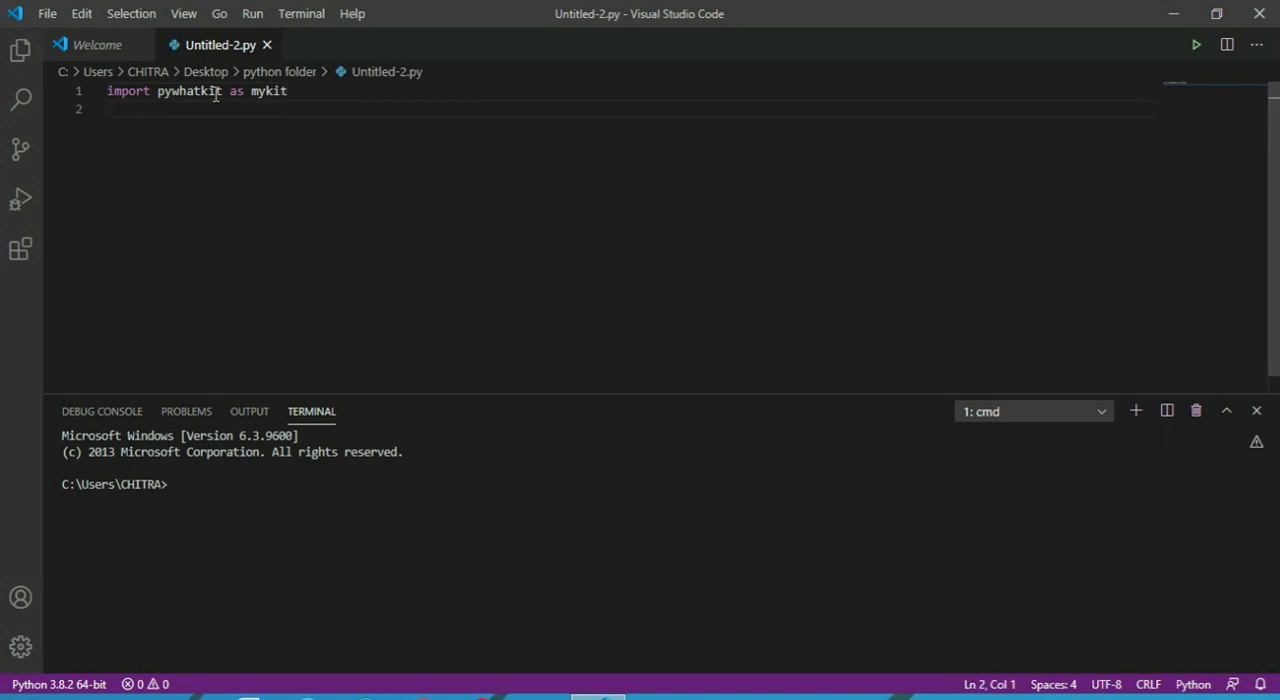
Step: Write mykit.sendwhatmsg with the phone number, "hello", hour 11 and minute 45
text(mykit.)
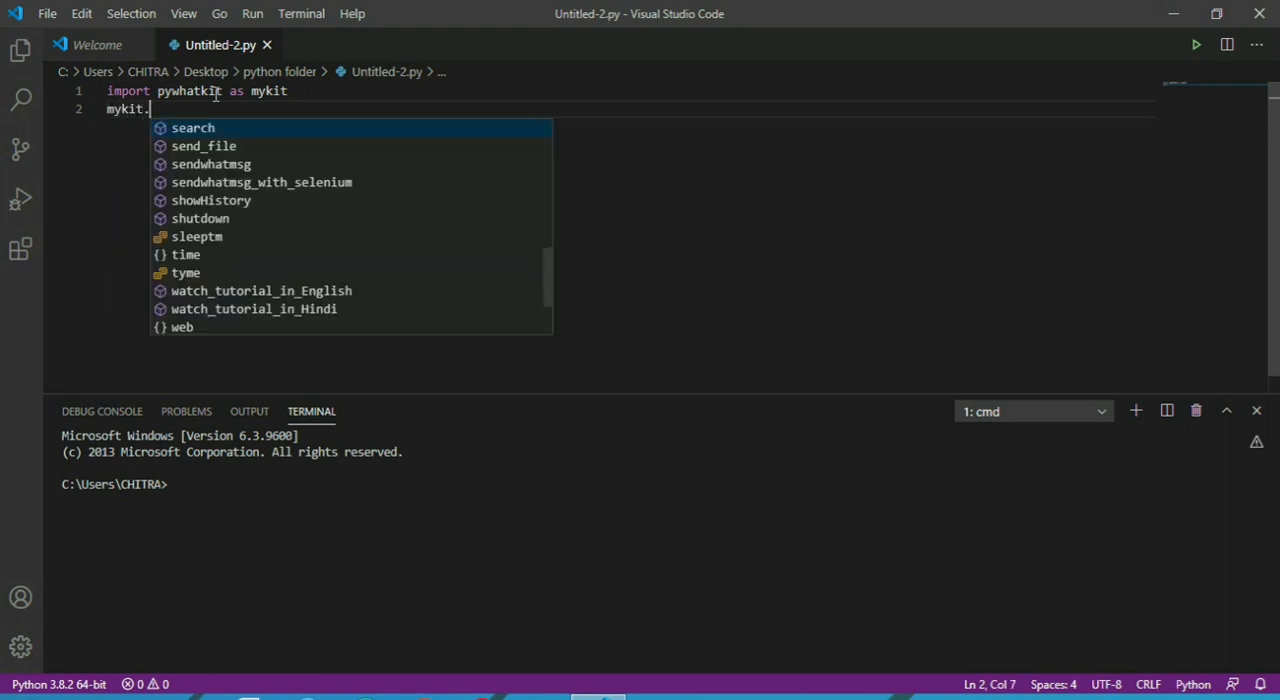
text(sendwhatmsg)
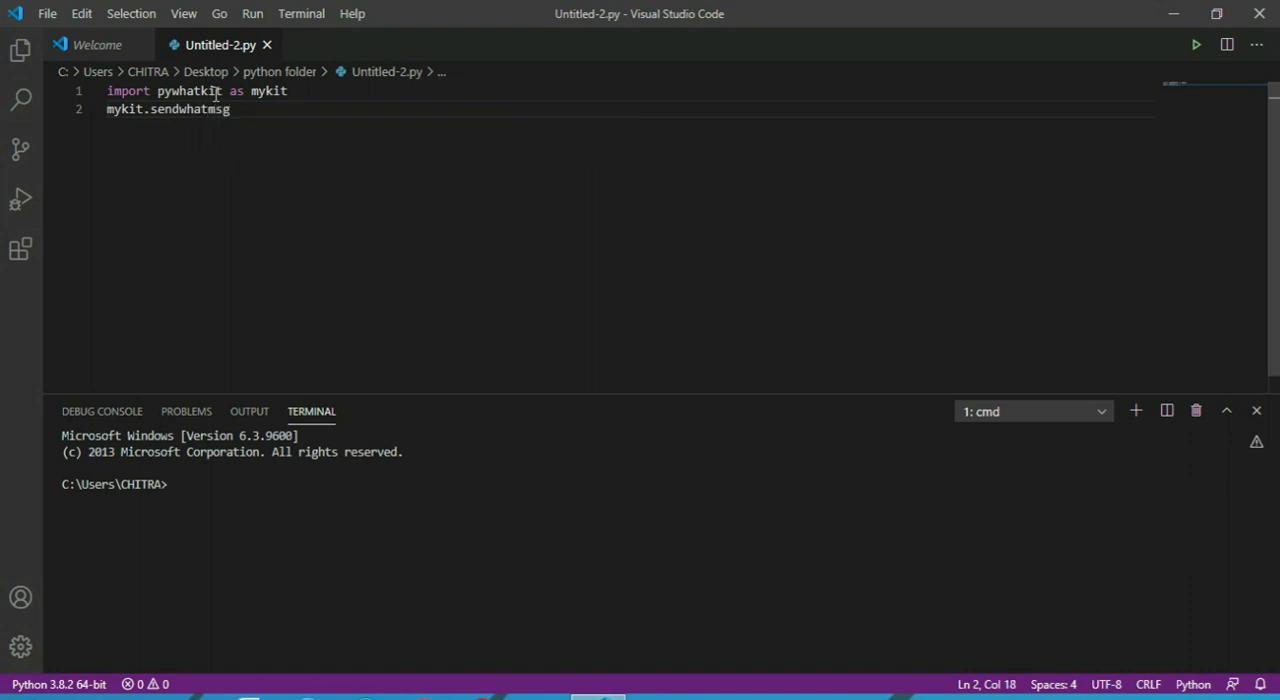
text(())
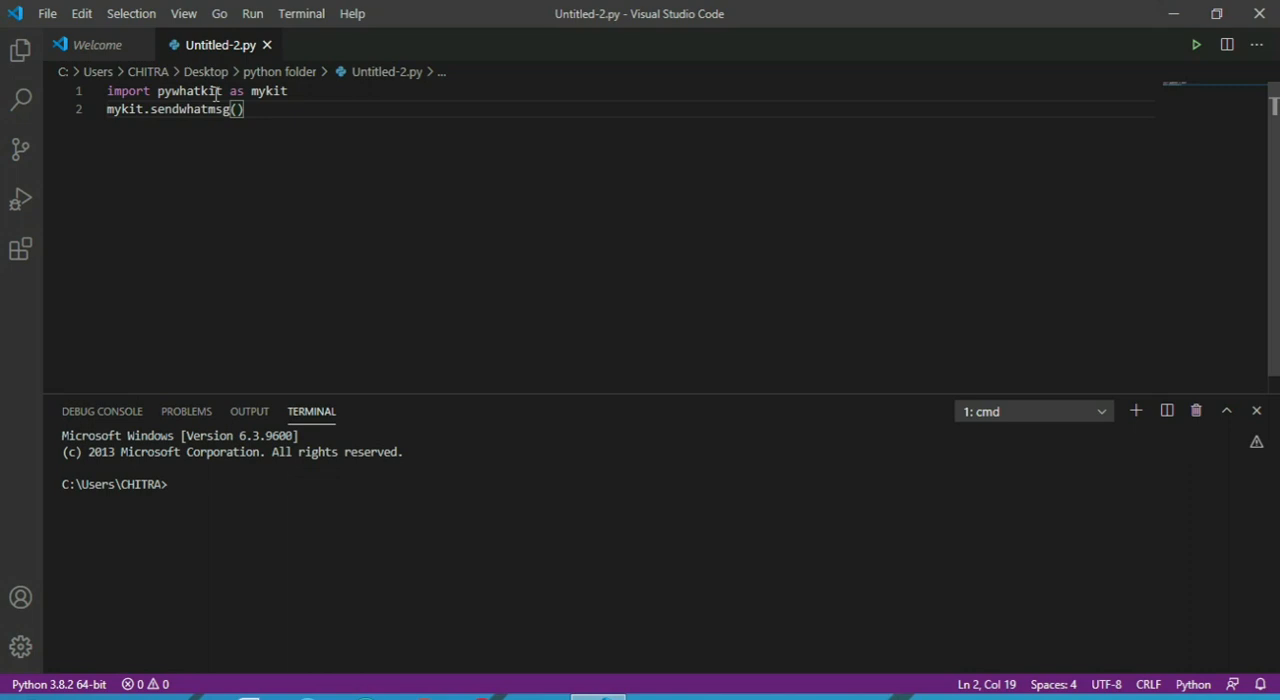
text("")
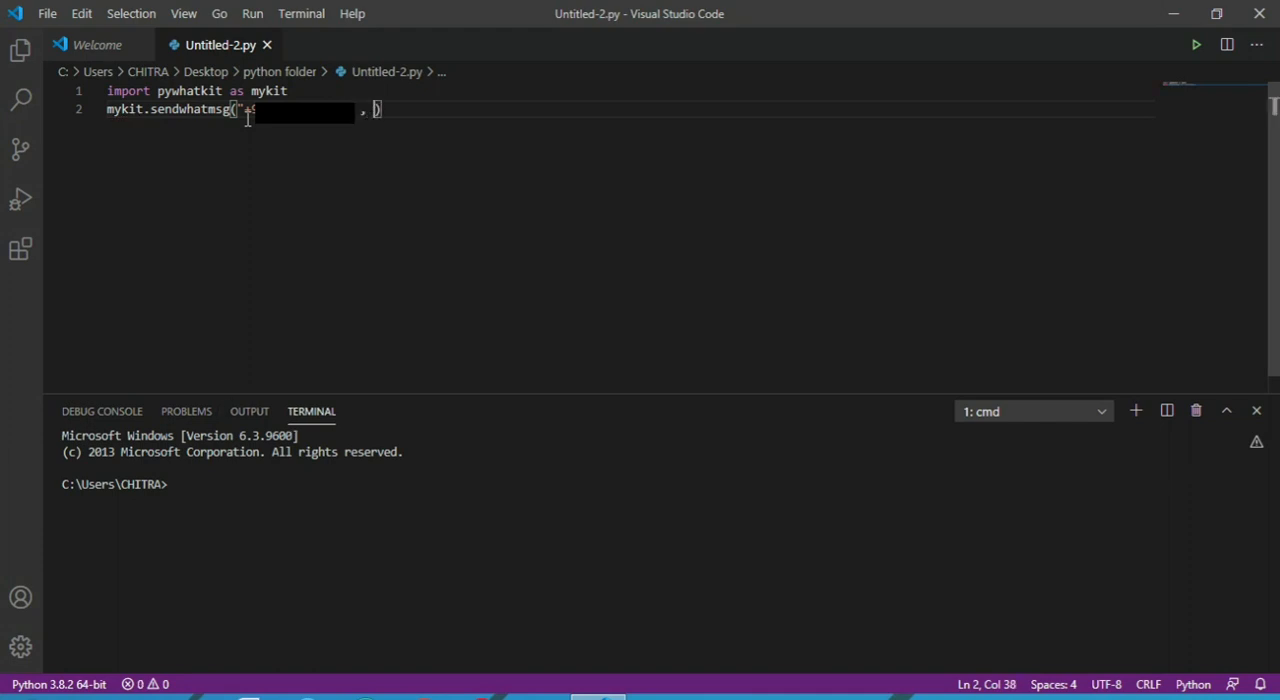
text(")
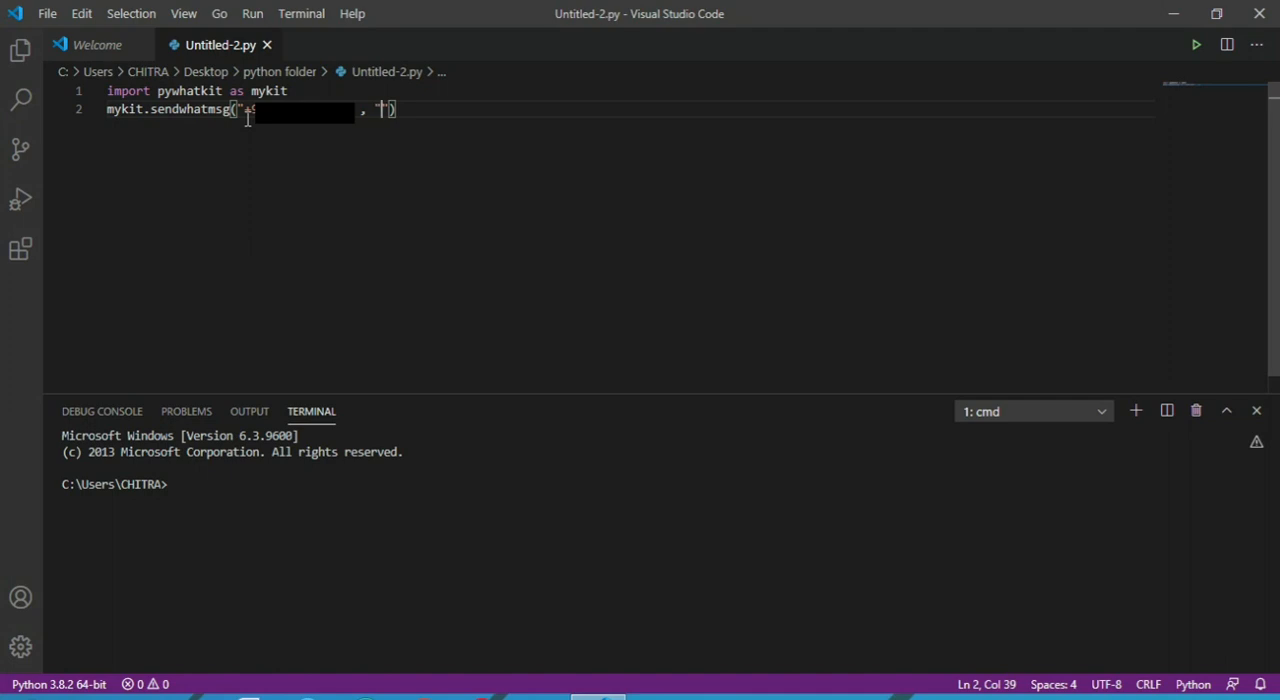
text(h)
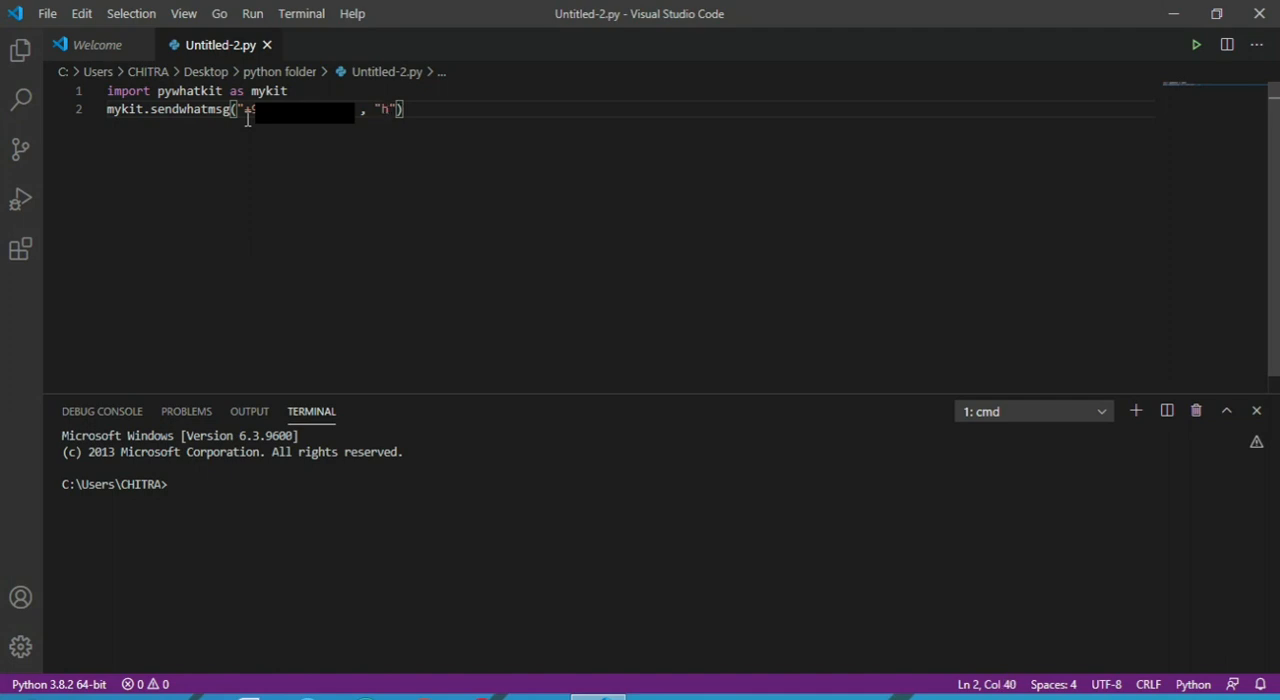
text(ello)
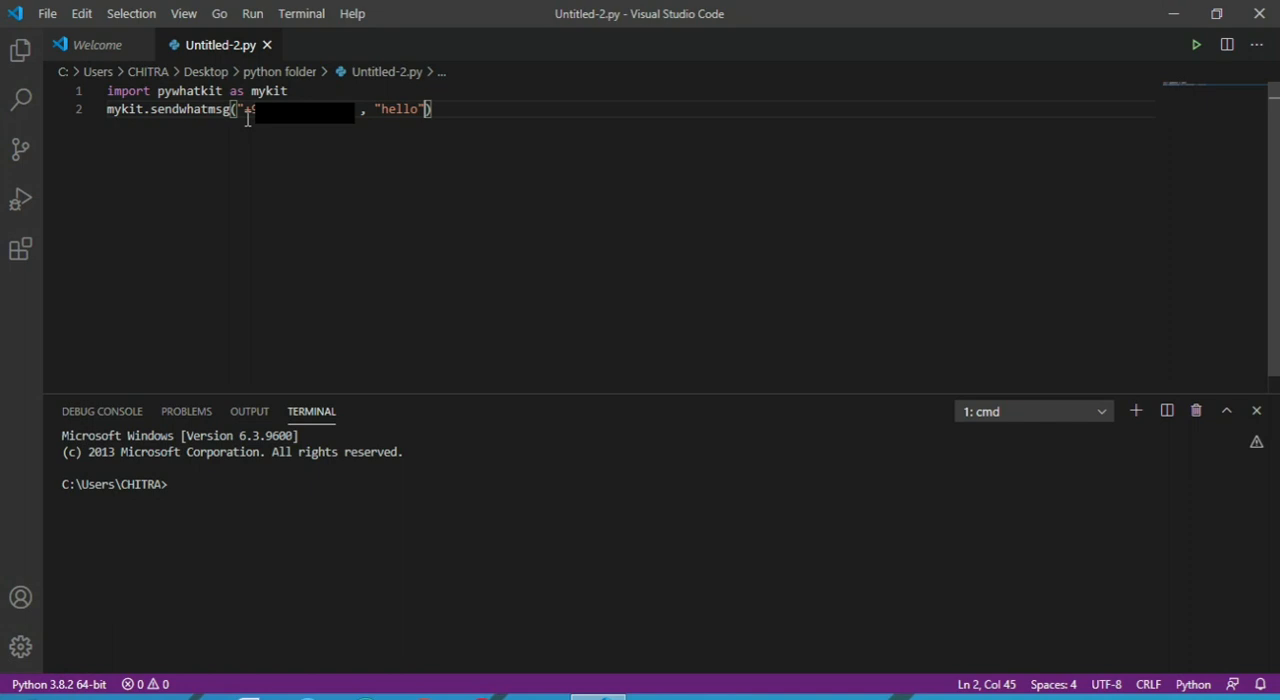
text(",)
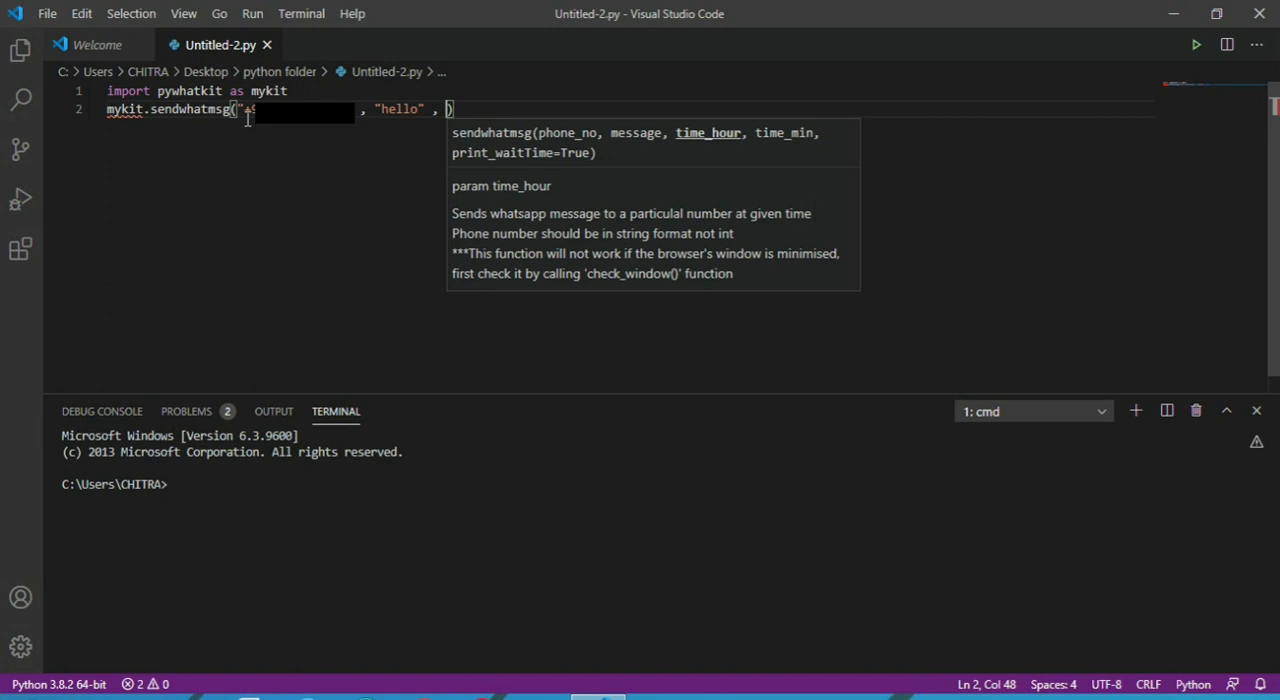
text(11 ,)
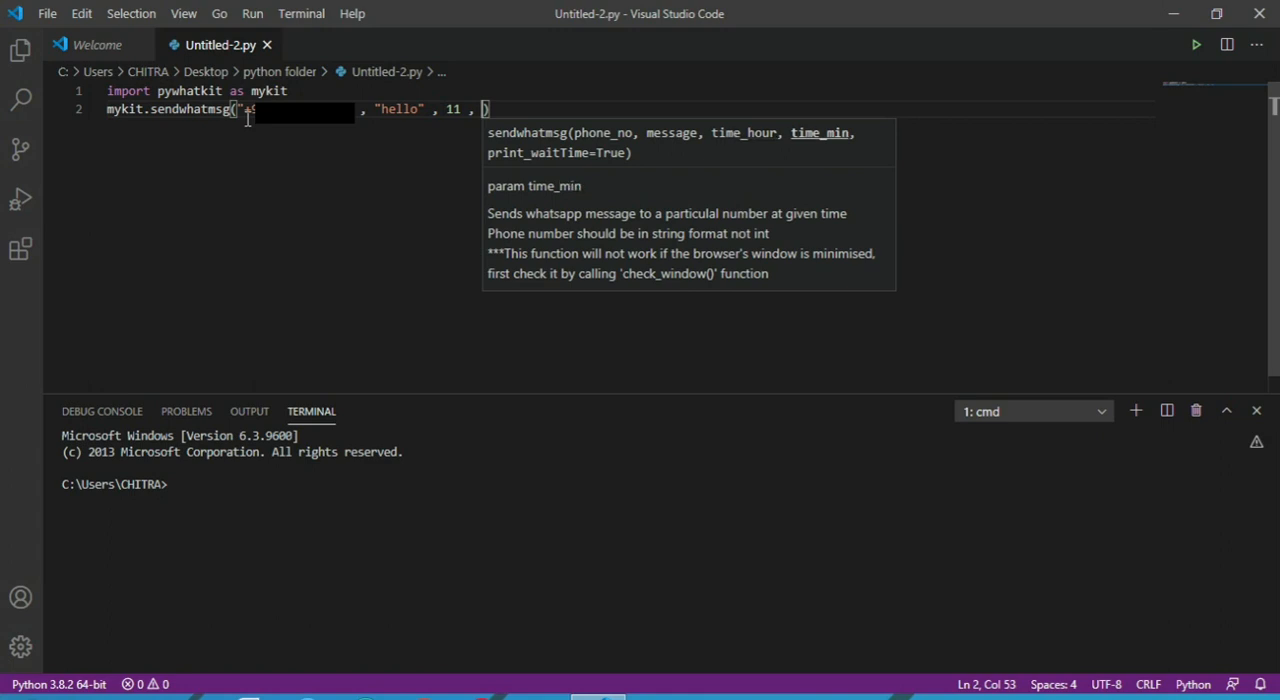
text(45)
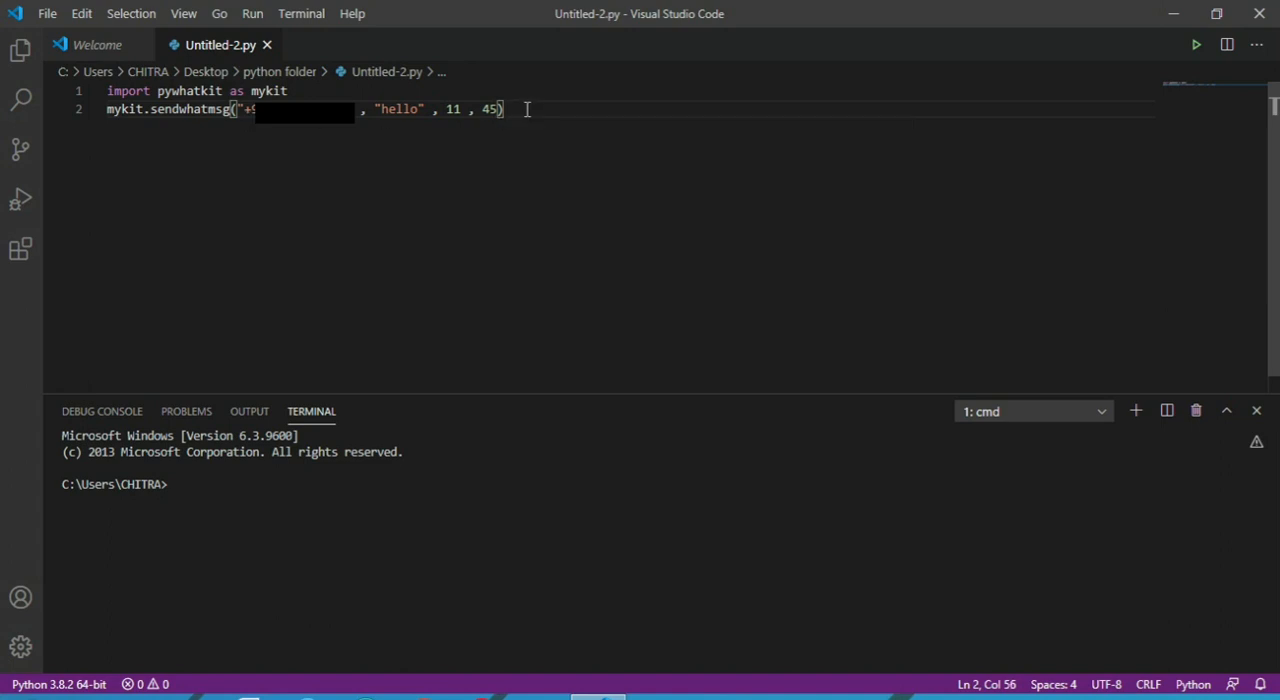
key(Enter)
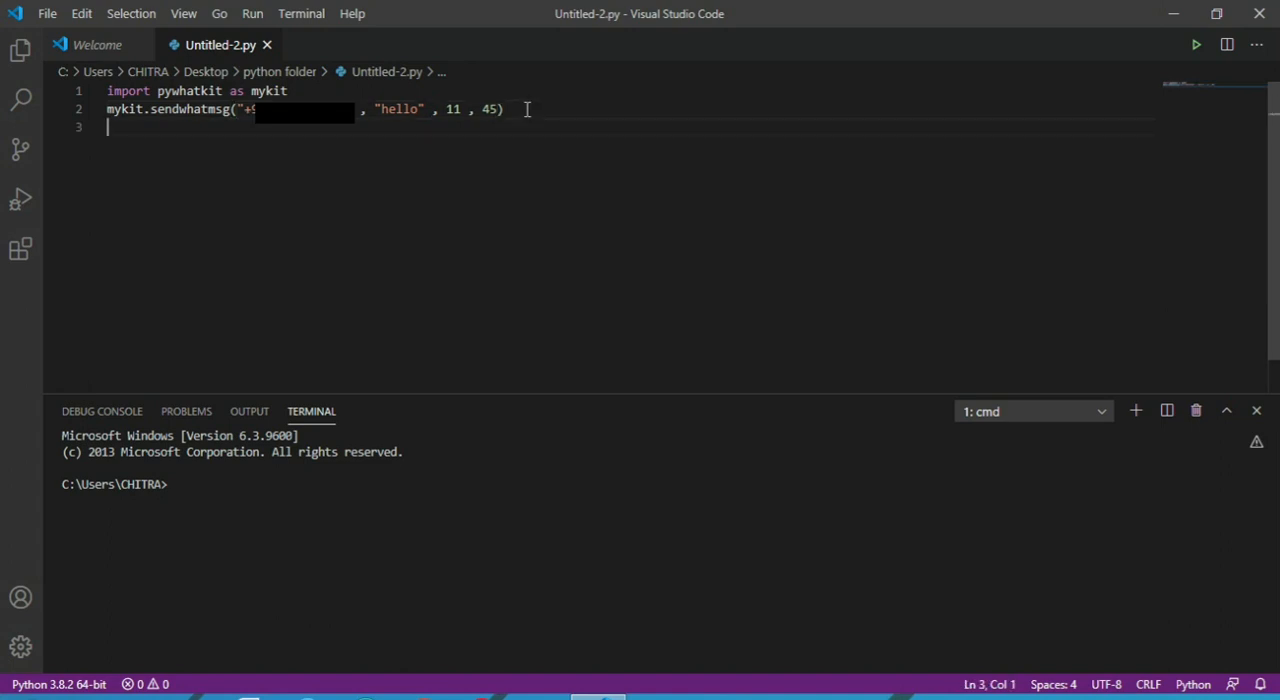
Step: Write line 3 as mykit.search("dotnetcrunch")
text(my)
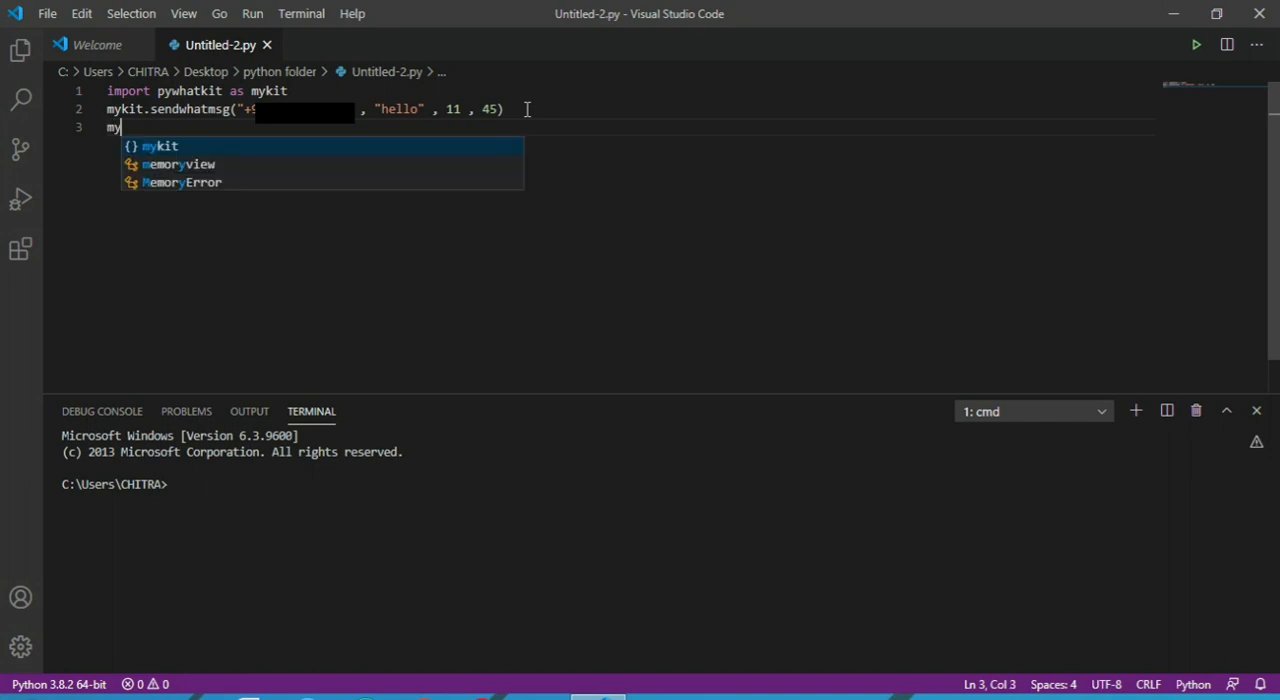
text(kit)
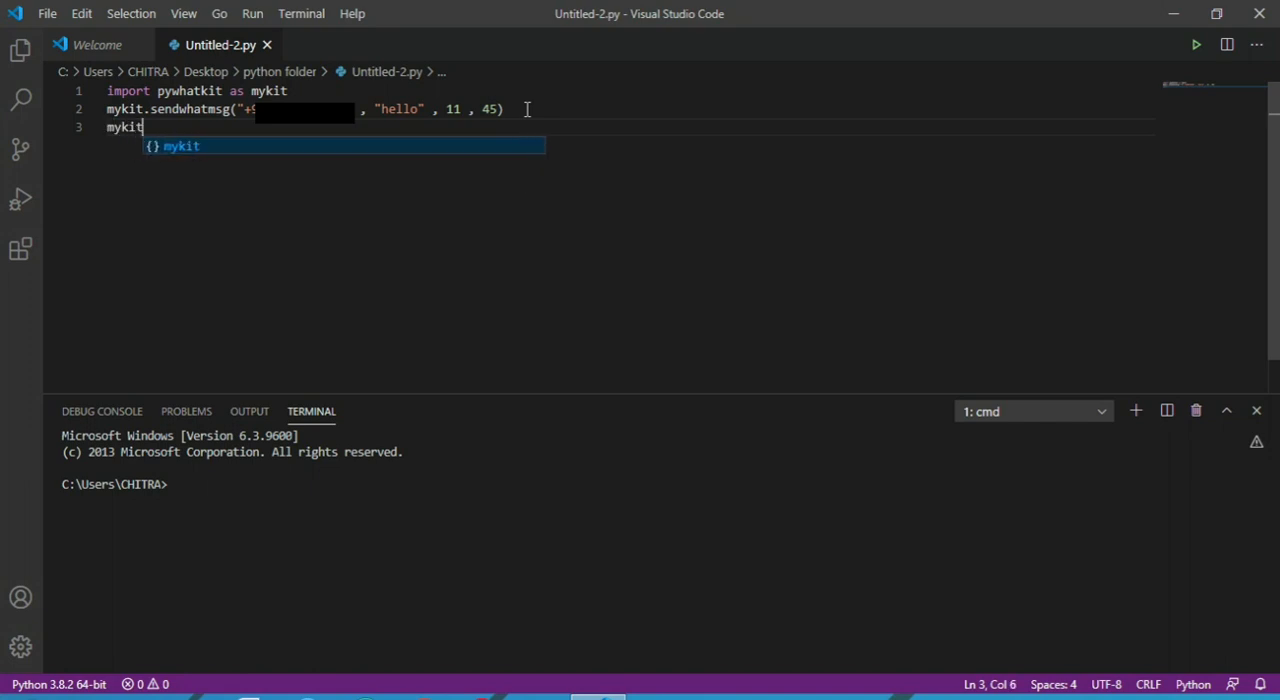
text(.)
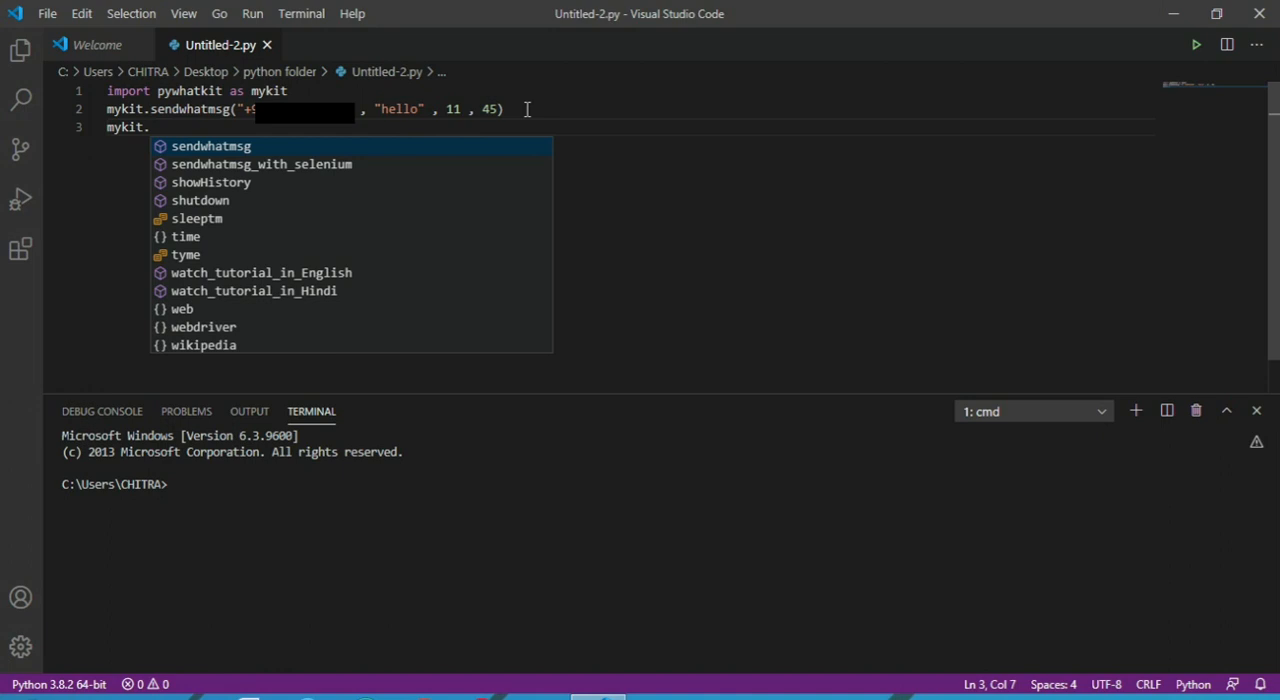
text(search()
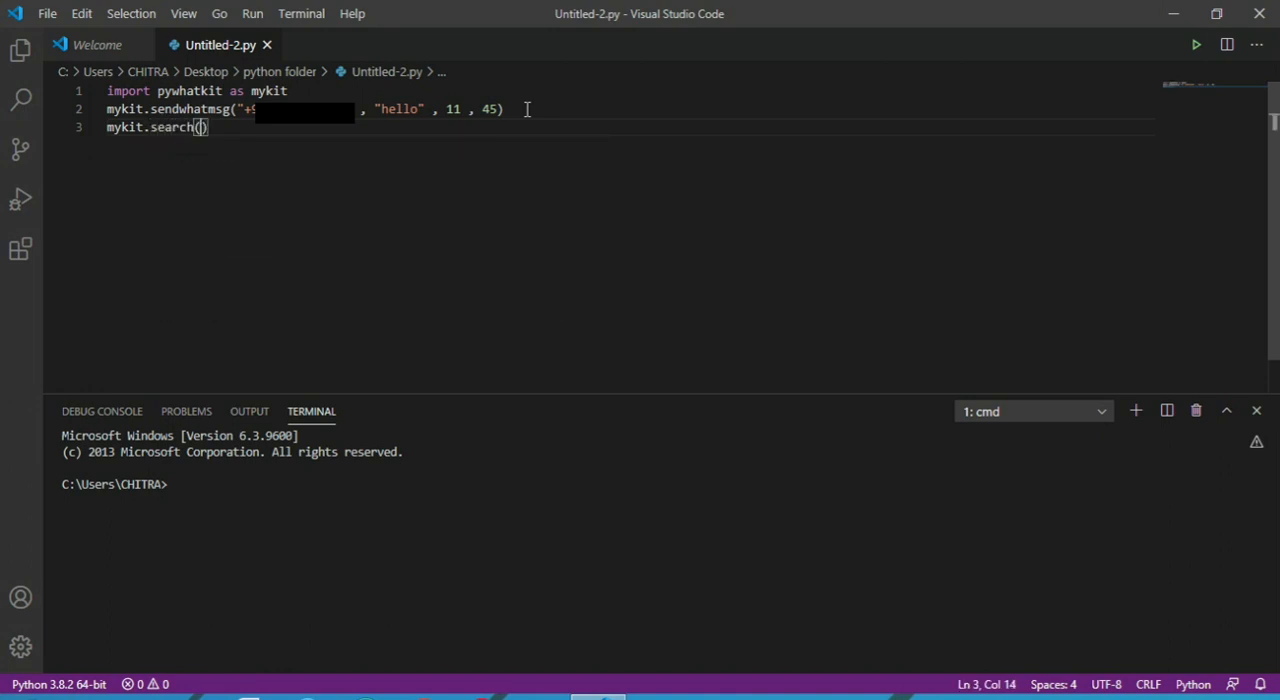
text(")
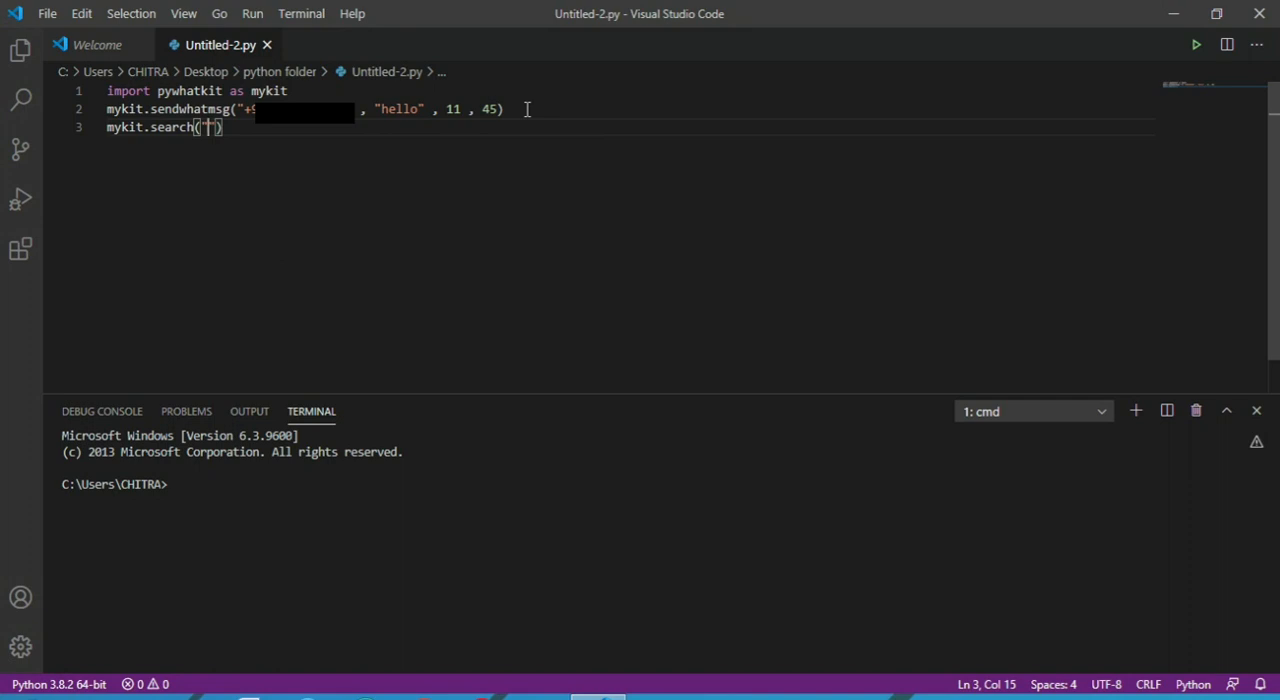
text(dotnetcru)
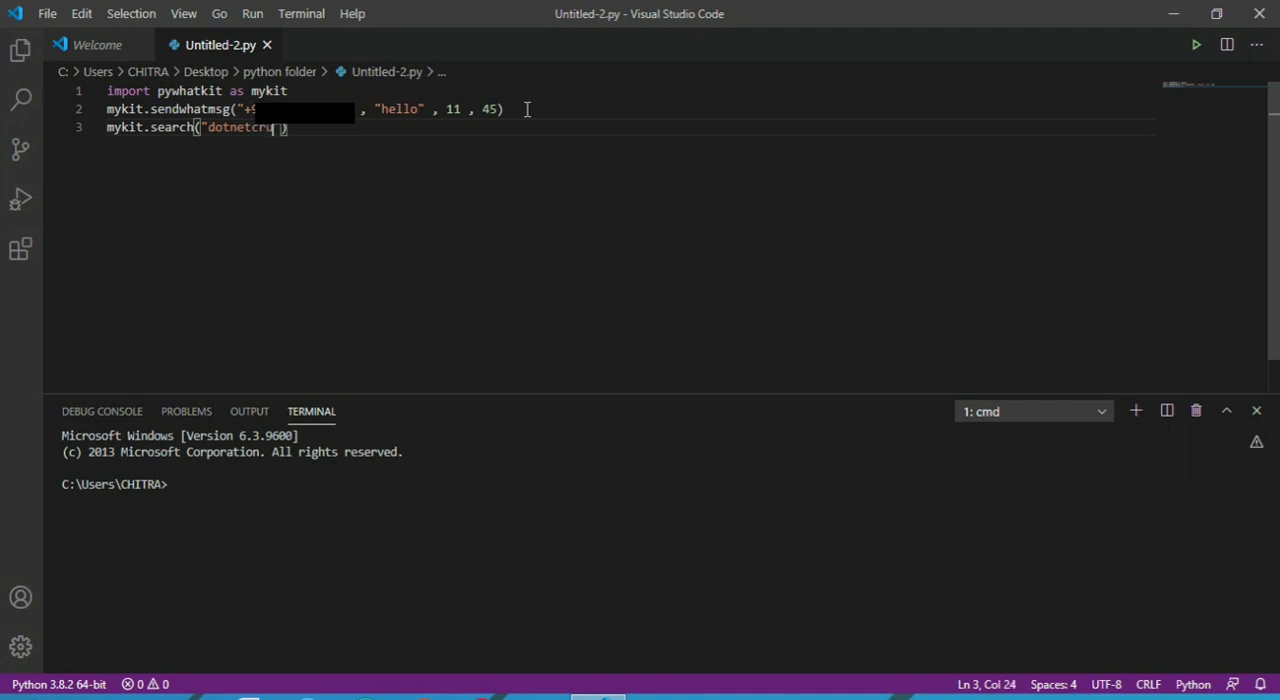
text(ch)
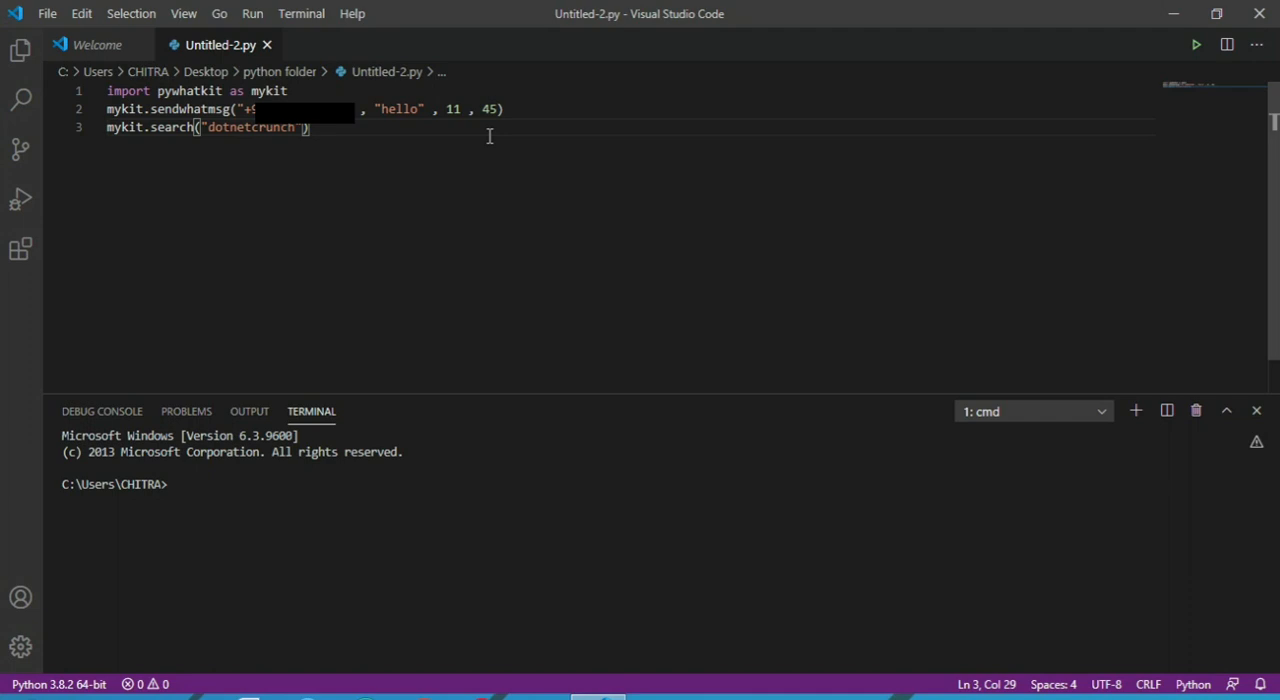
mouse_move(1130, 146)
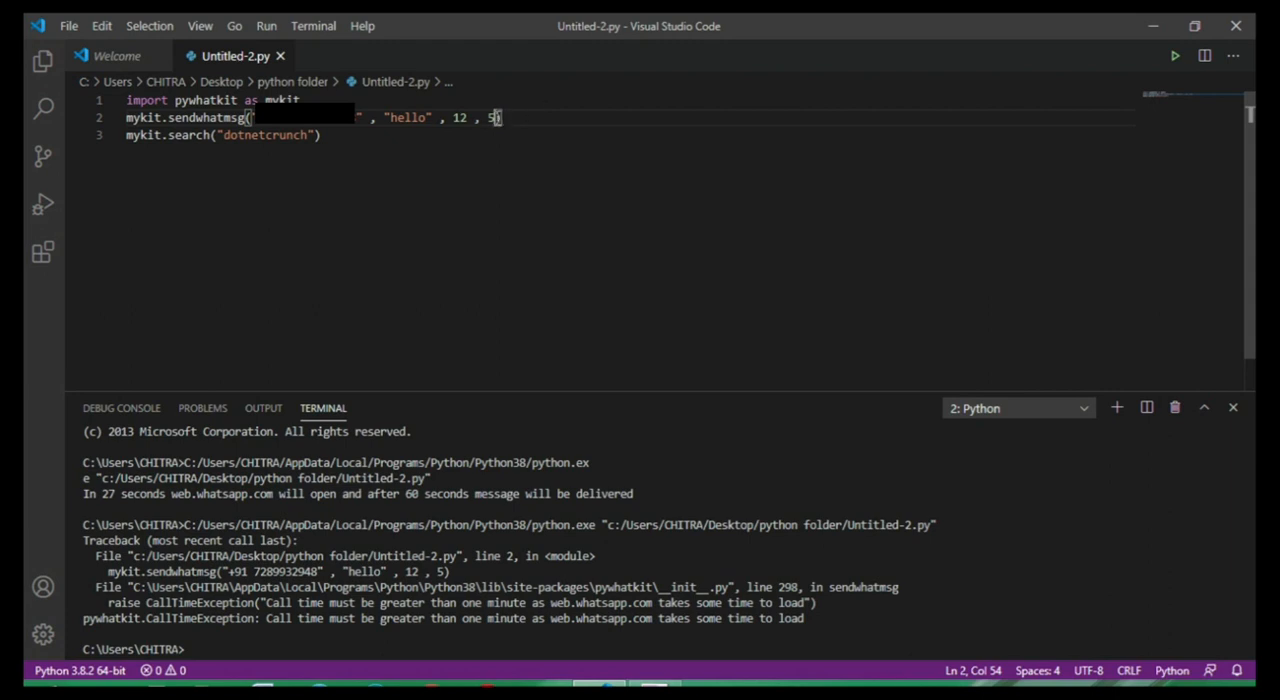
mouse_move(492, 116)
text(7)
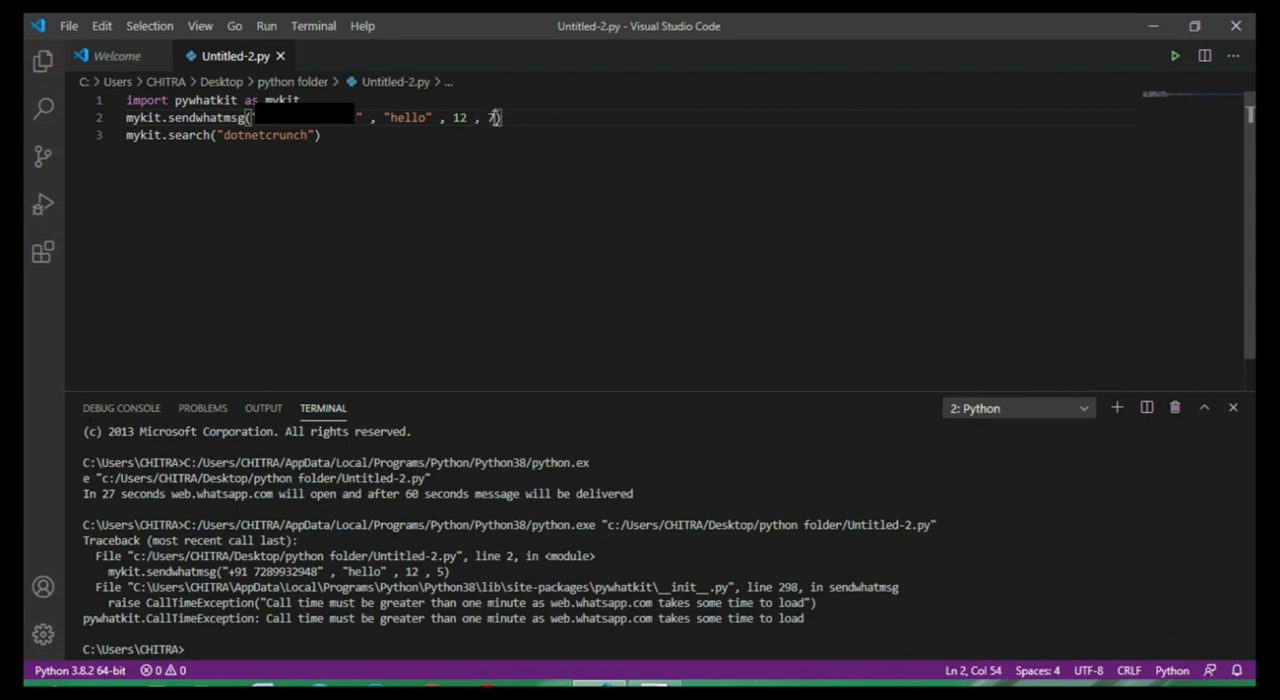
mouse_move(1090, 218)
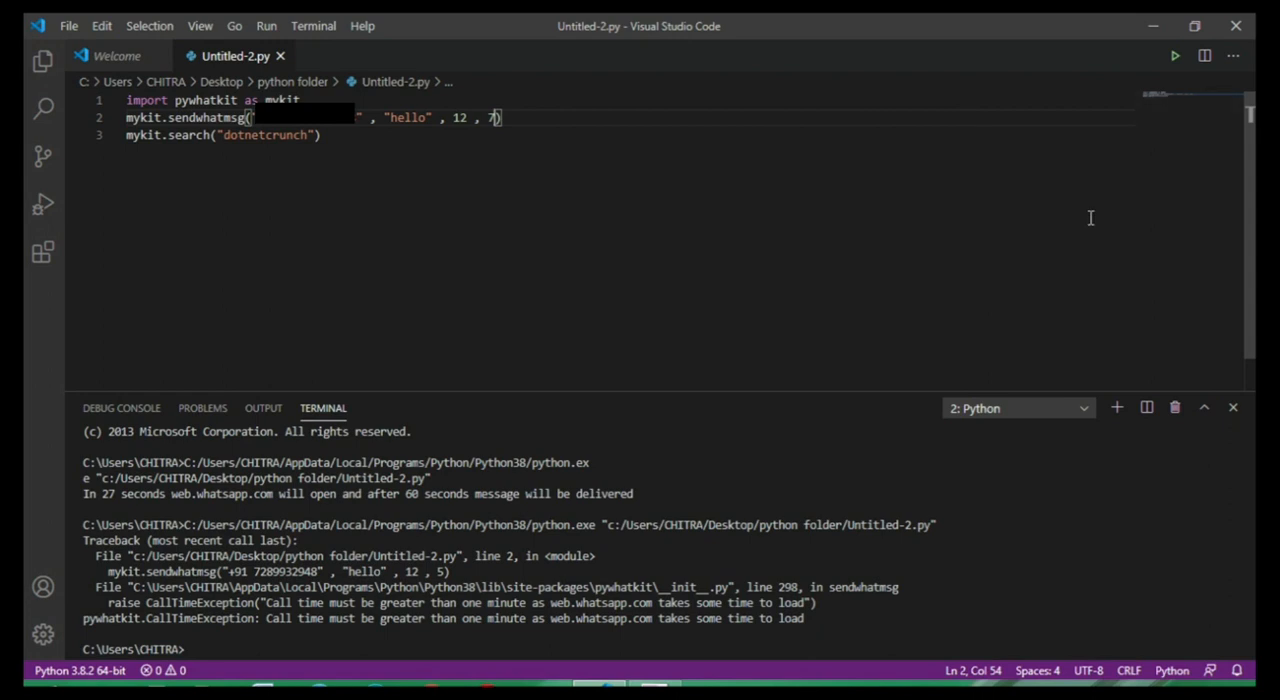
mouse_move(1150, 390)
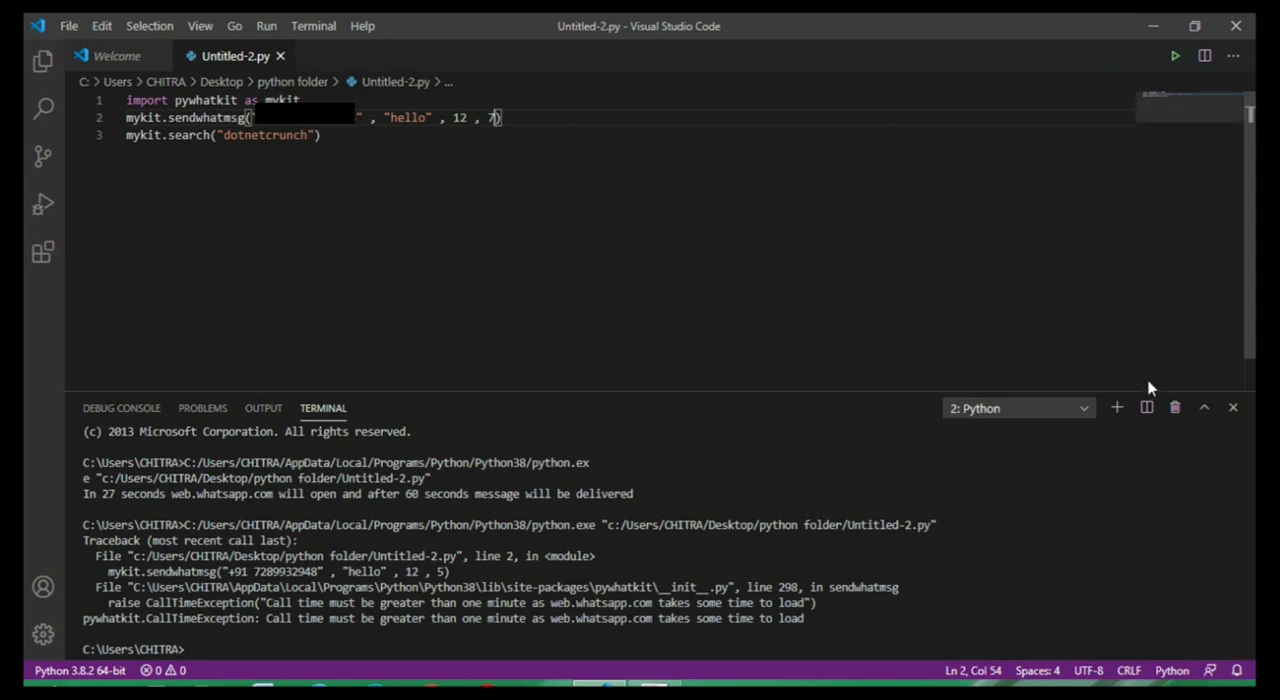
Step: Run the script from the Run Python File button
click(1176, 56)
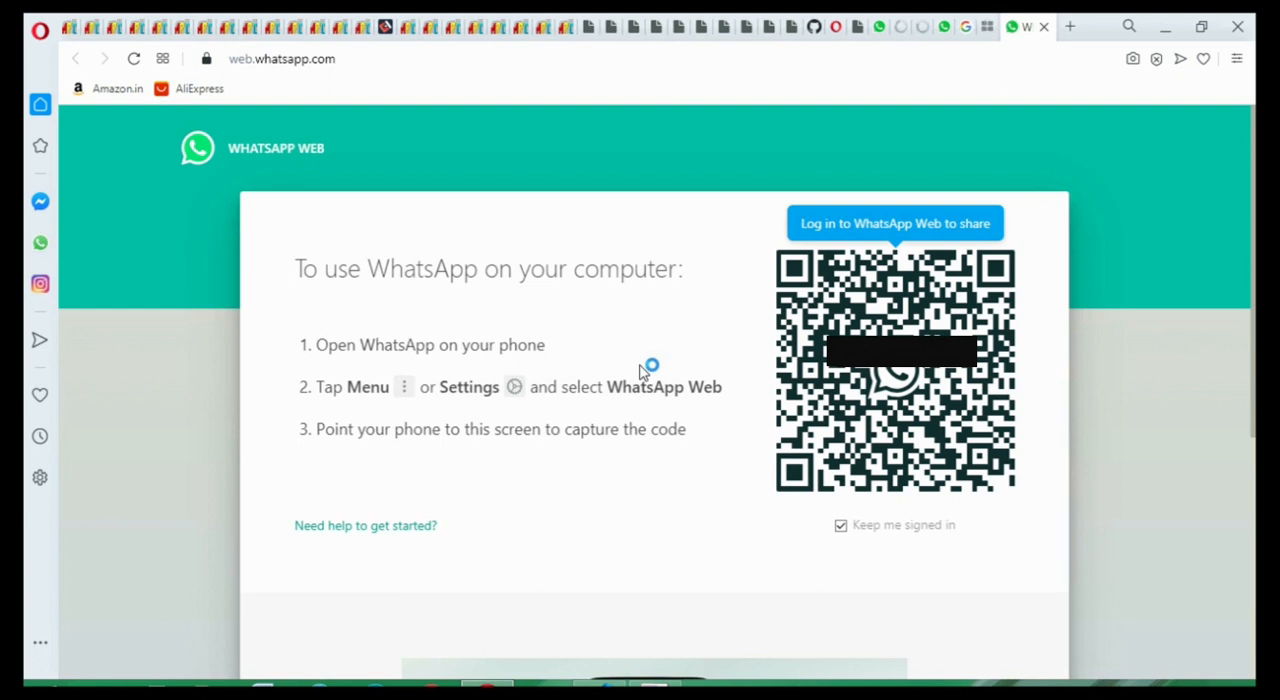
mouse_move(640, 372)
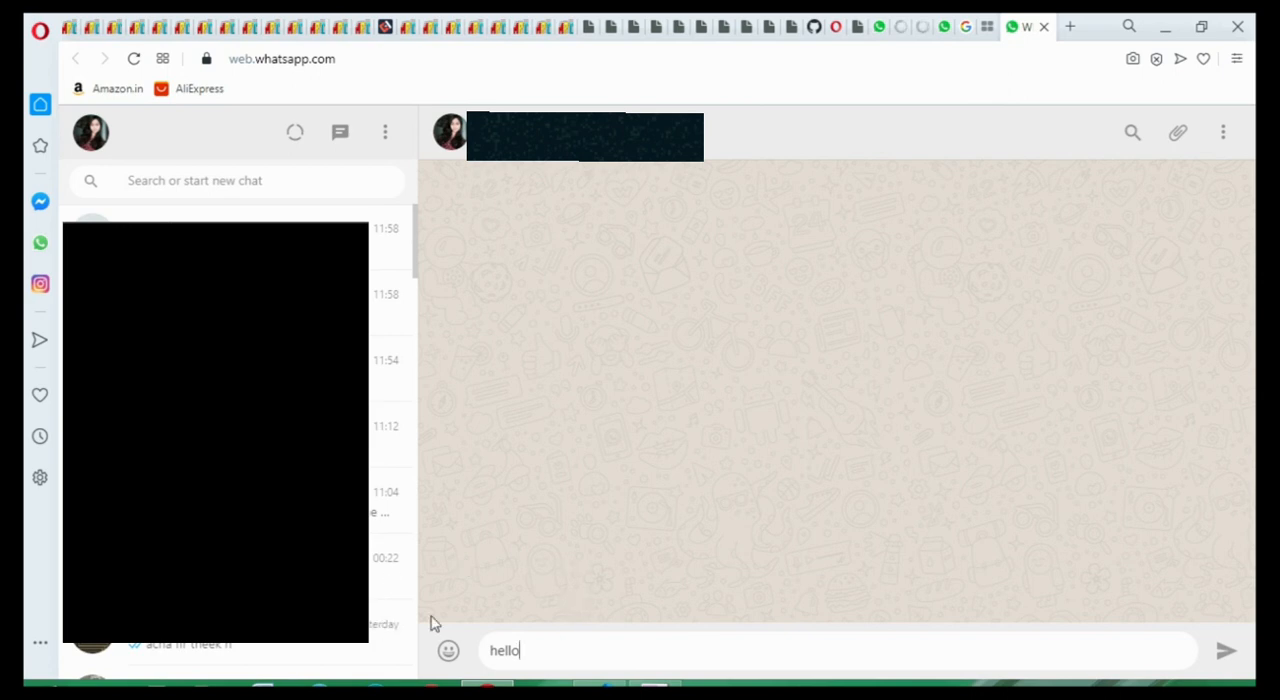
mouse_move(640, 390)
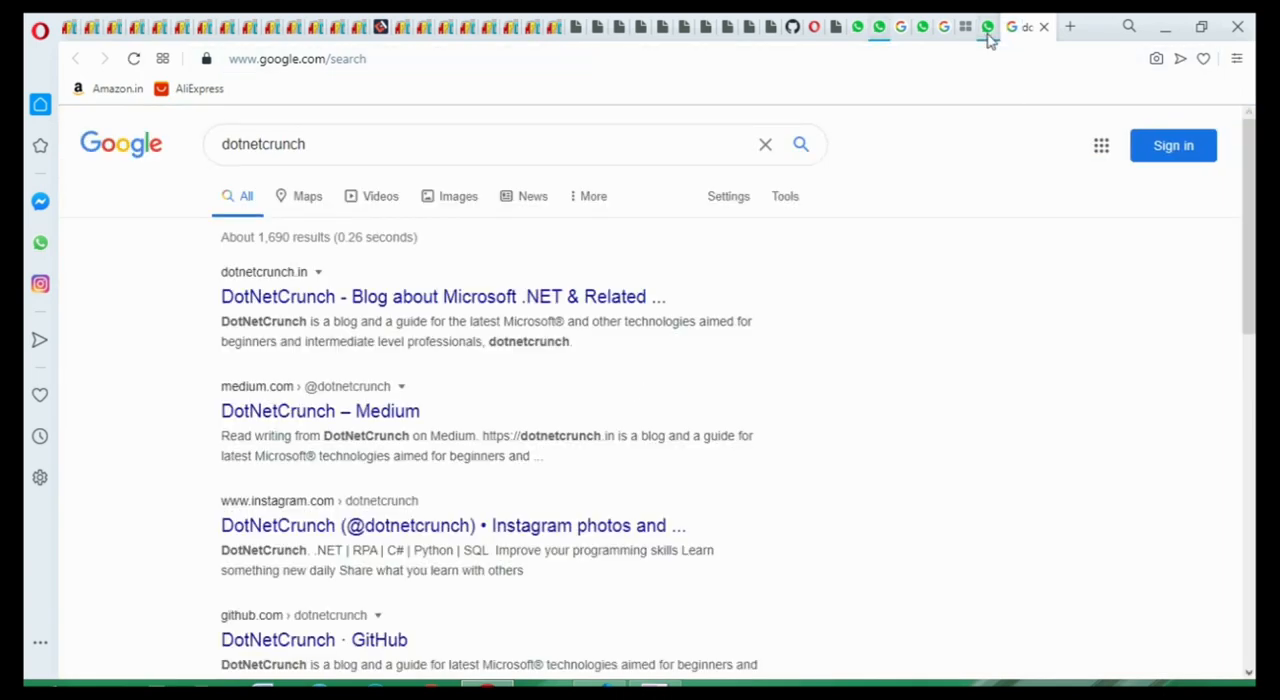
Step: Check the sent hello message, log out of WhatsApp Web and quit Opera
click(1004, 28)
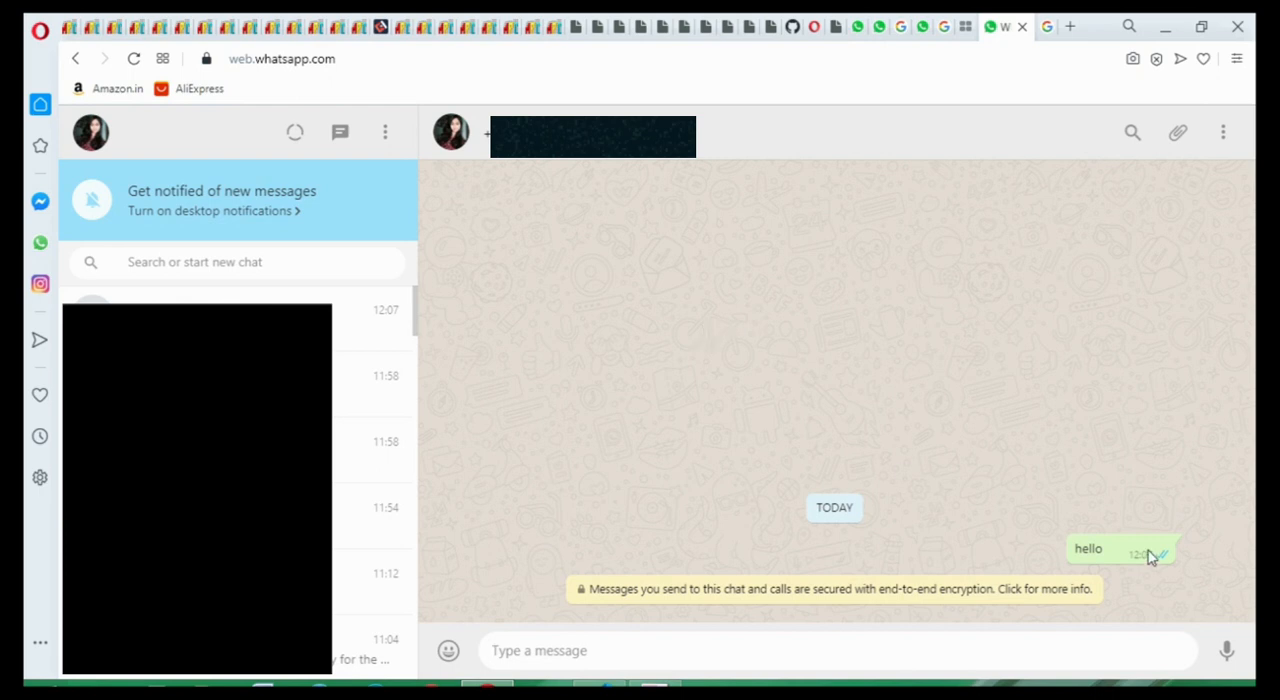
mouse_move(970, 532)
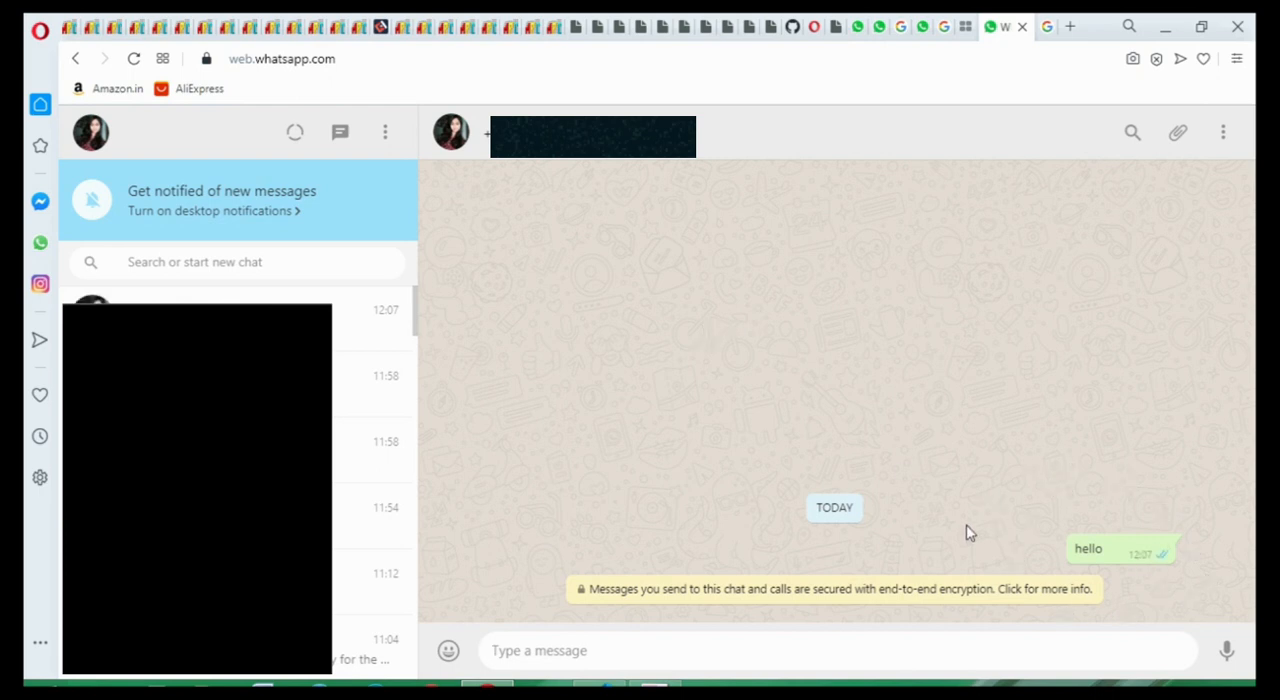
mouse_move(578, 228)
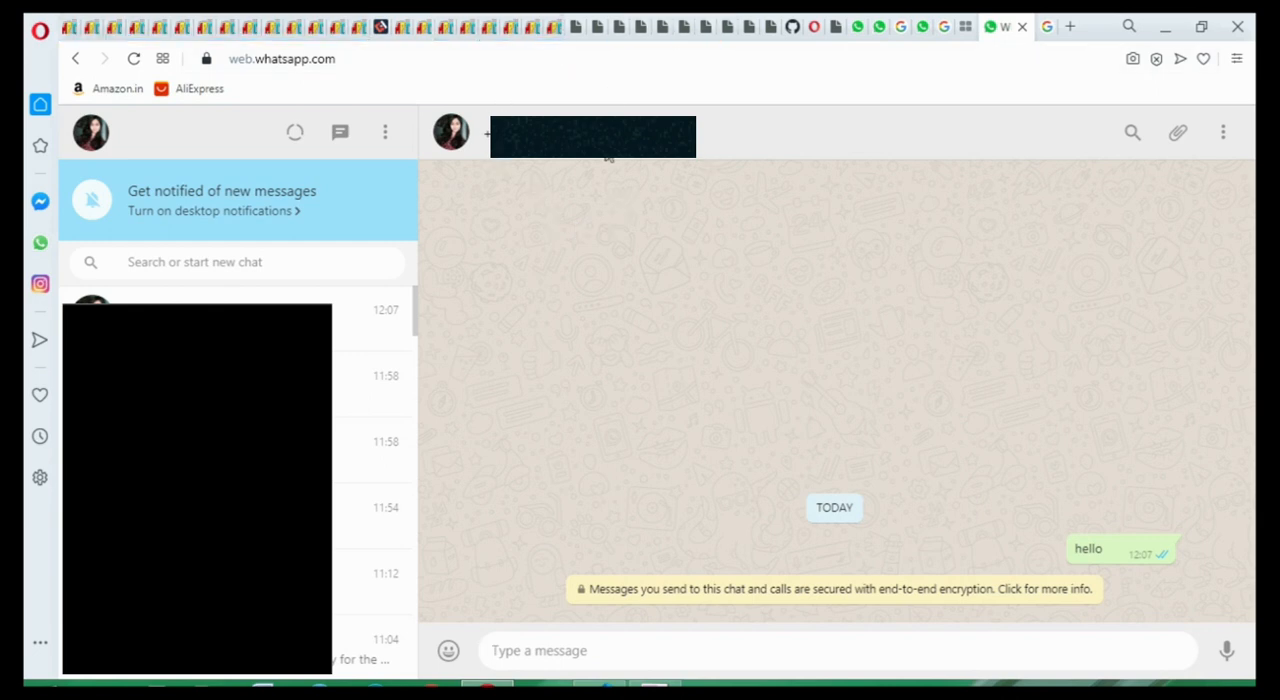
mouse_move(384, 132)
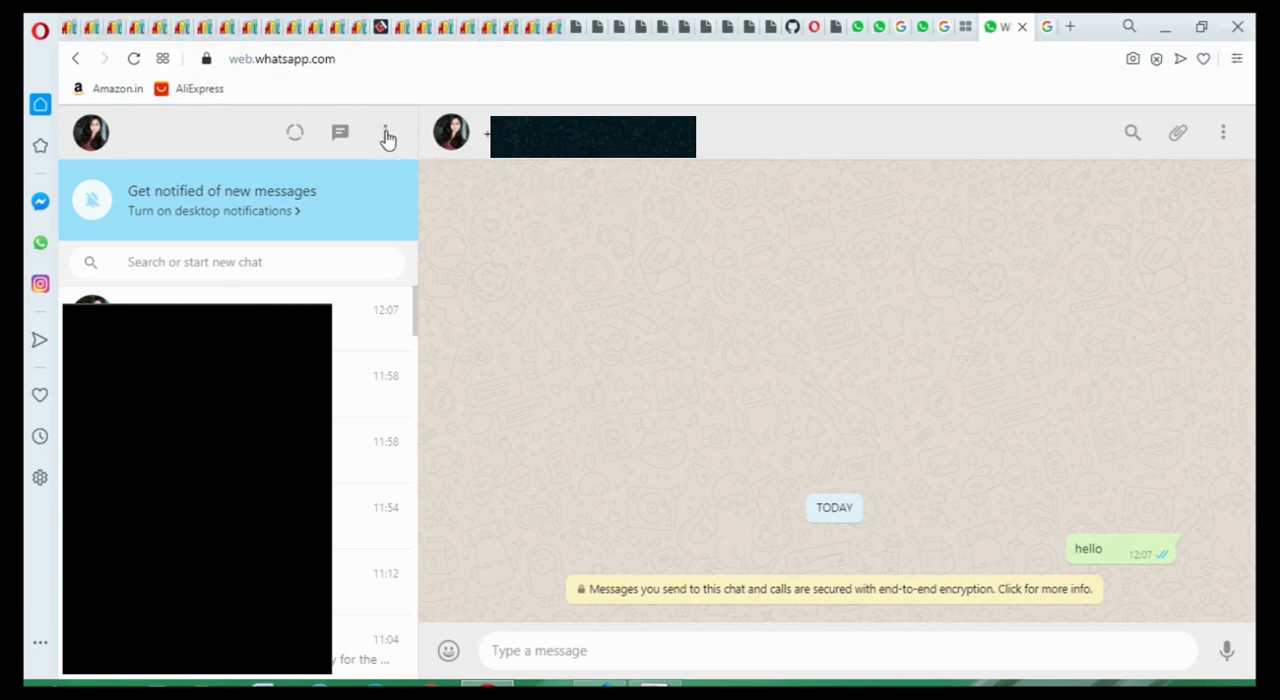
click(384, 132)
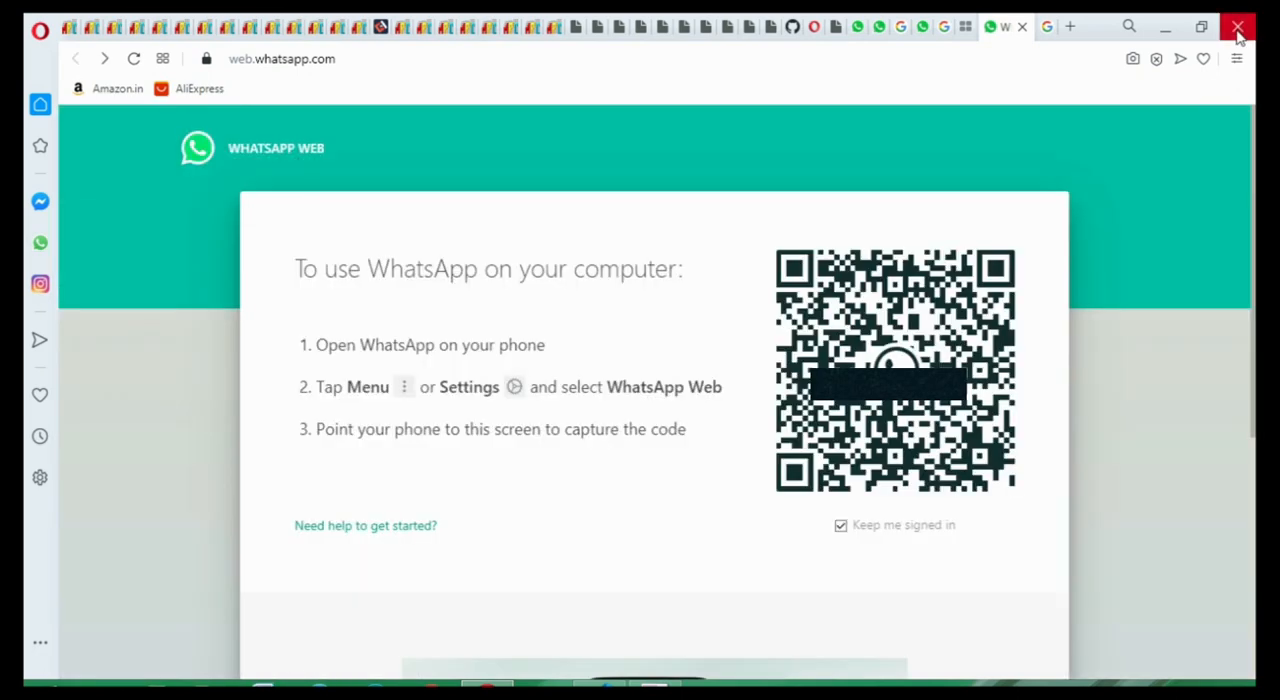
click(1238, 28)
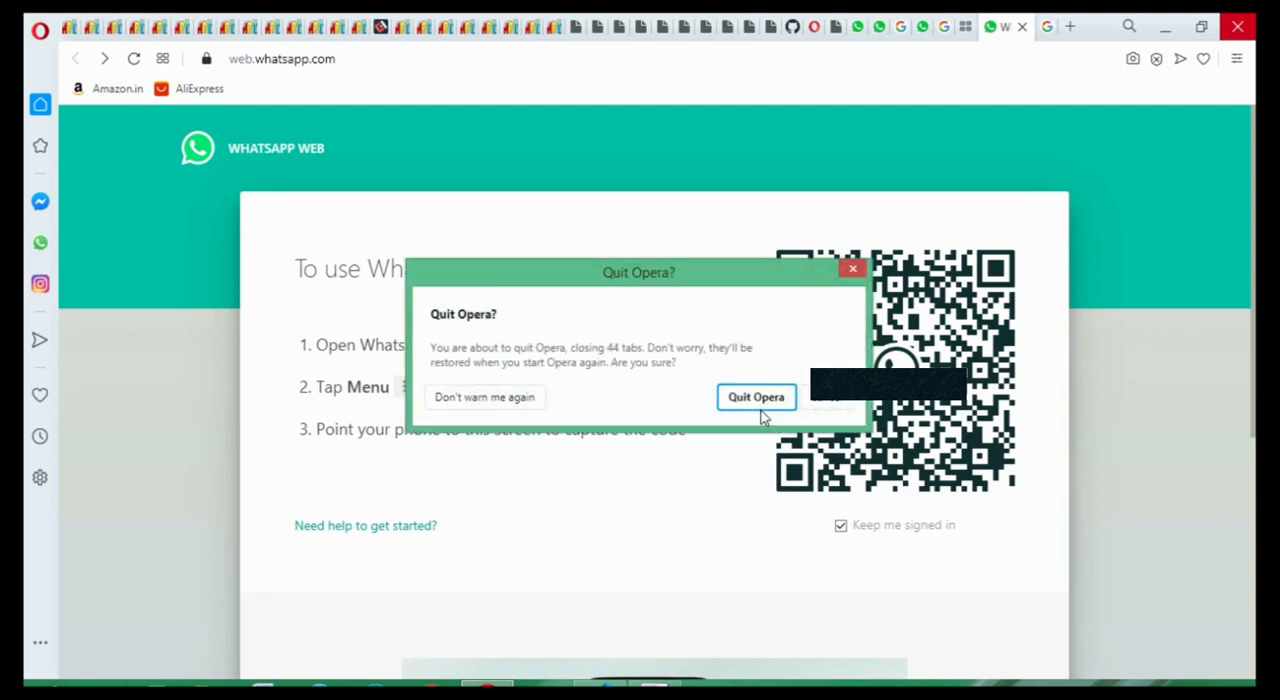
click(756, 396)
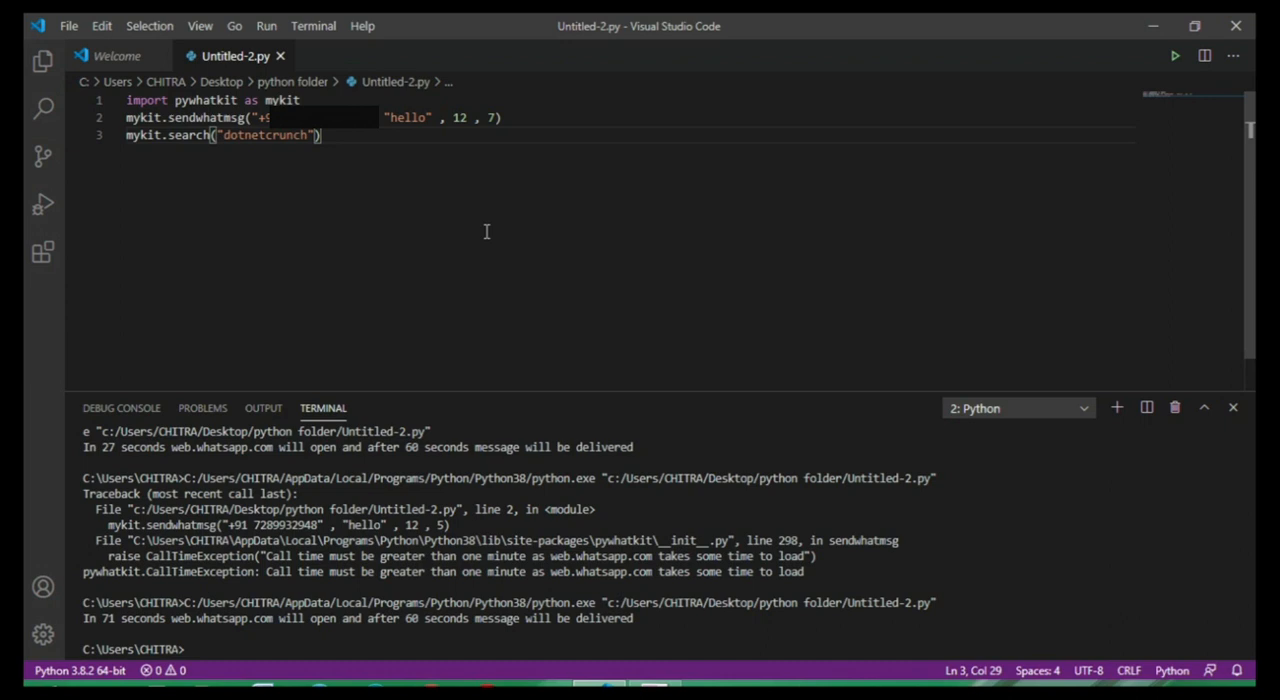
mouse_move(316, 94)
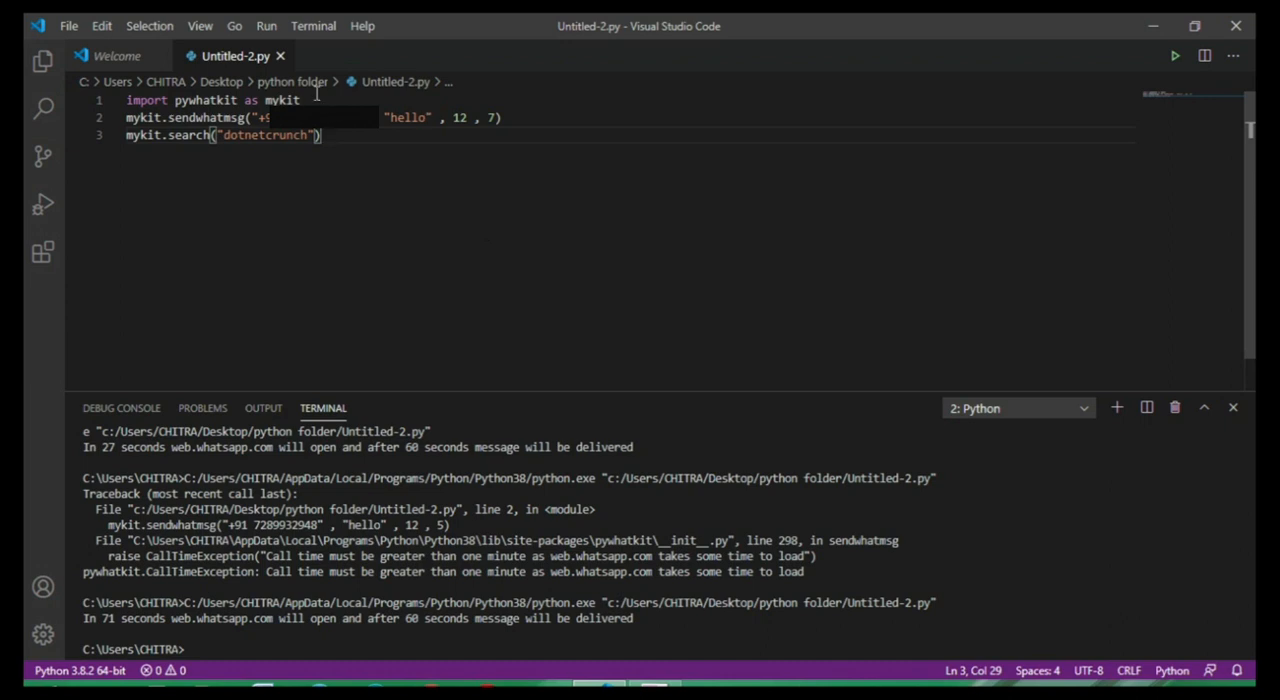
Step: Add import random below the pywhatkit import
click(300, 100)
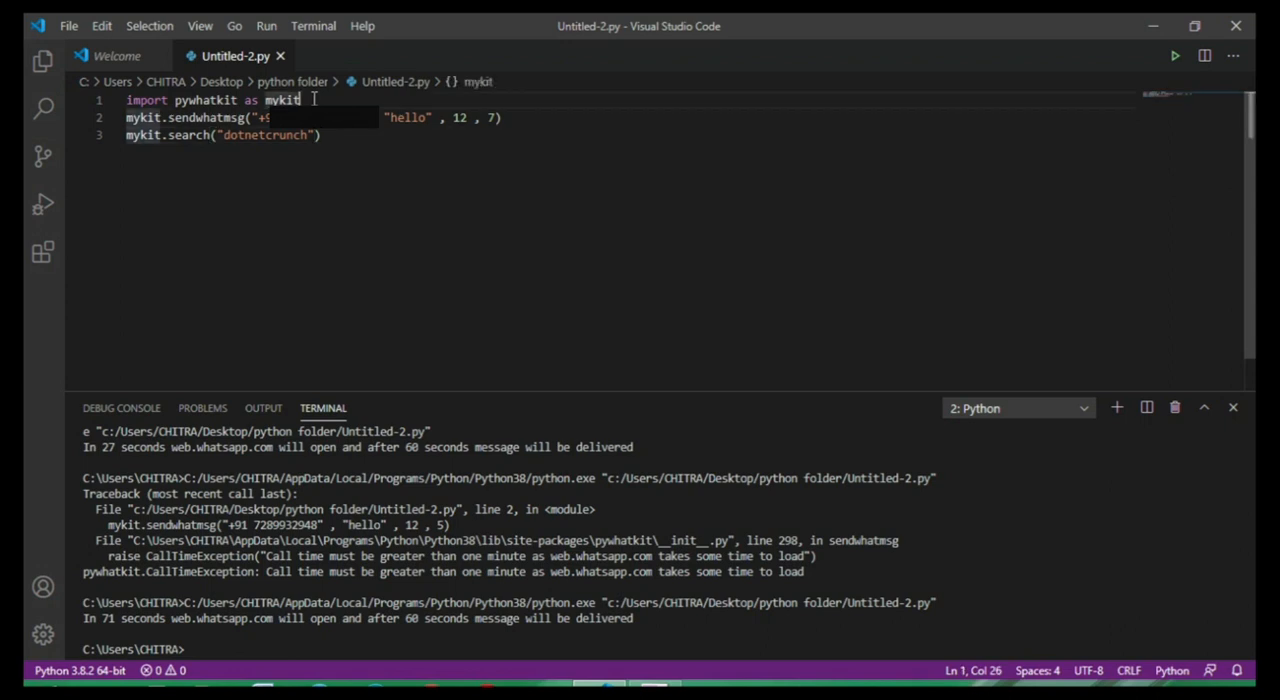
key(Enter)
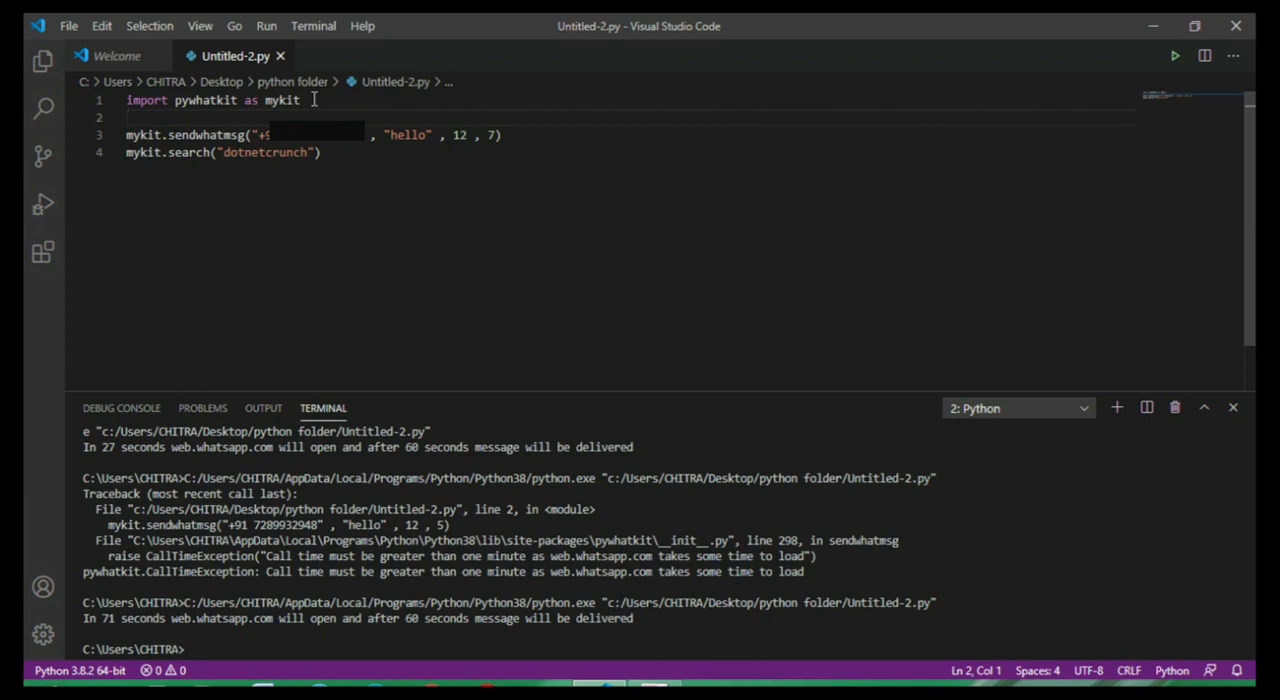
text(import r)
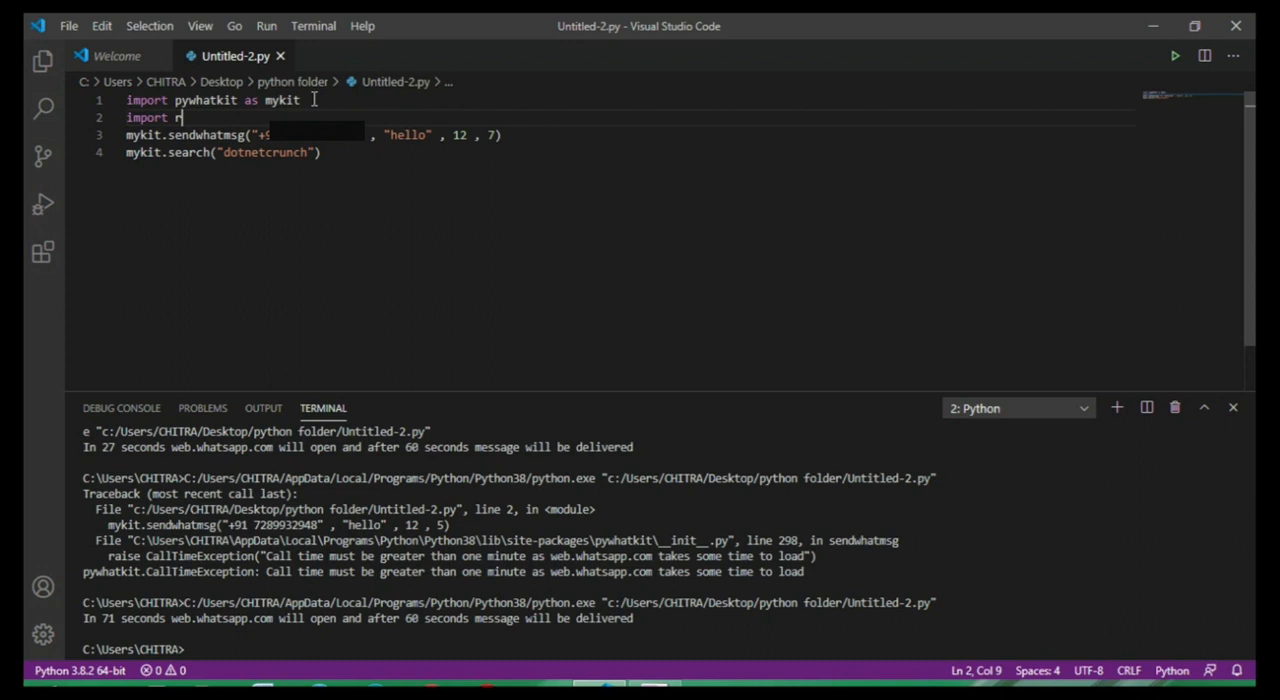
text(andom)
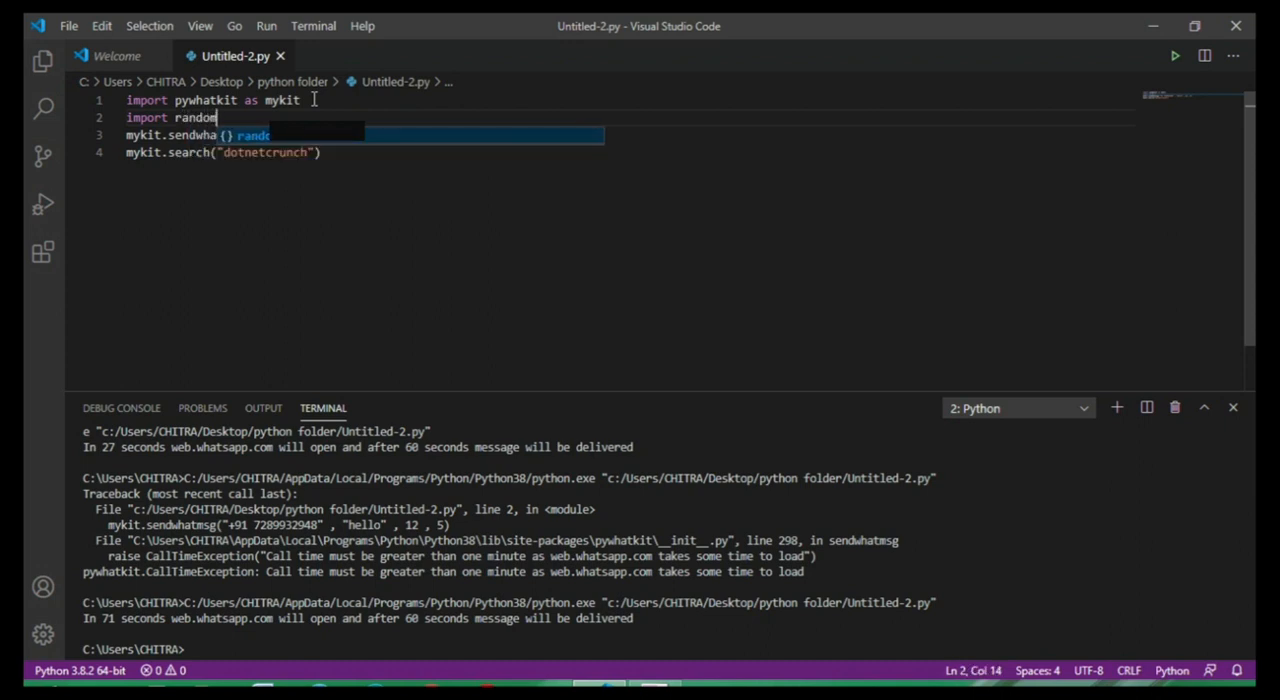
key(Enter)
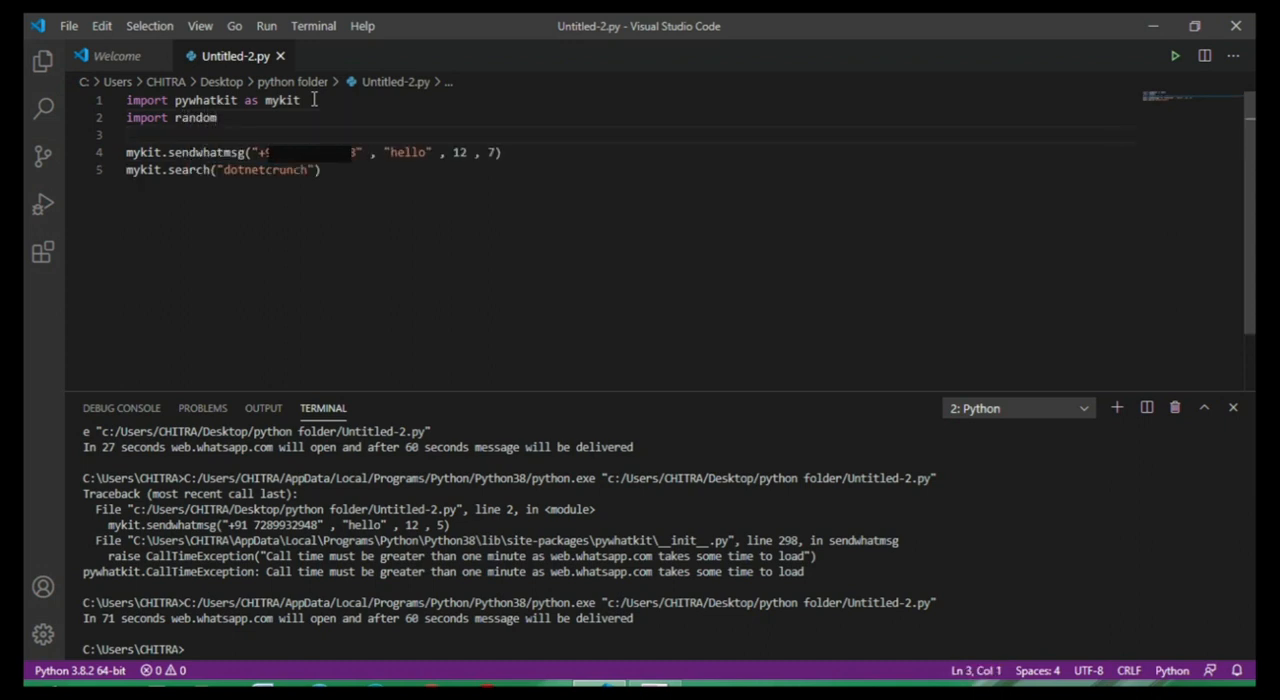
Step: Add number = random.randint(1,100) above the message call
text(number =)
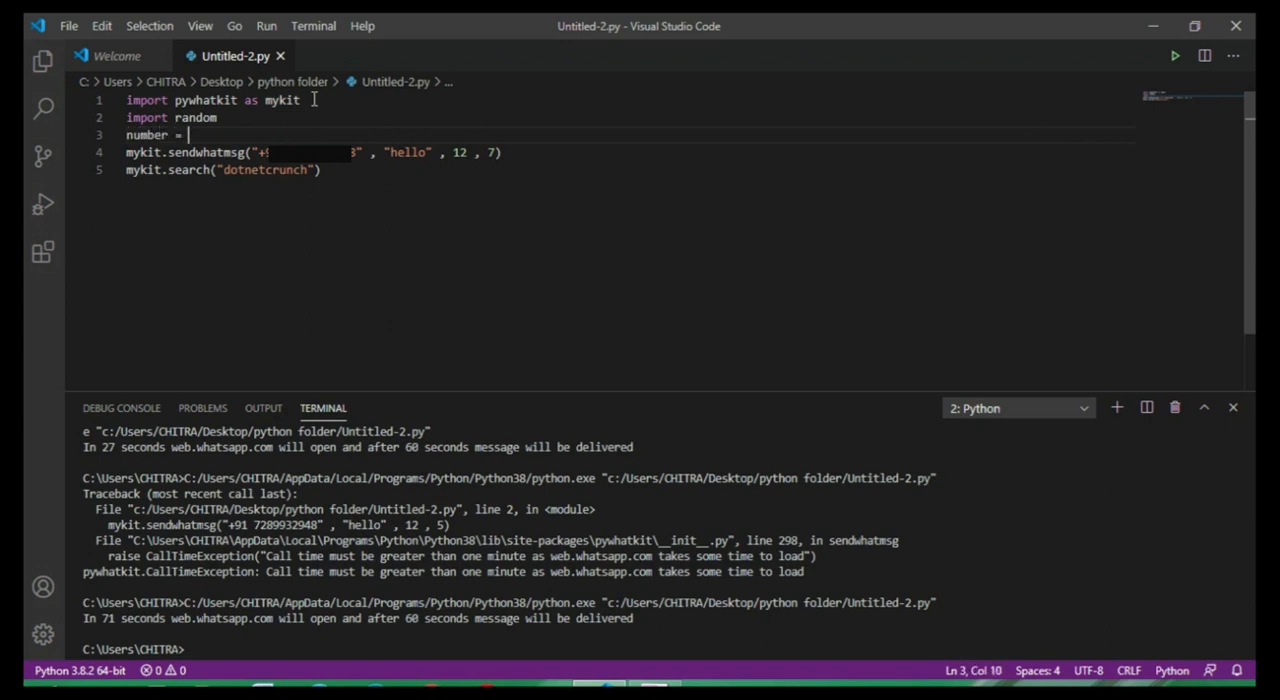
text(random.randint)
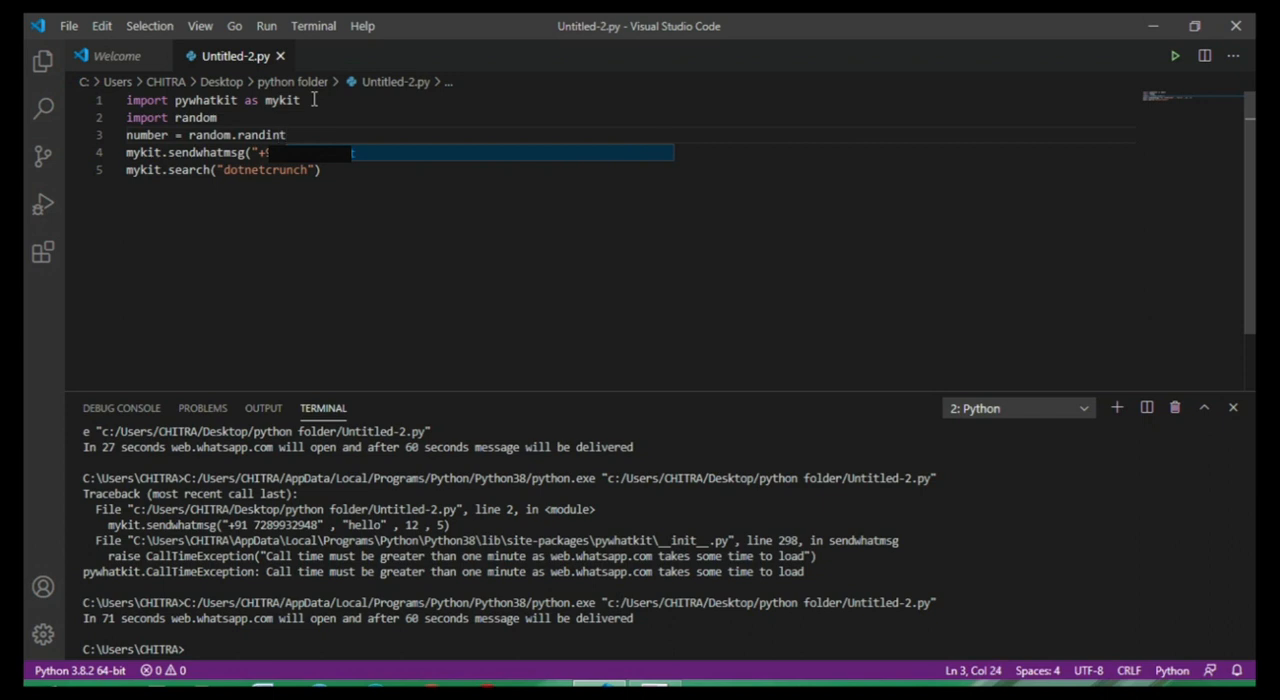
text(())
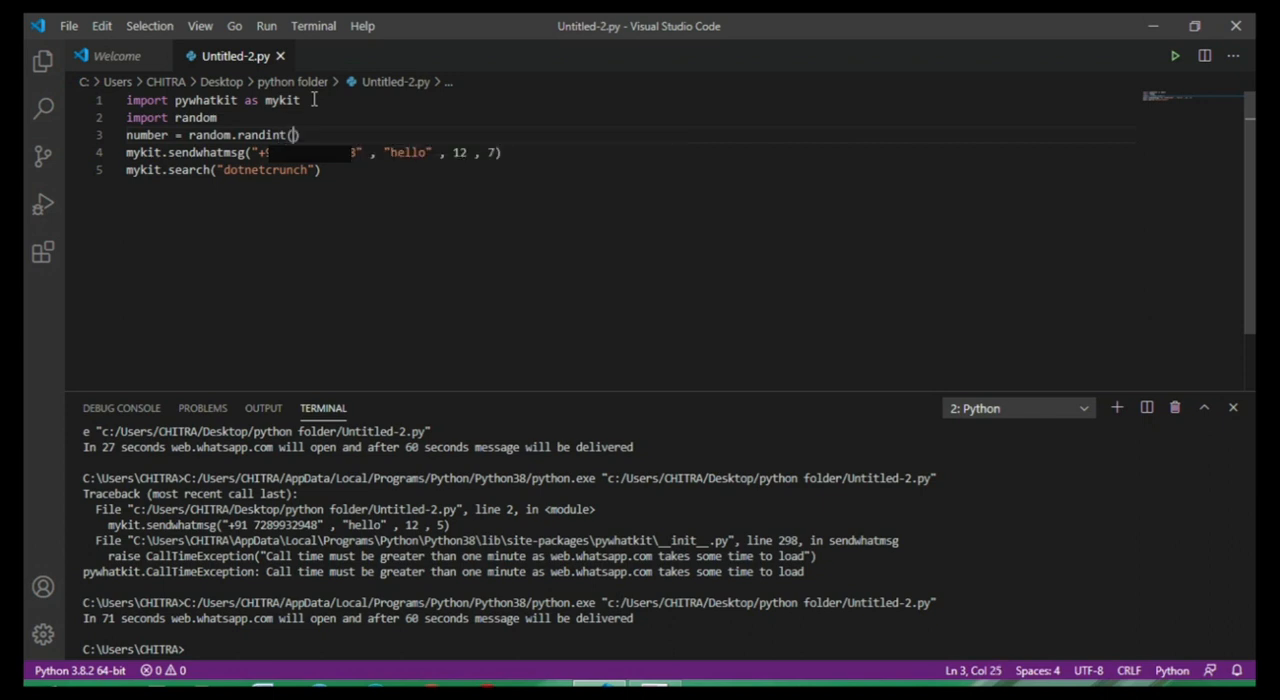
text(1)
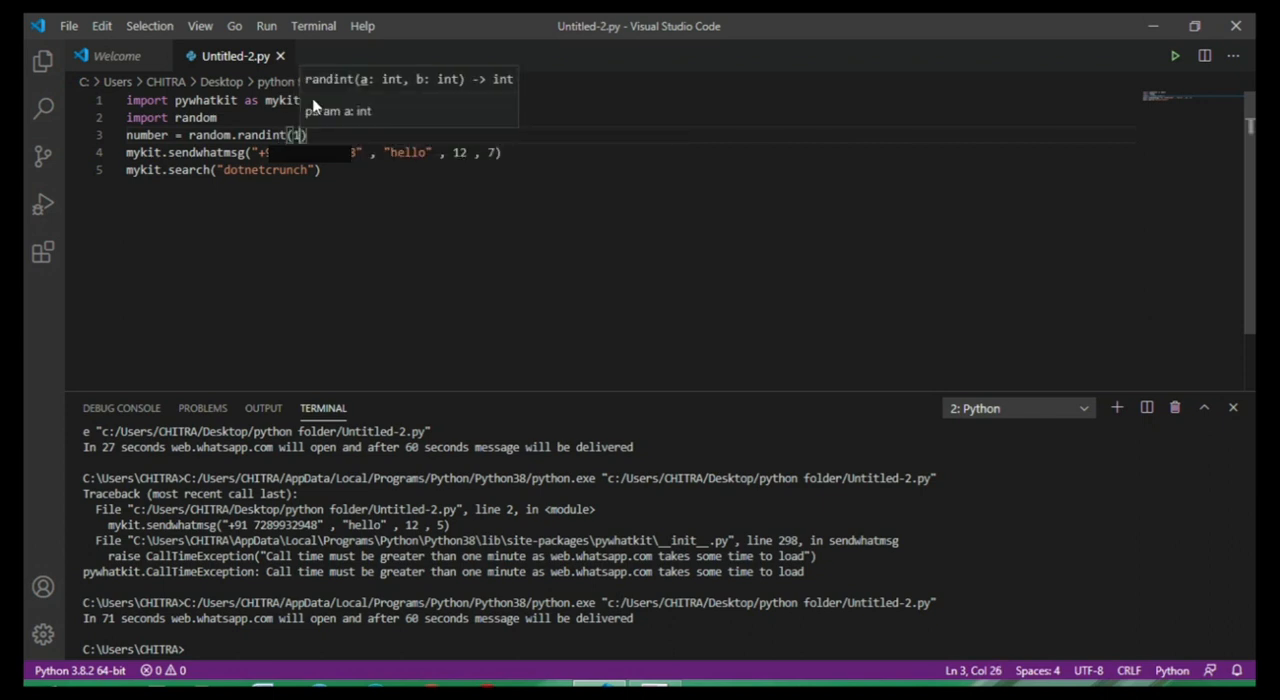
text(,100)
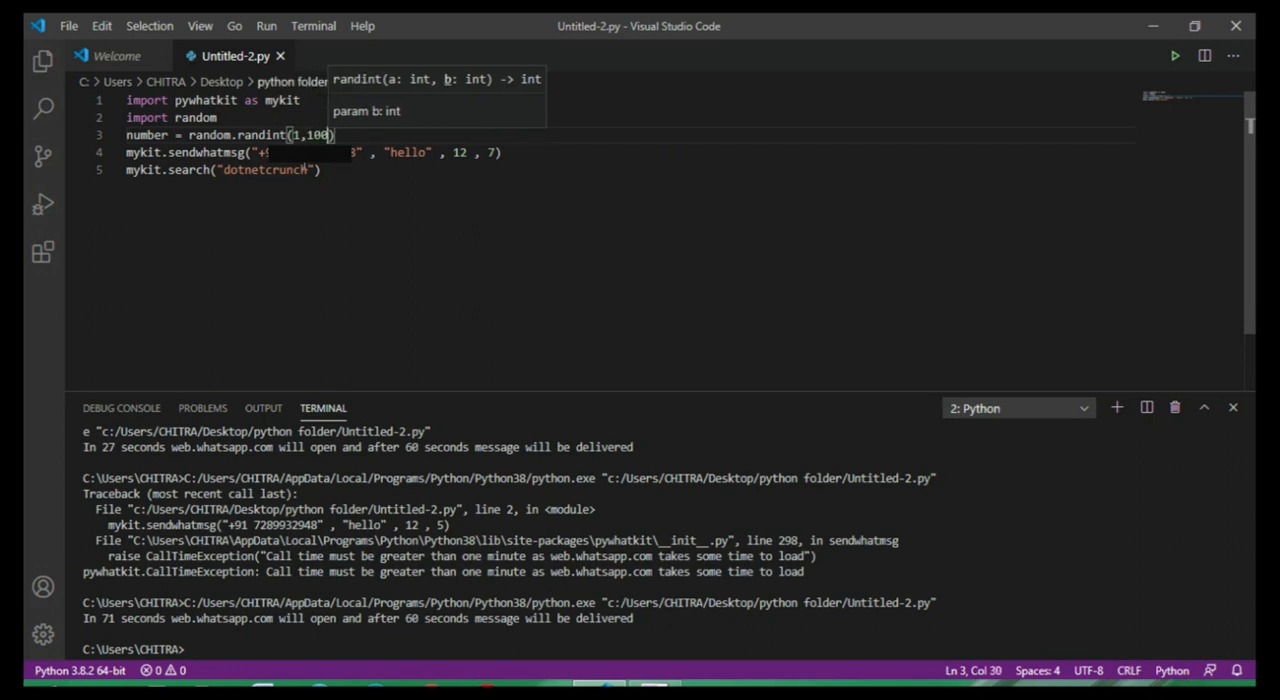
click(1204, 408)
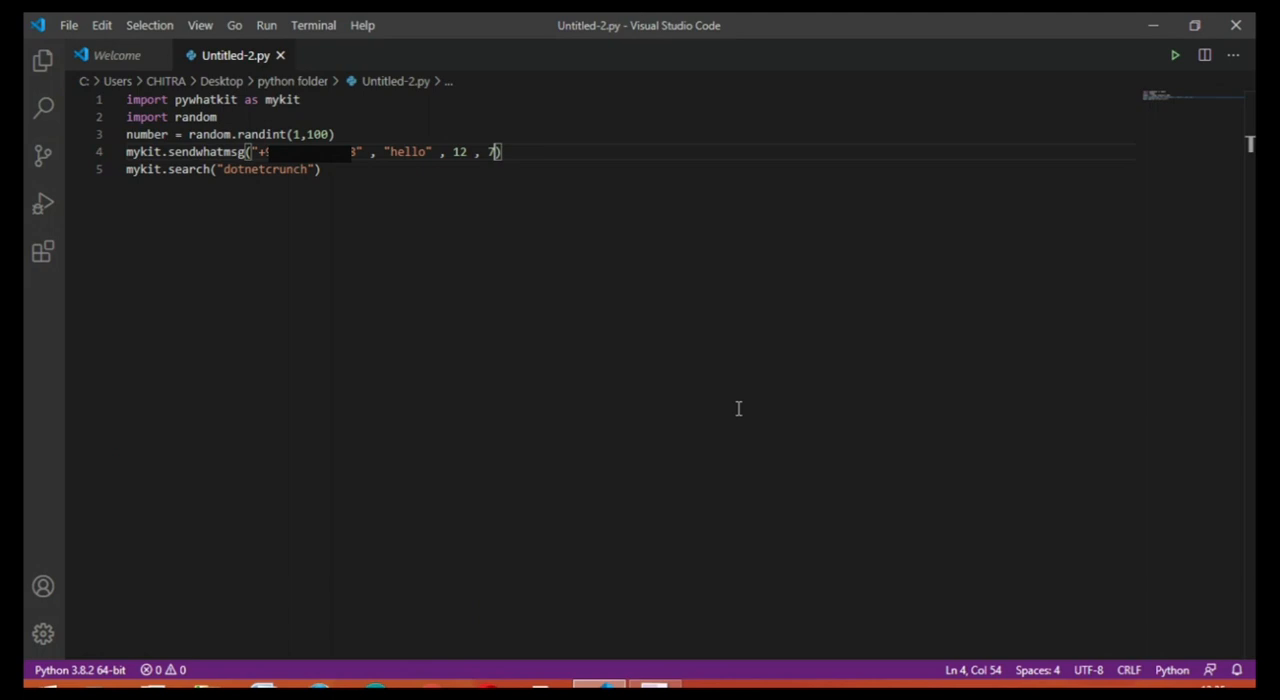
Step: Replace "hello" with str(number) and change the minute to 37
click(432, 152)
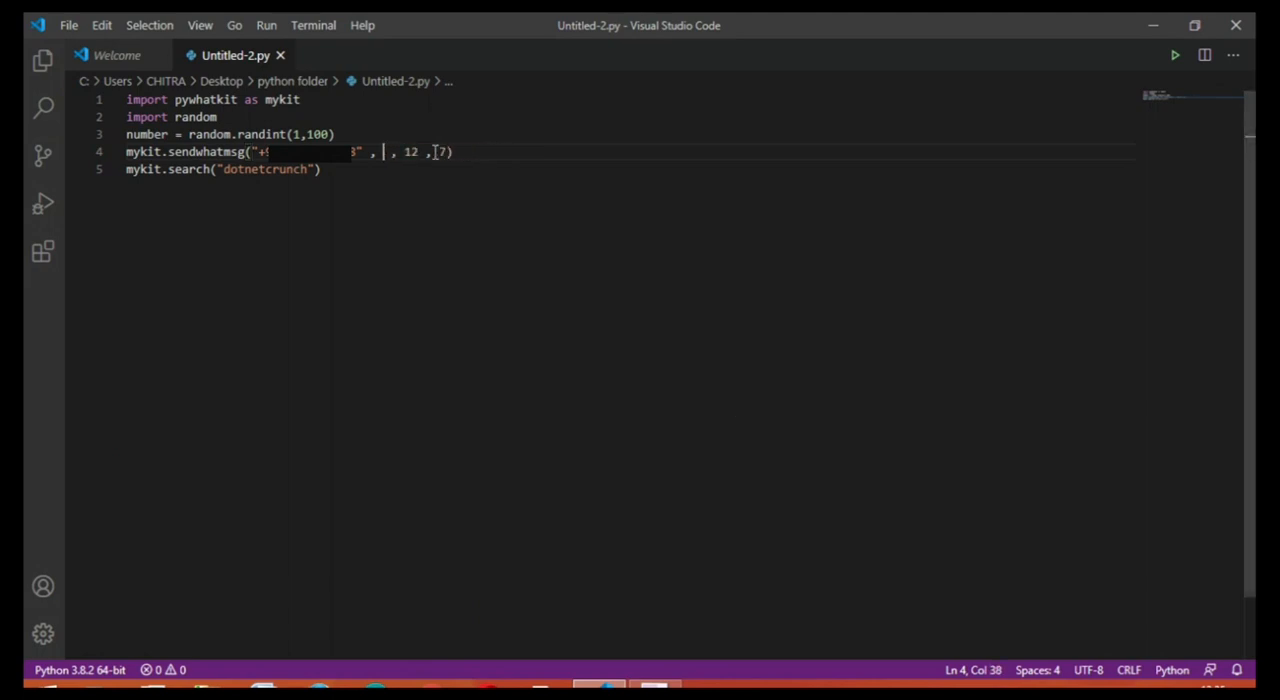
text(str(num)
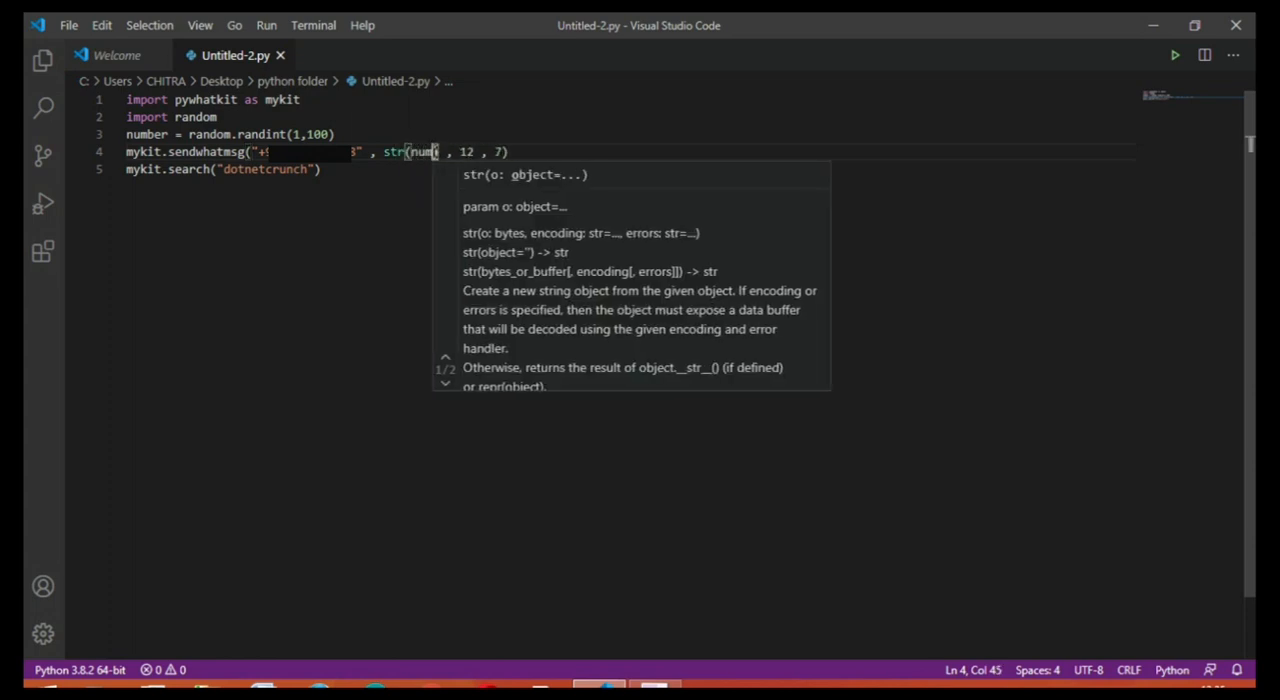
text(ber))
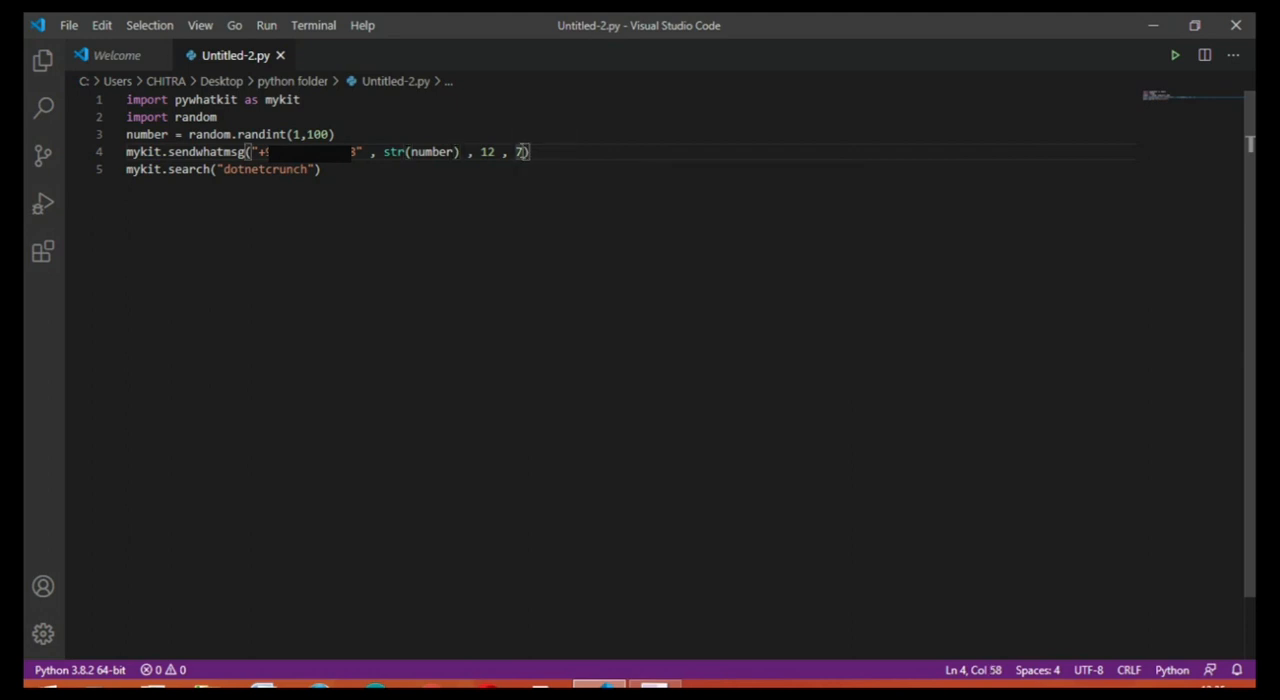
key(Backspace)
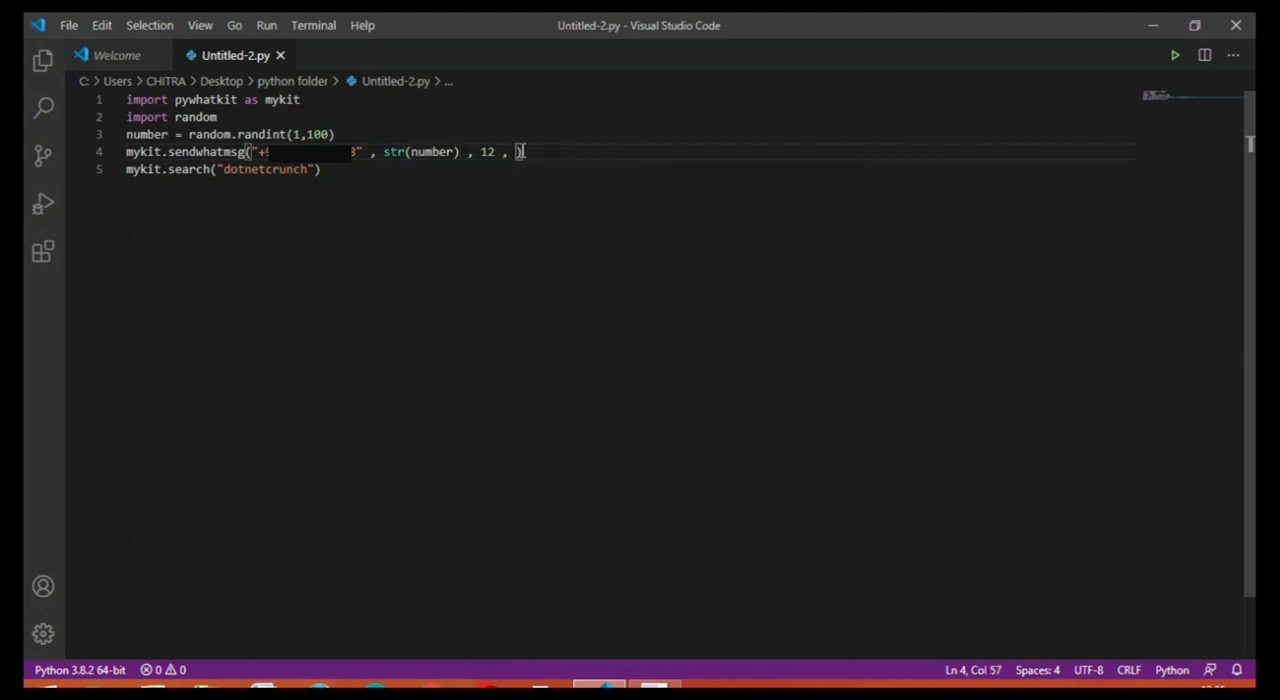
text(37)
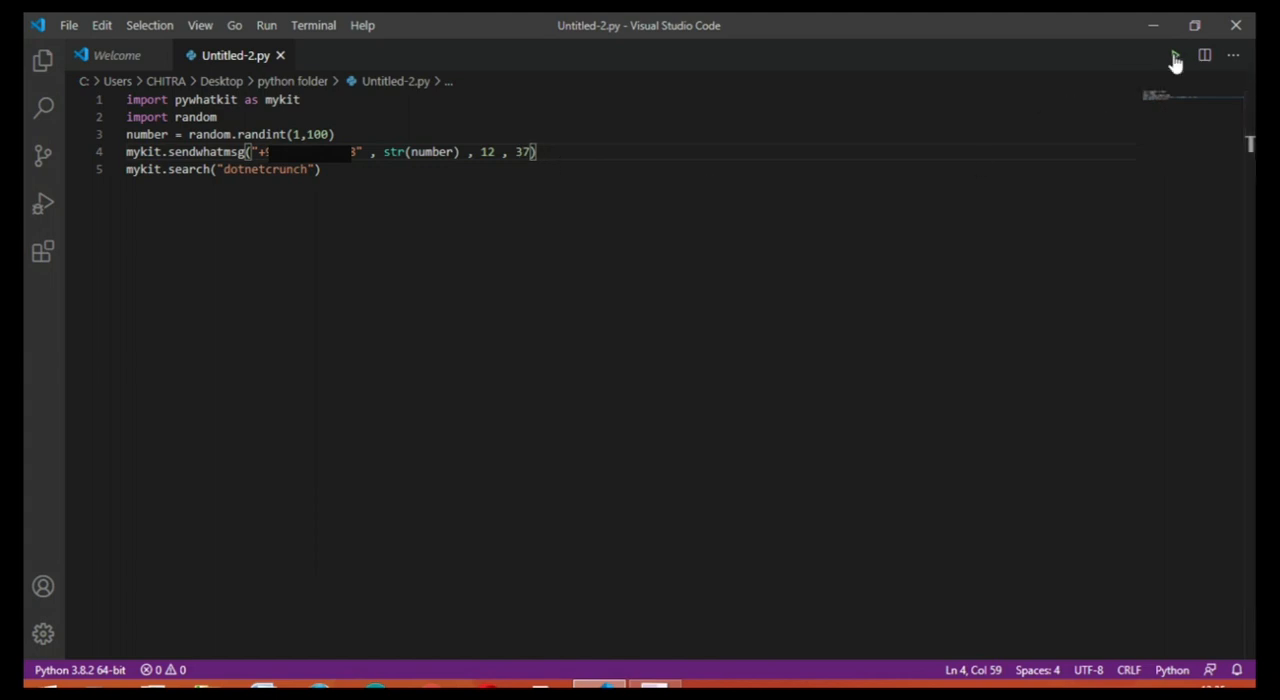
Step: Run the updated script so WhatsApp Web opens to send the number
click(1176, 56)
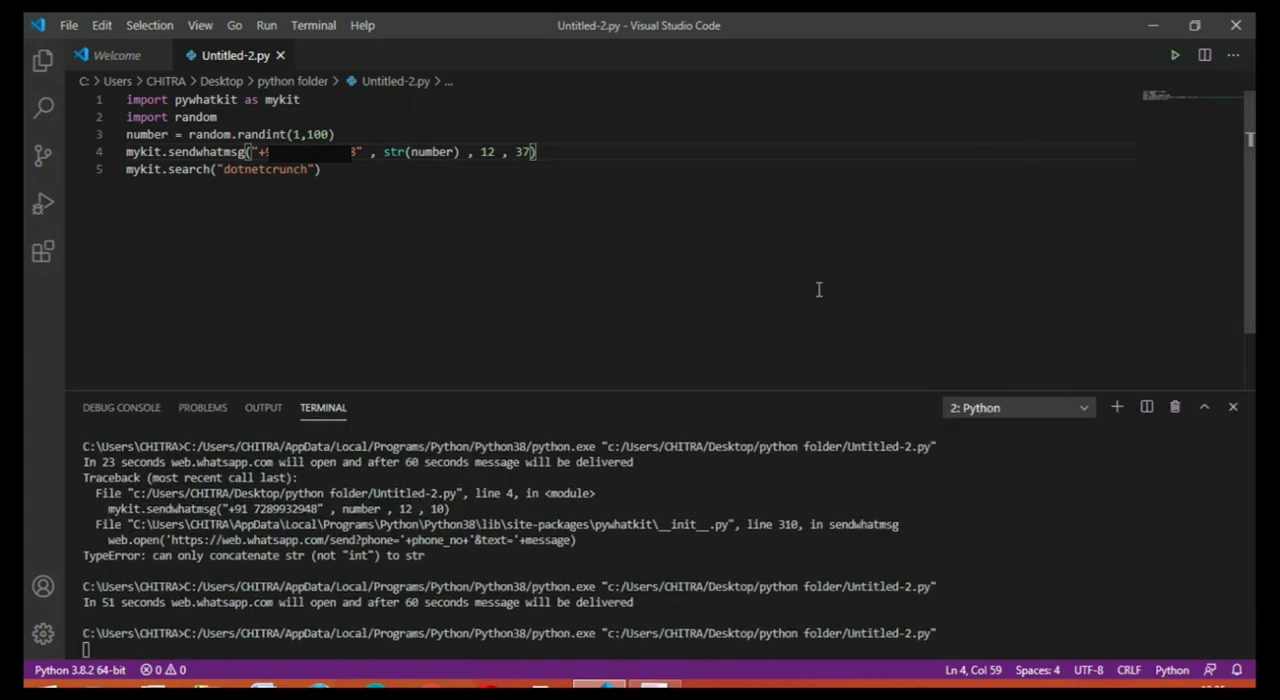
click(1232, 408)
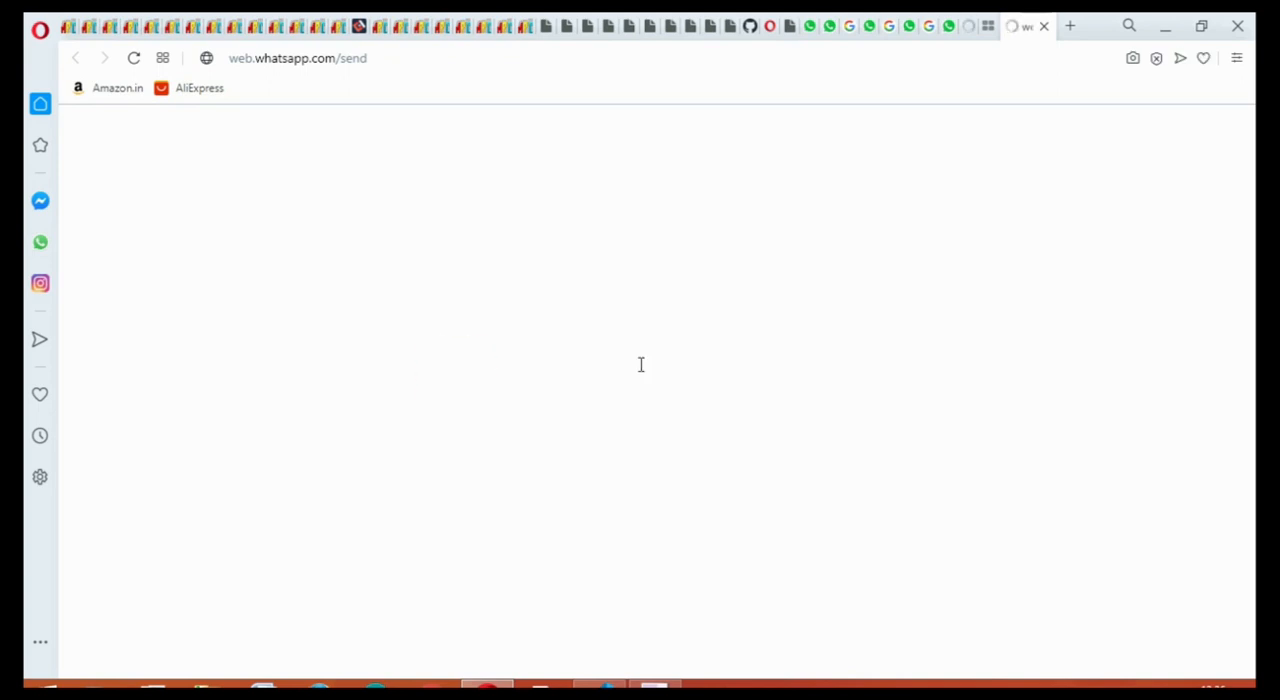
Step: Let pywhatkit send 19 in the WhatsApp Web chat and load the Google results for dotnetcrunch
click(134, 58)
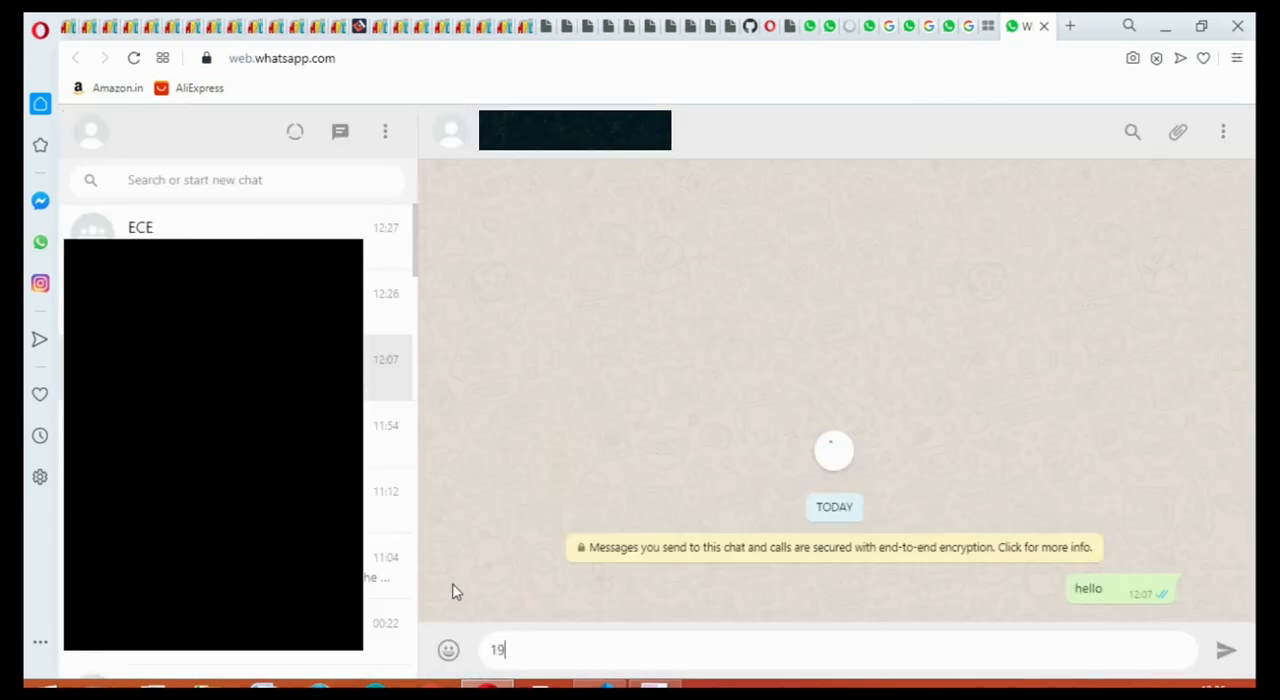
mouse_move(510, 572)
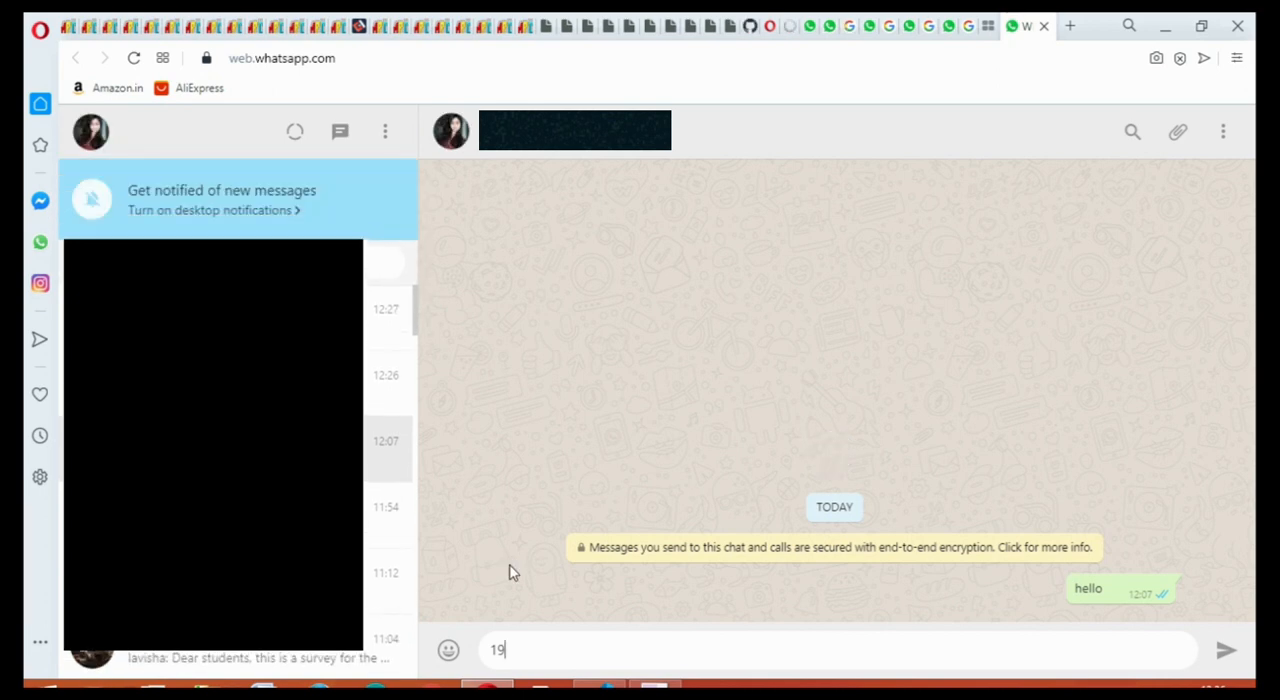
mouse_move(570, 416)
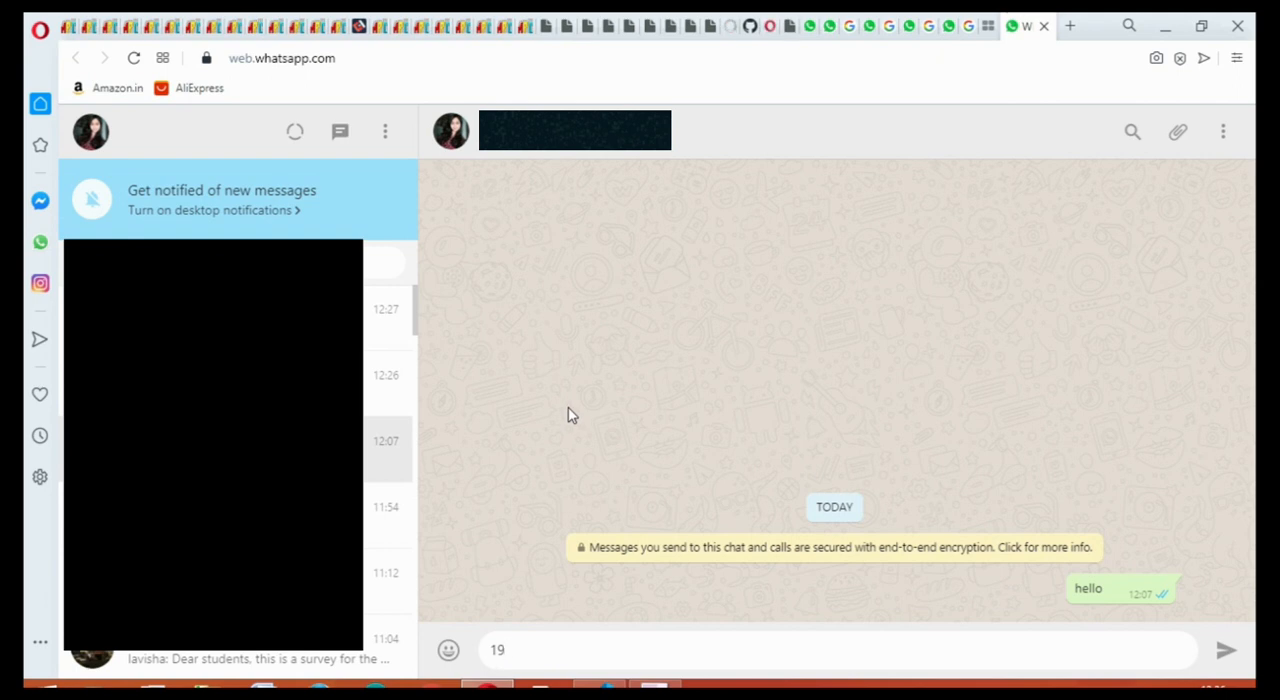
click(496, 650)
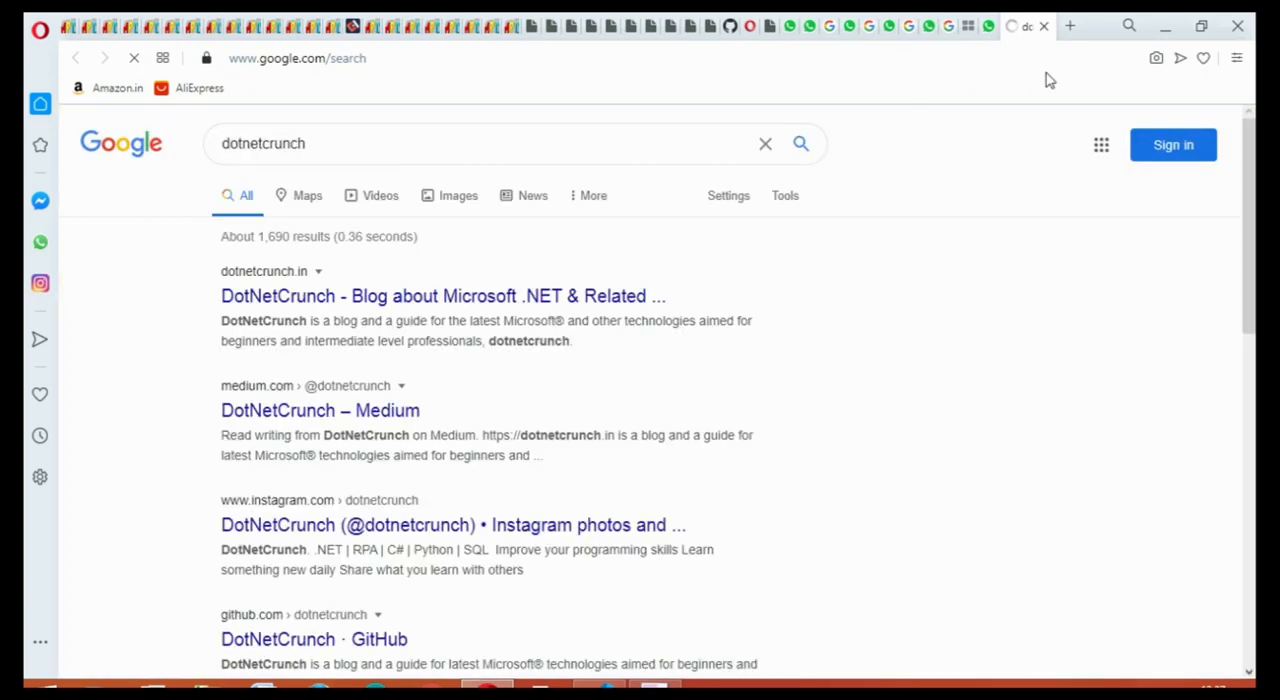
Step: Confirm 19 appears sent after hello in WhatsApp, then quit Opera via the confirmation dialog
click(1004, 24)
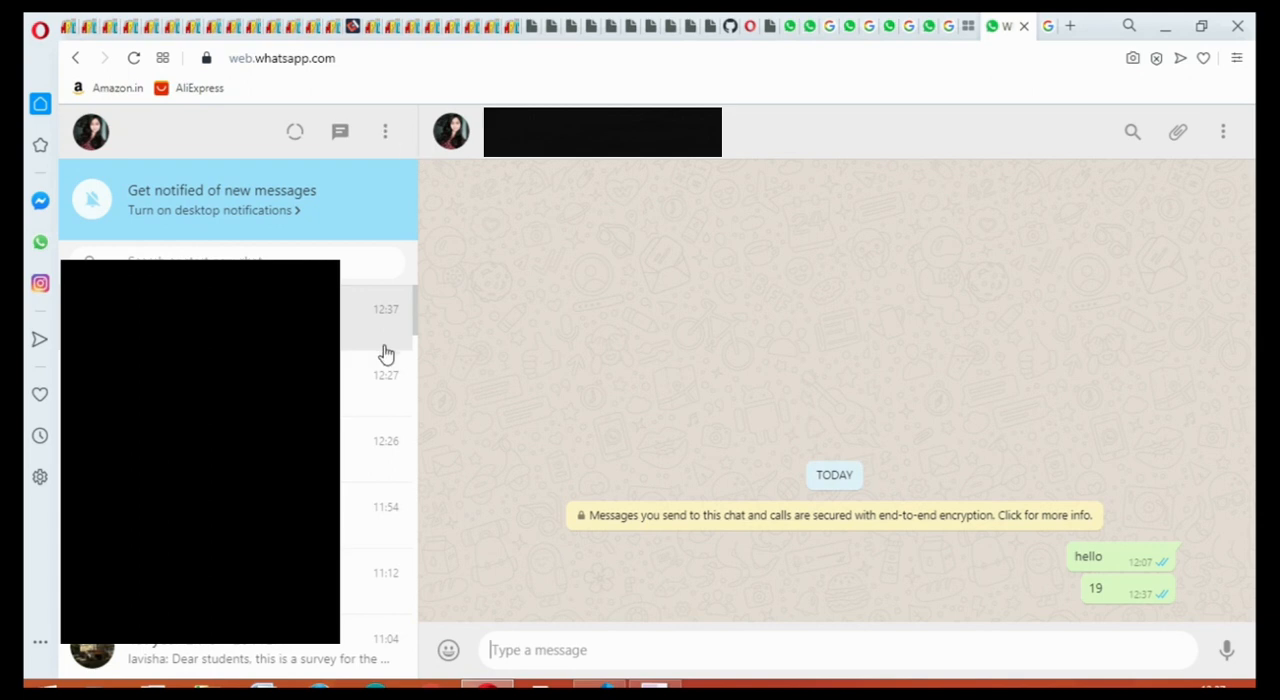
click(384, 132)
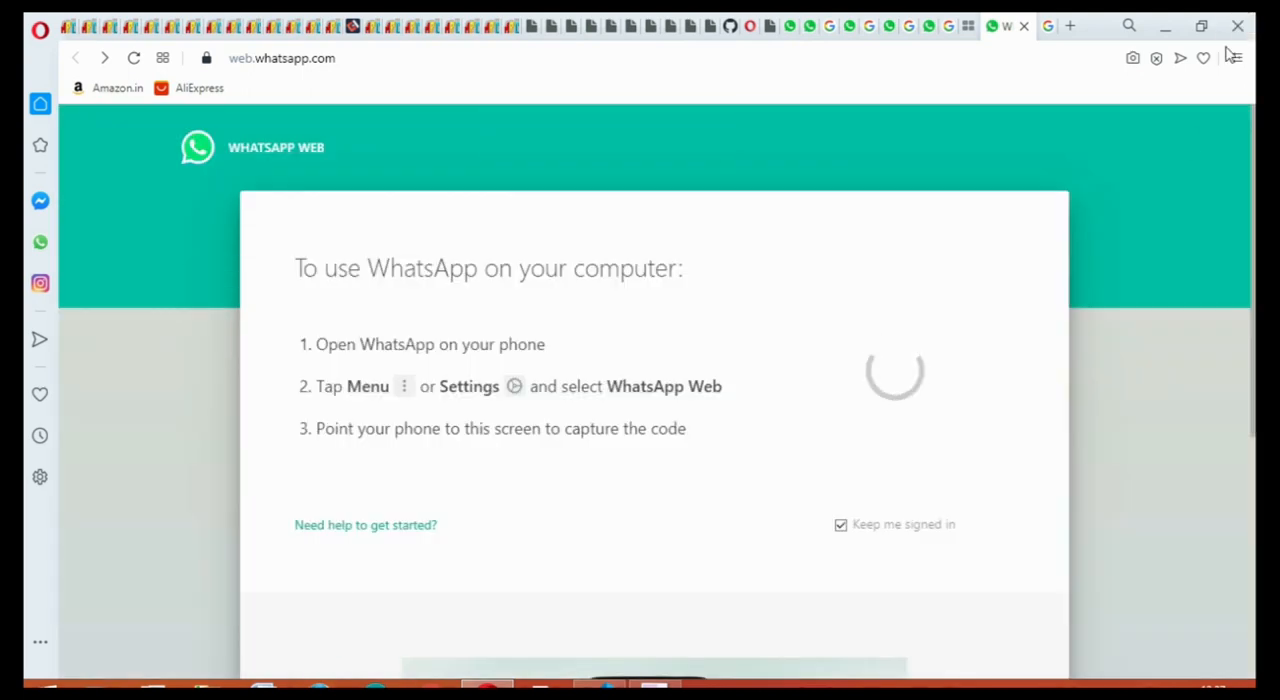
click(1238, 26)
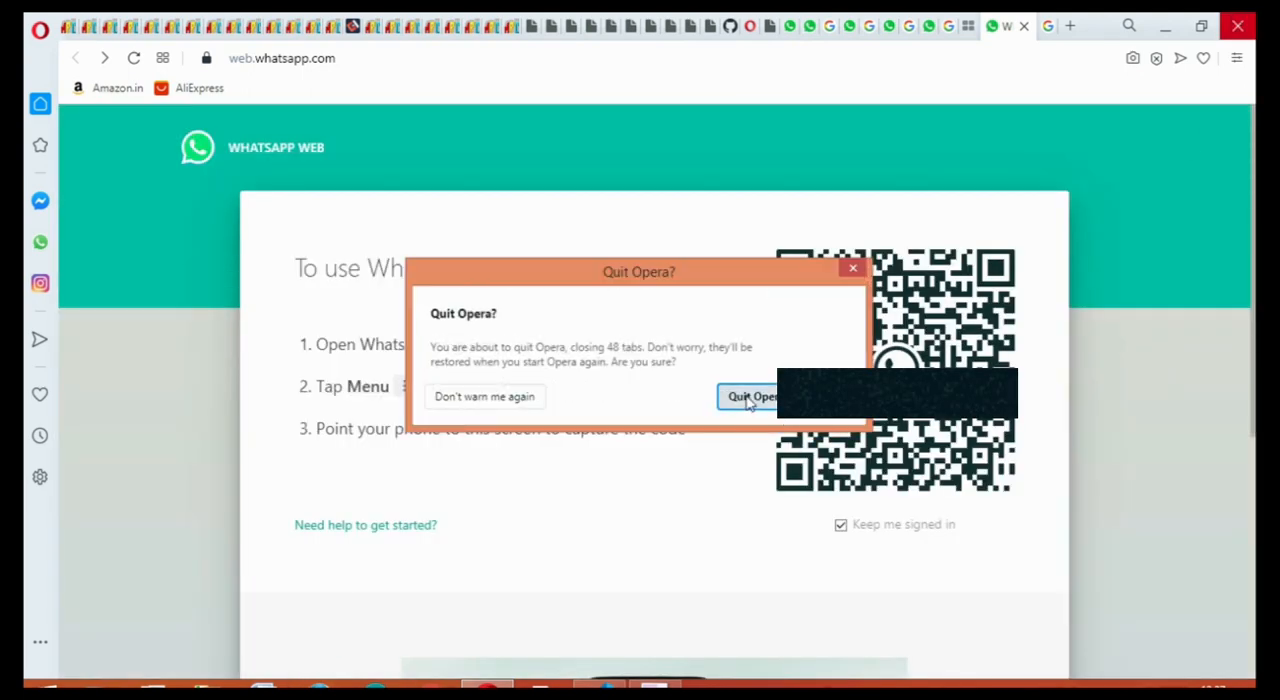
click(752, 396)
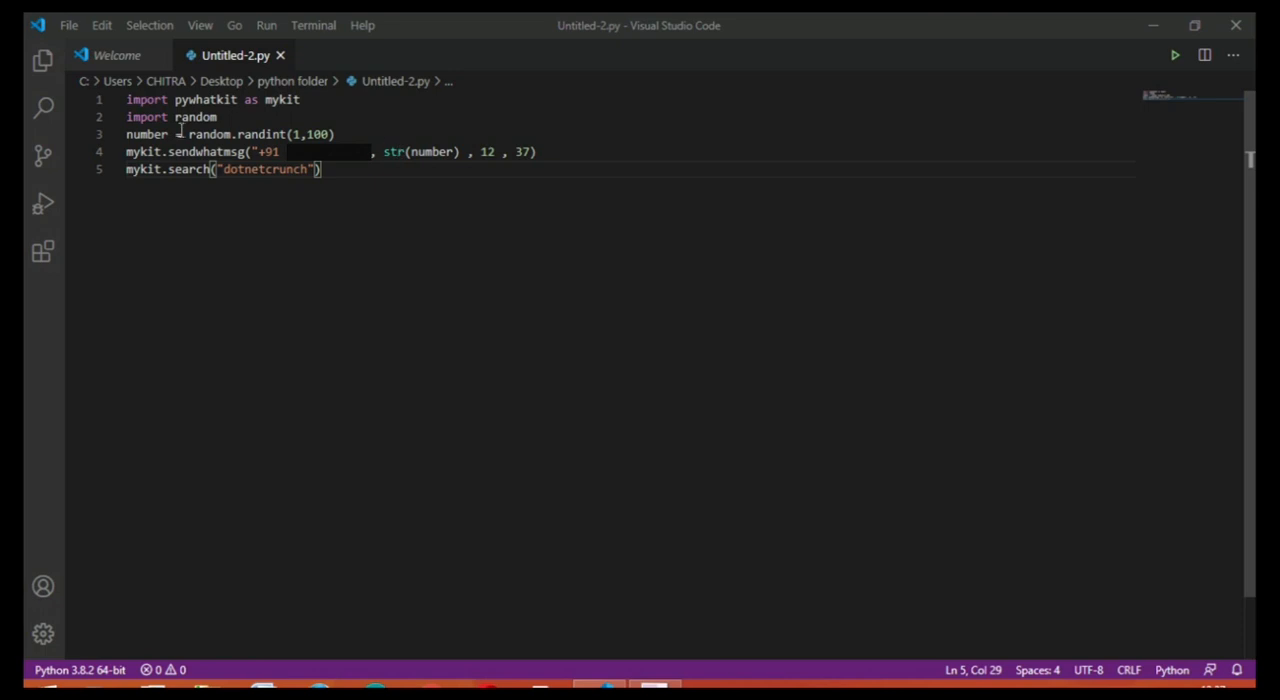
mouse_move(362, 192)
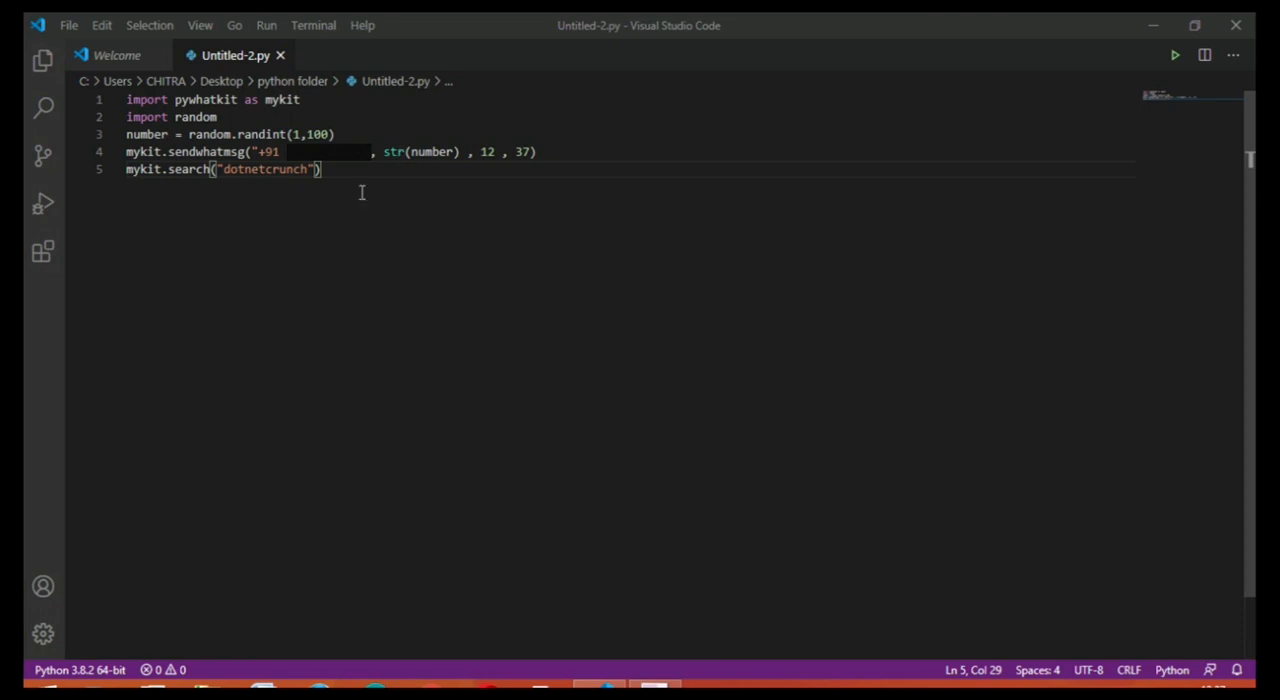
mouse_move(504, 300)
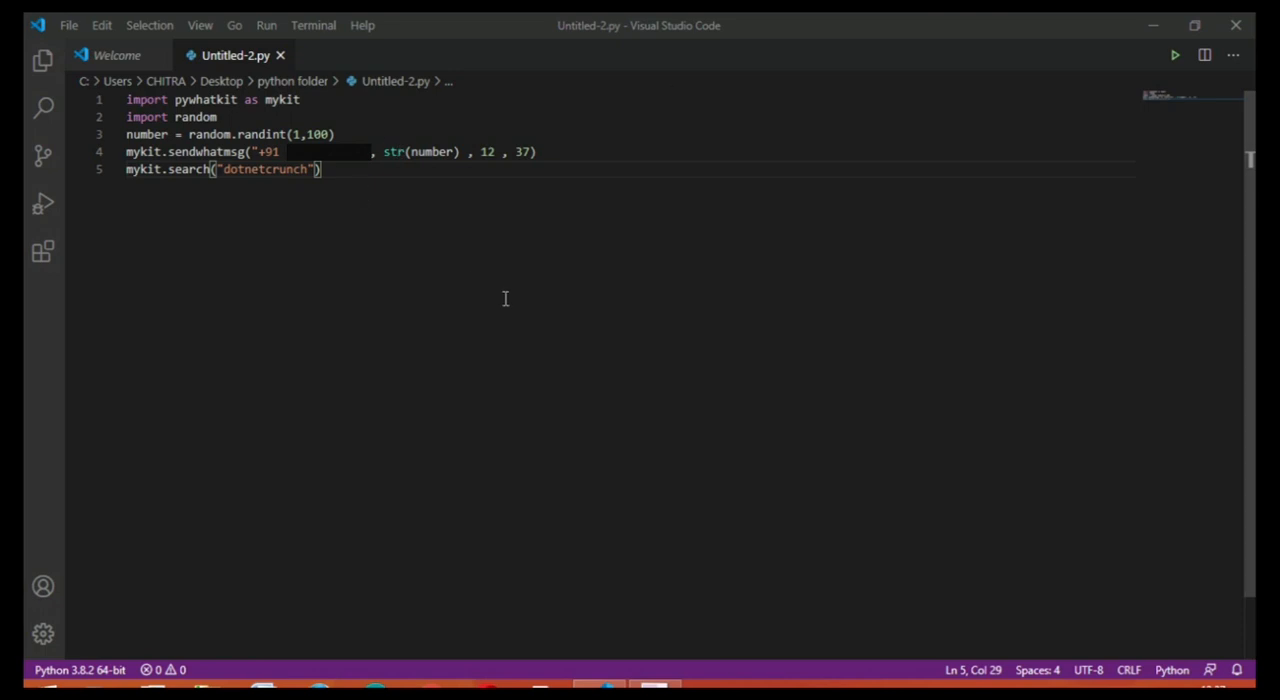